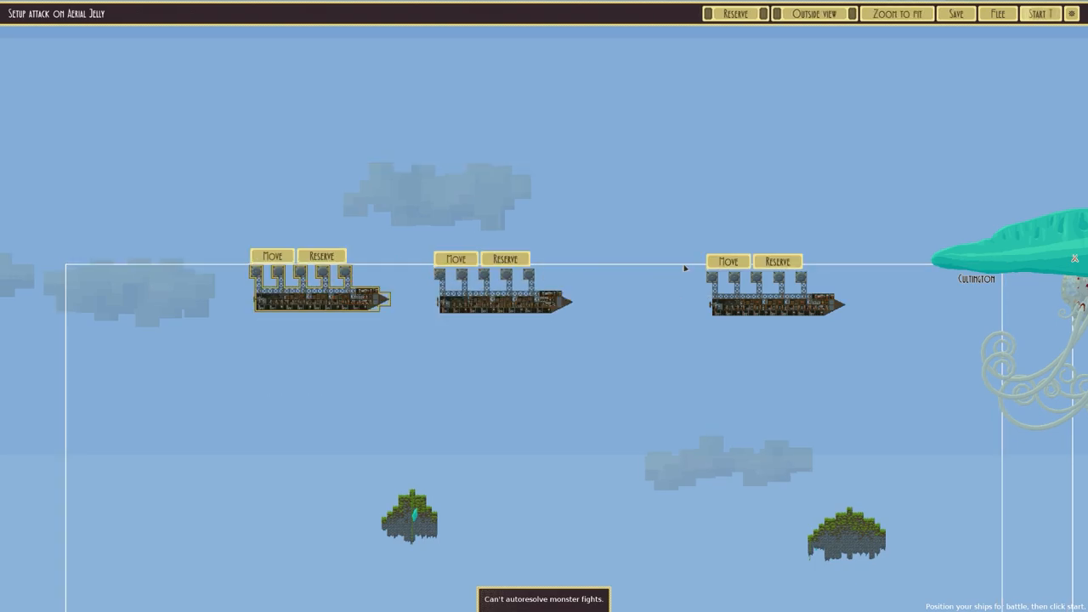
# Begin the battle against the Aerial Jelly and fight until the victory summary appears.
pyautogui.click(1039, 14)
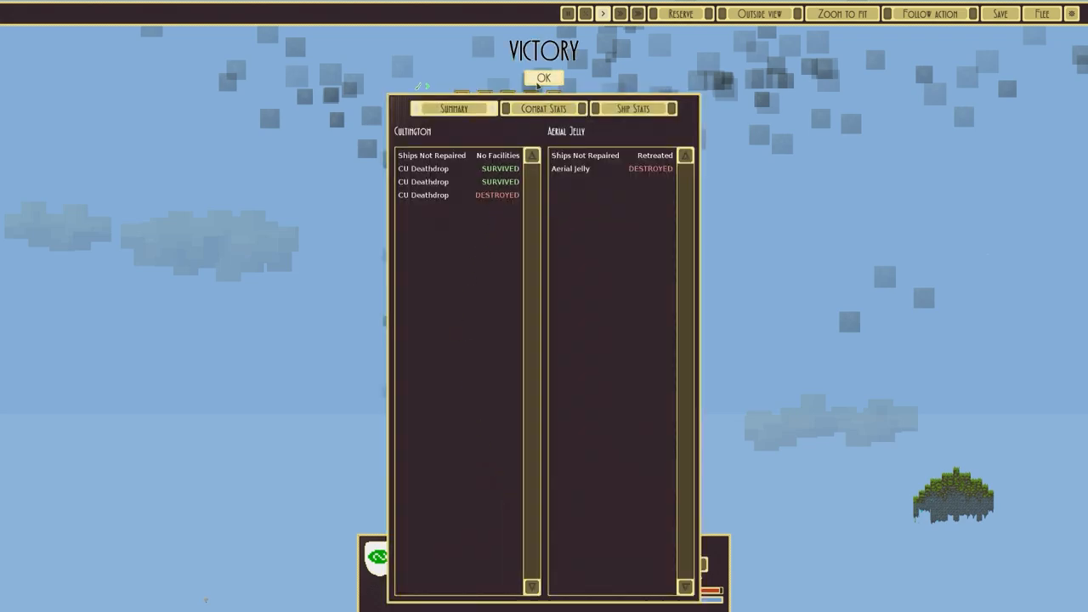
# Dismiss the victory summary to return to the campaign map.
pyautogui.click(544, 78)
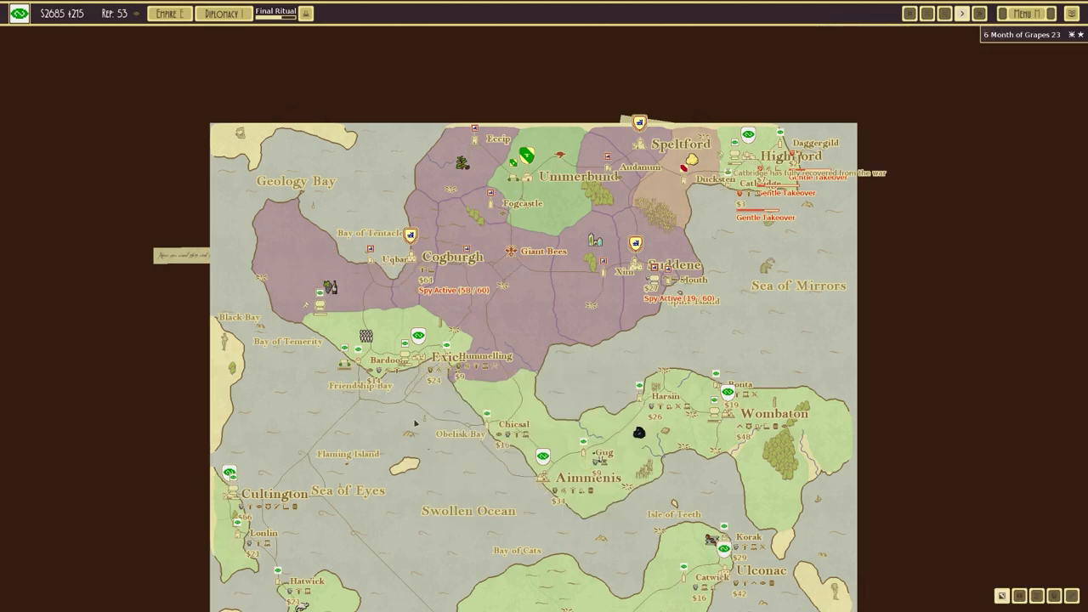
pyautogui.moveTo(116, 14)
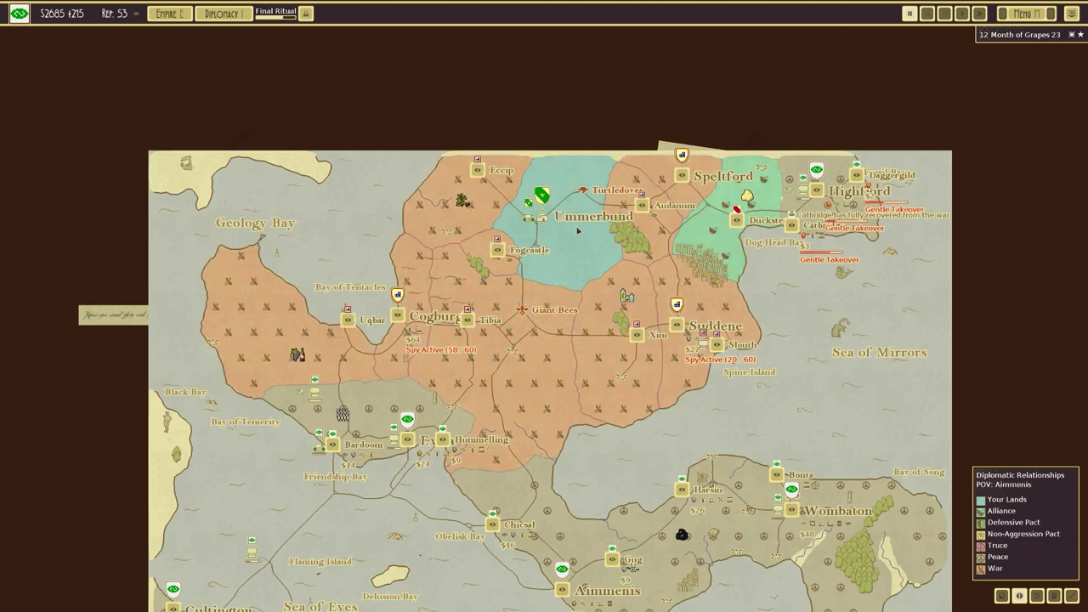
pyautogui.moveTo(710, 235)
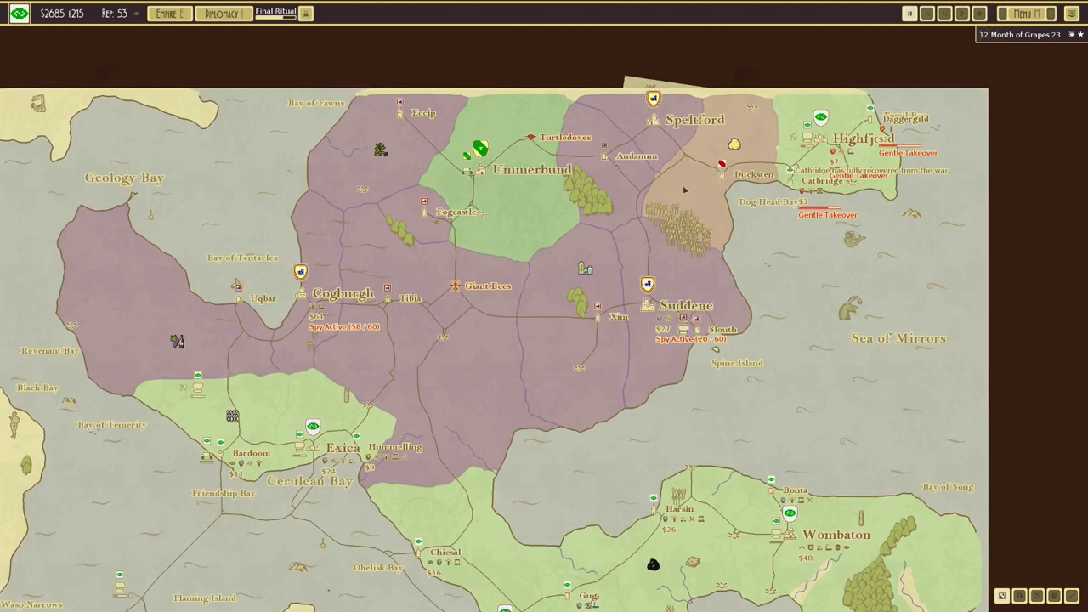
pyautogui.moveTo(717, 187)
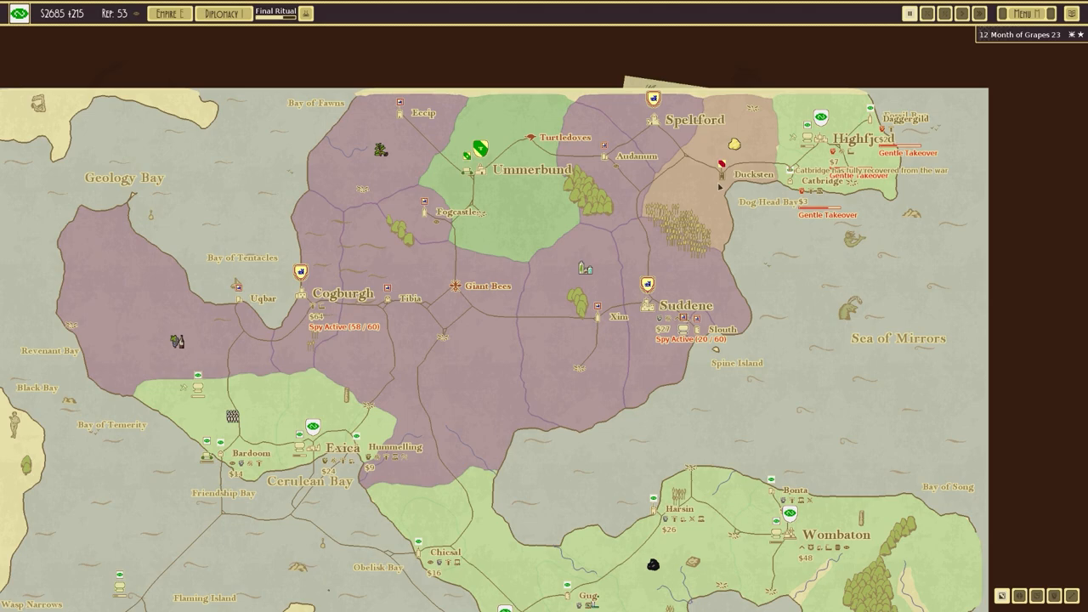
pyautogui.moveTo(847, 258)
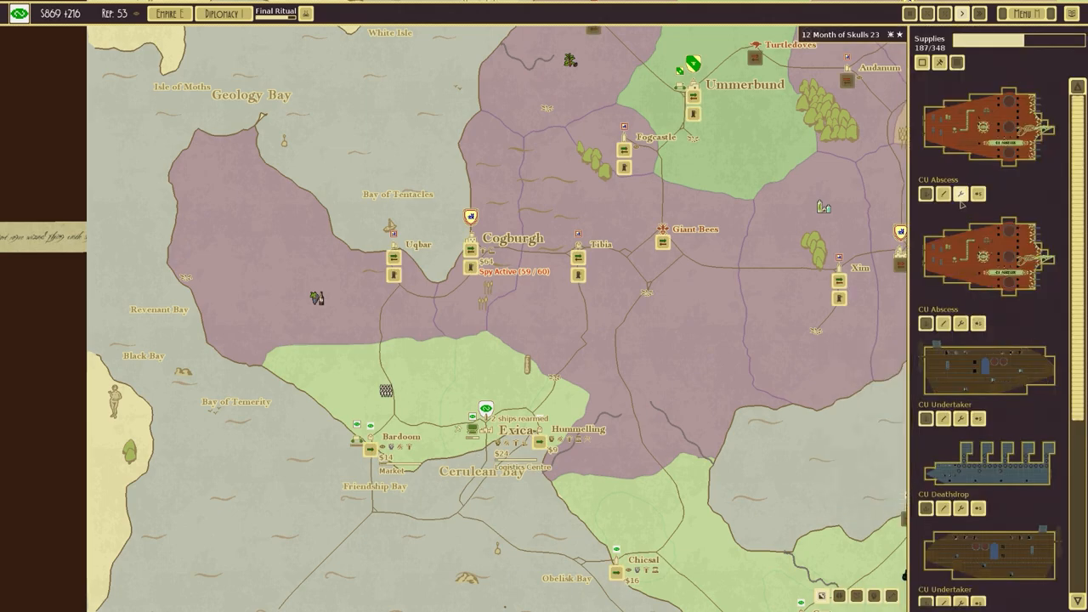
# Queue Deathdrop repairs and place a CU Black Citadel building at Hammerling.
pyautogui.scroll(-3)
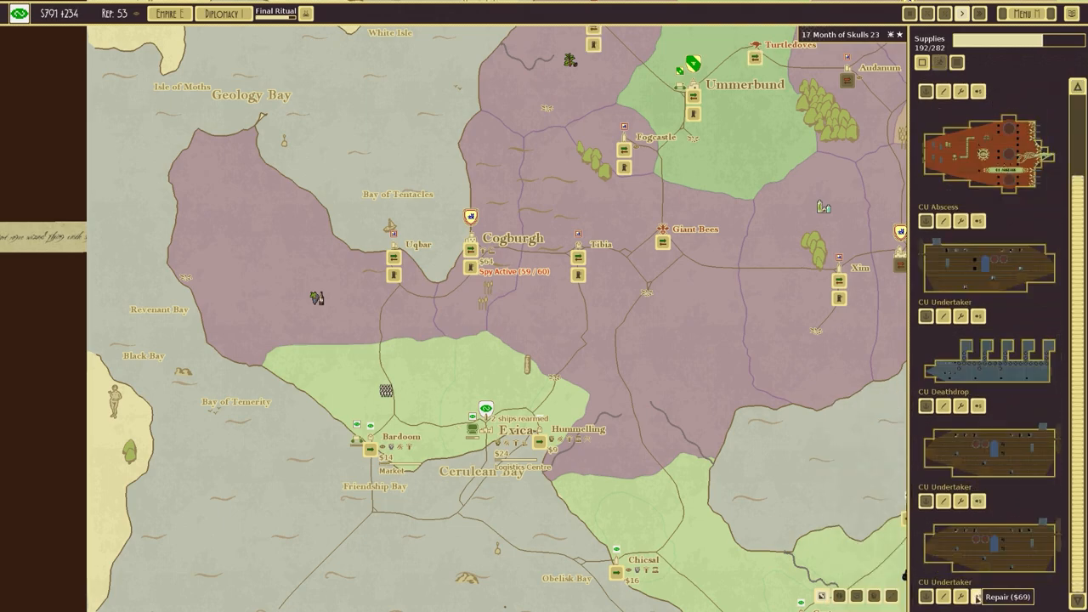
pyautogui.click(578, 429)
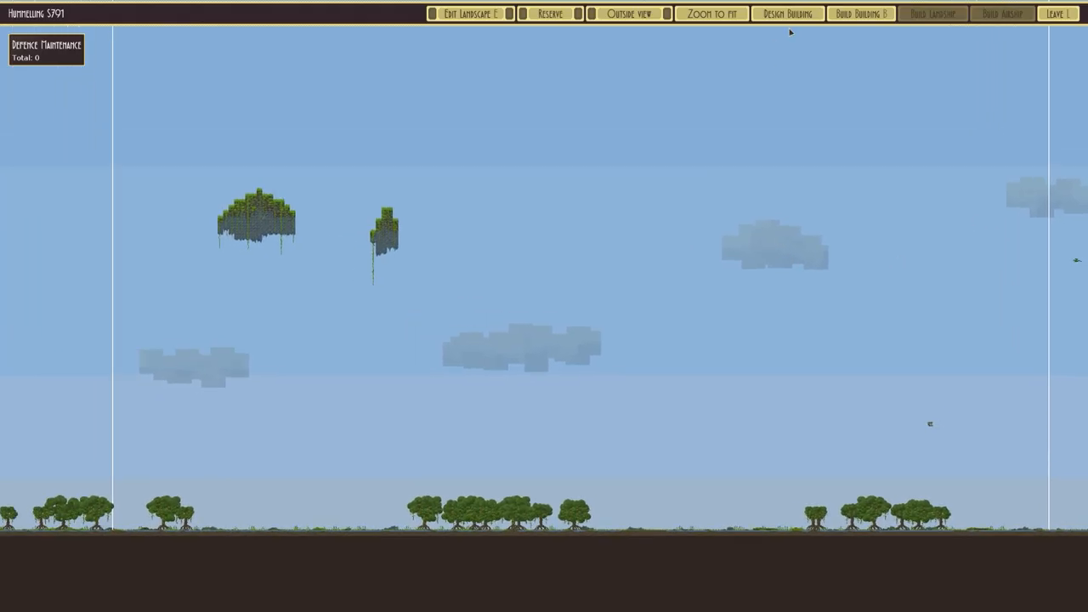
pyautogui.click(787, 14)
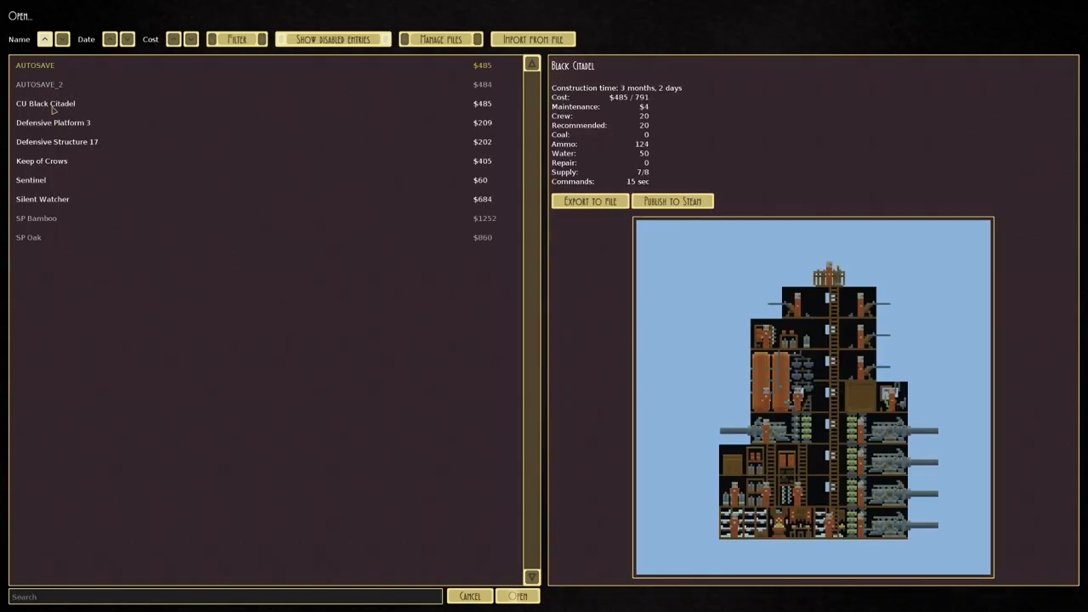
pyautogui.click(516, 595)
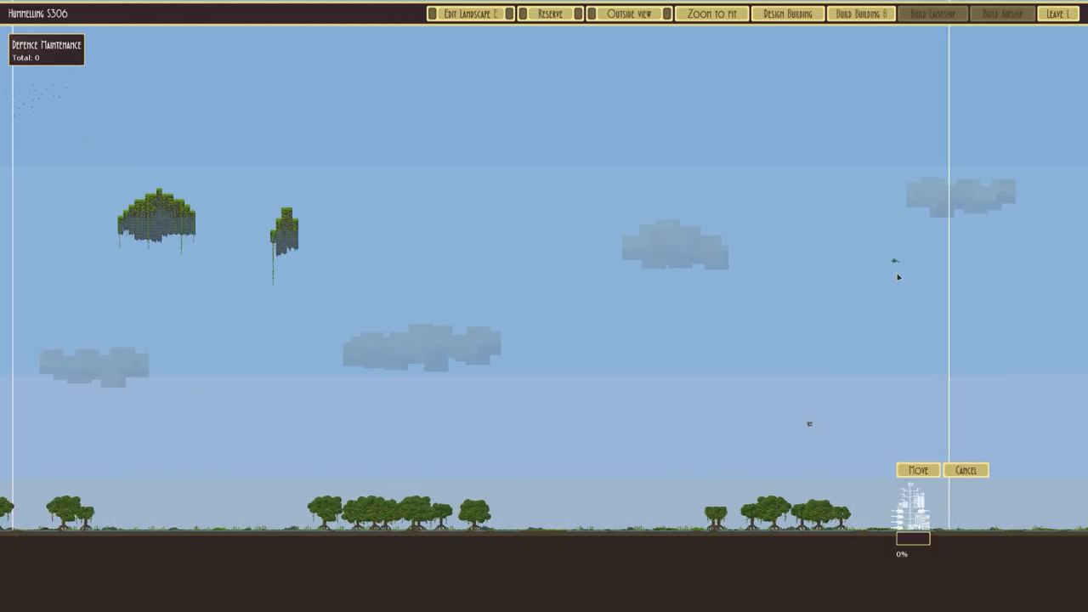
pyautogui.click(1057, 14)
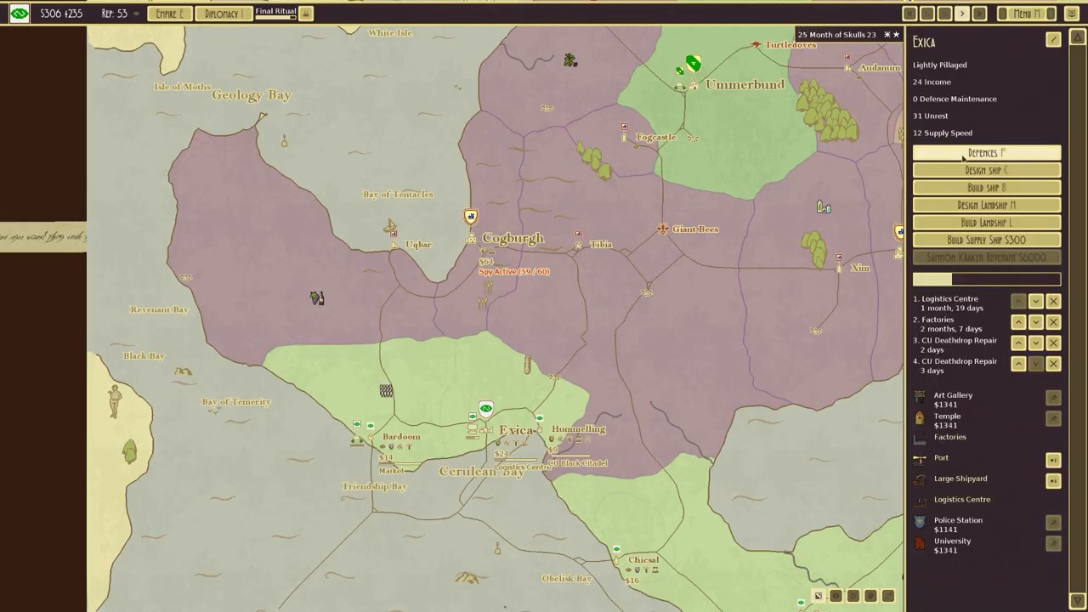
# Scrap the Radiant Fortress in Exica's defences landscape.
pyautogui.click(986, 152)
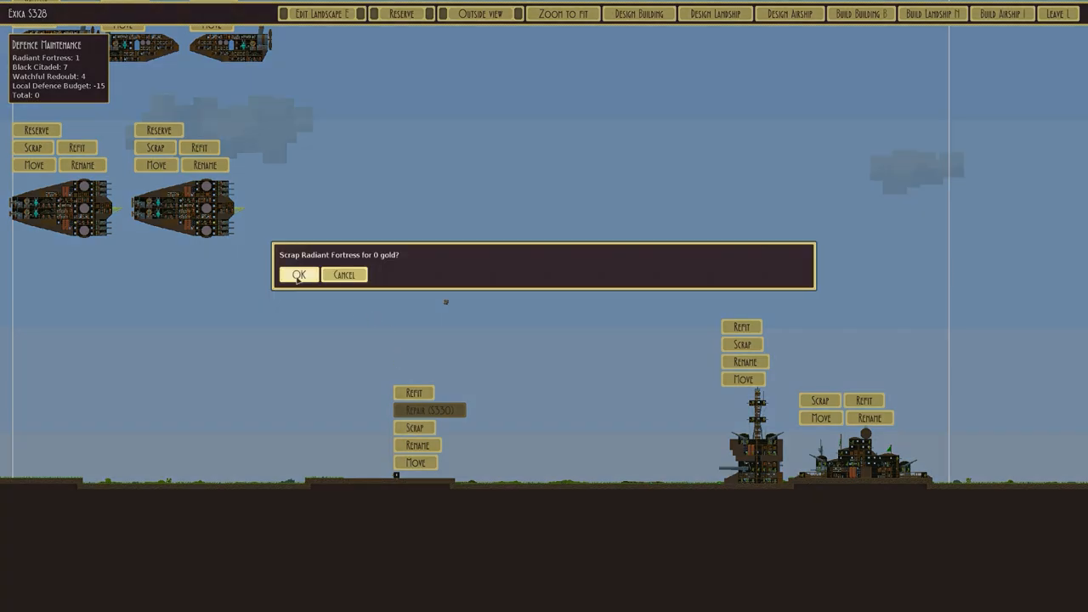
pyautogui.click(299, 273)
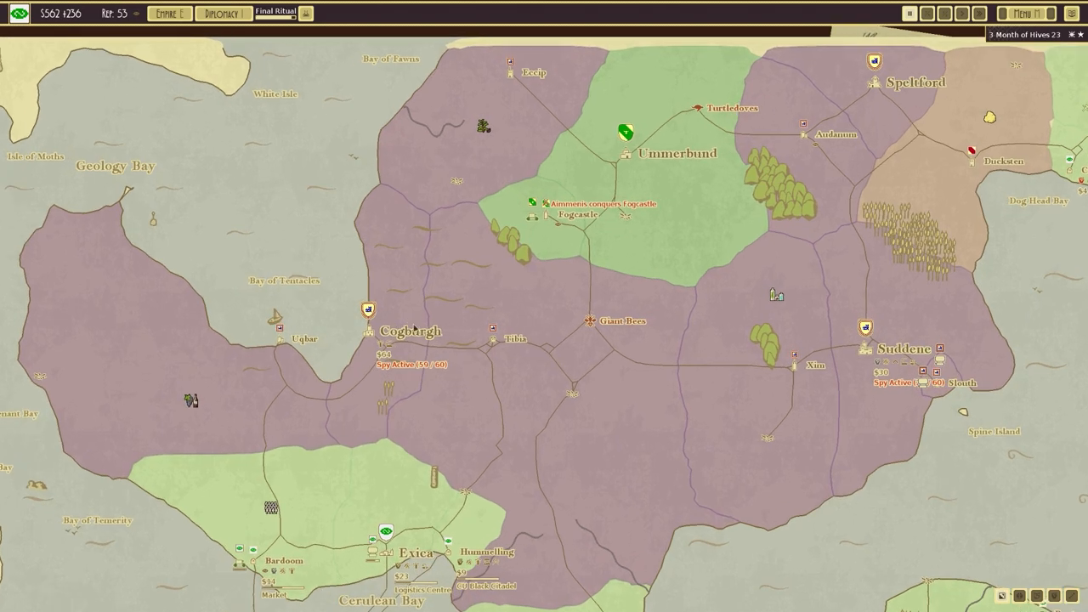
# Negotiate with Aimmenis demanding a town, then cancel without a deal.
pyautogui.scroll(-3)
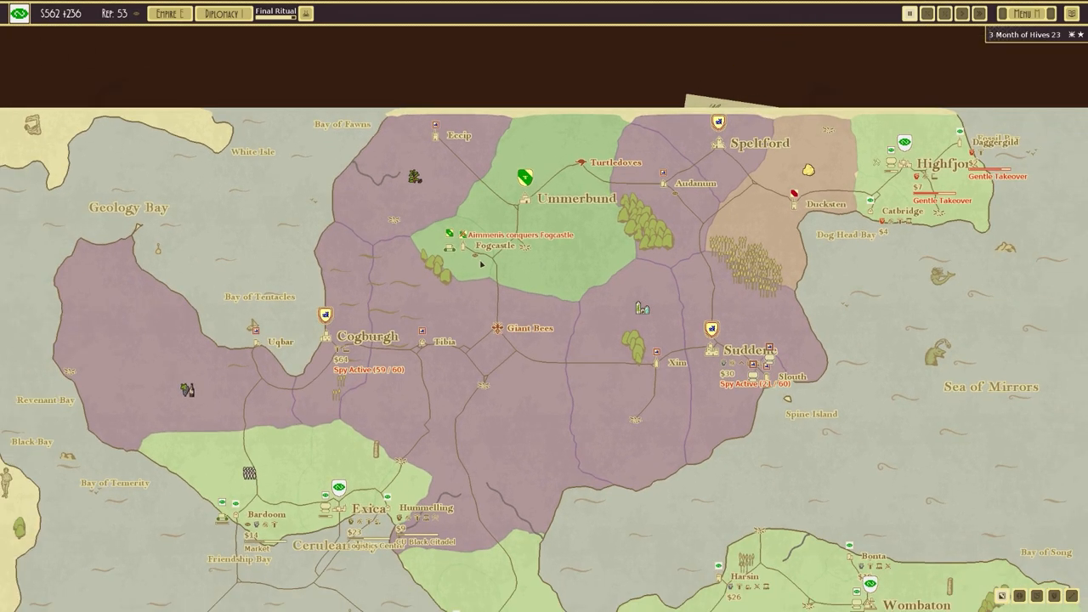
pyautogui.moveTo(489, 267)
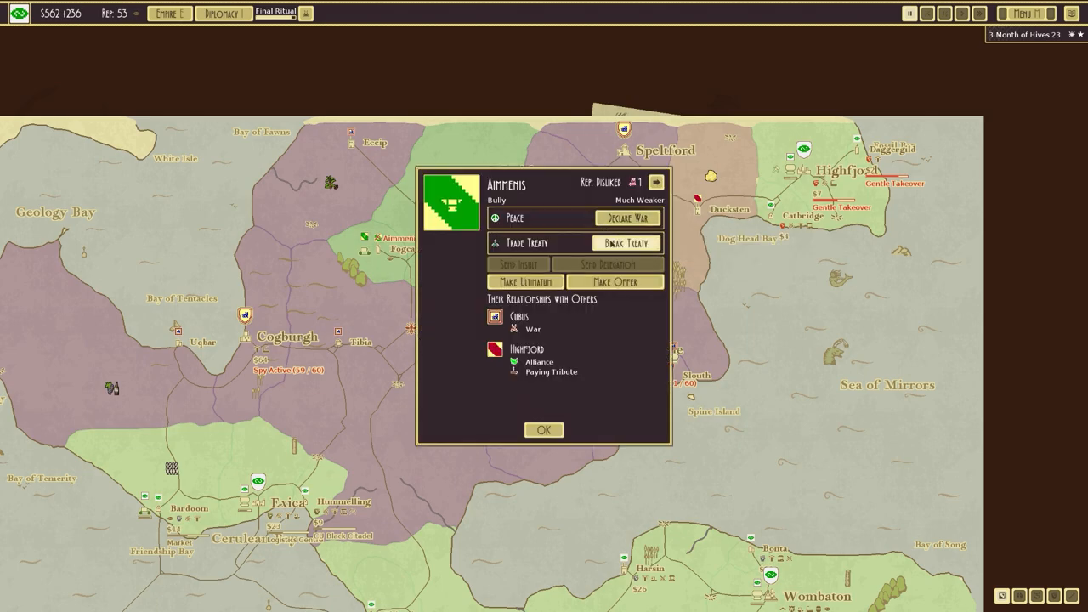
pyautogui.click(616, 281)
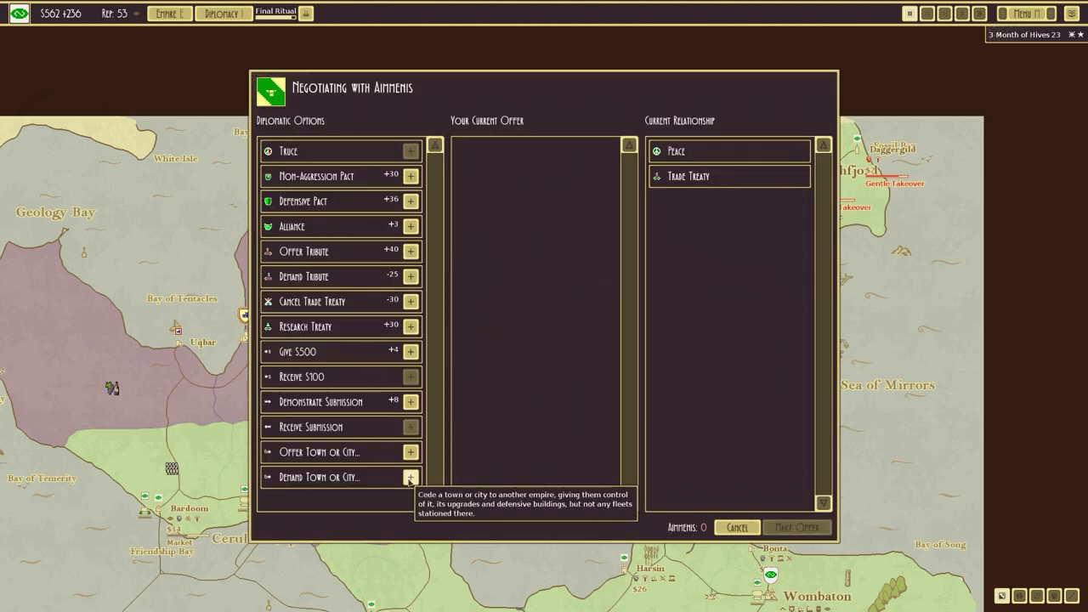
pyautogui.click(412, 476)
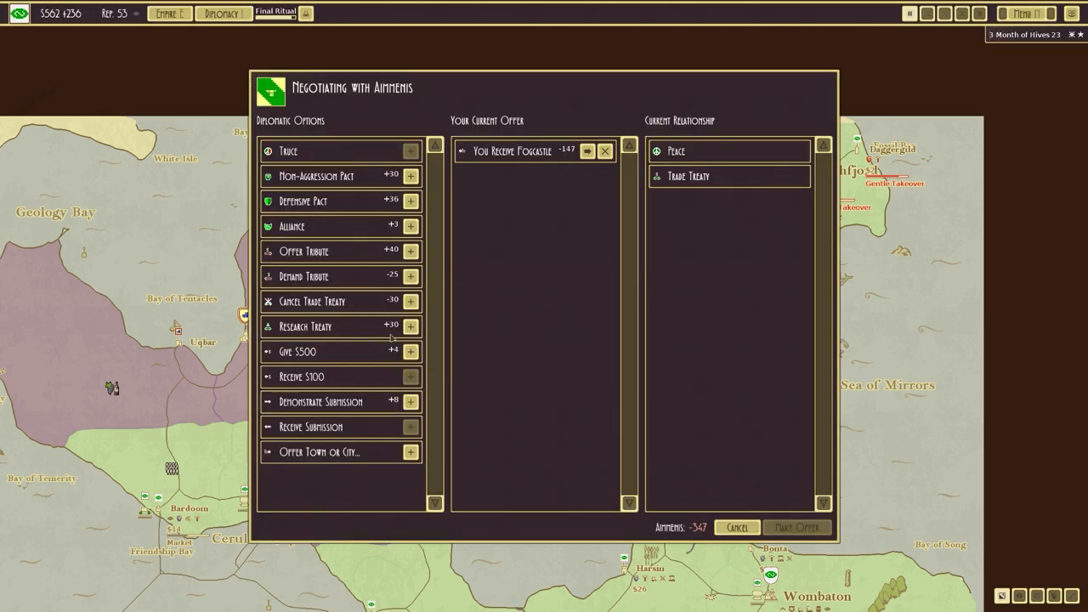
pyautogui.moveTo(442, 252)
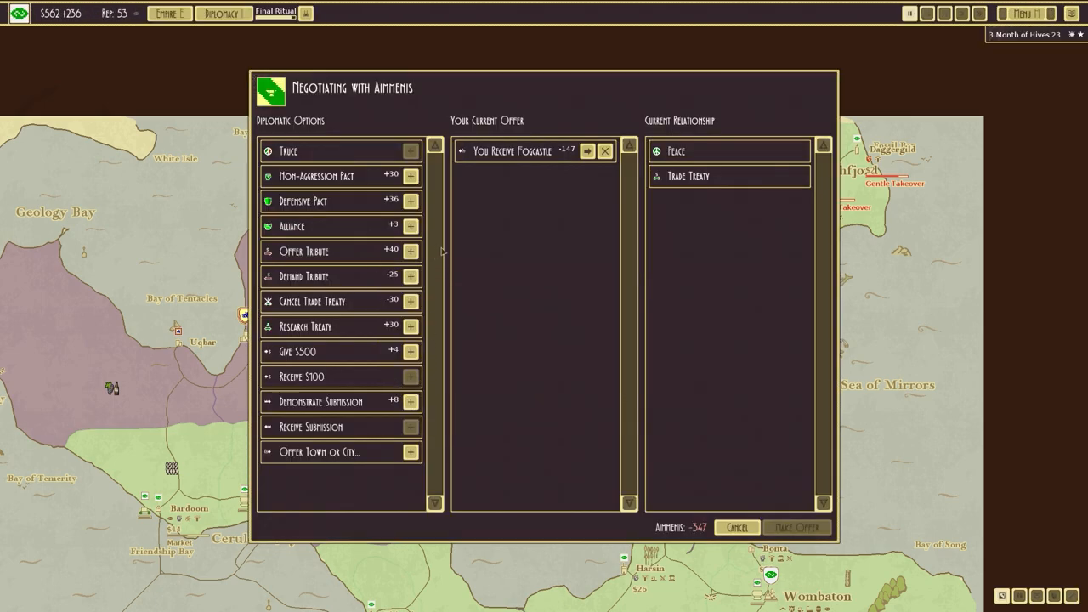
pyautogui.moveTo(412, 452)
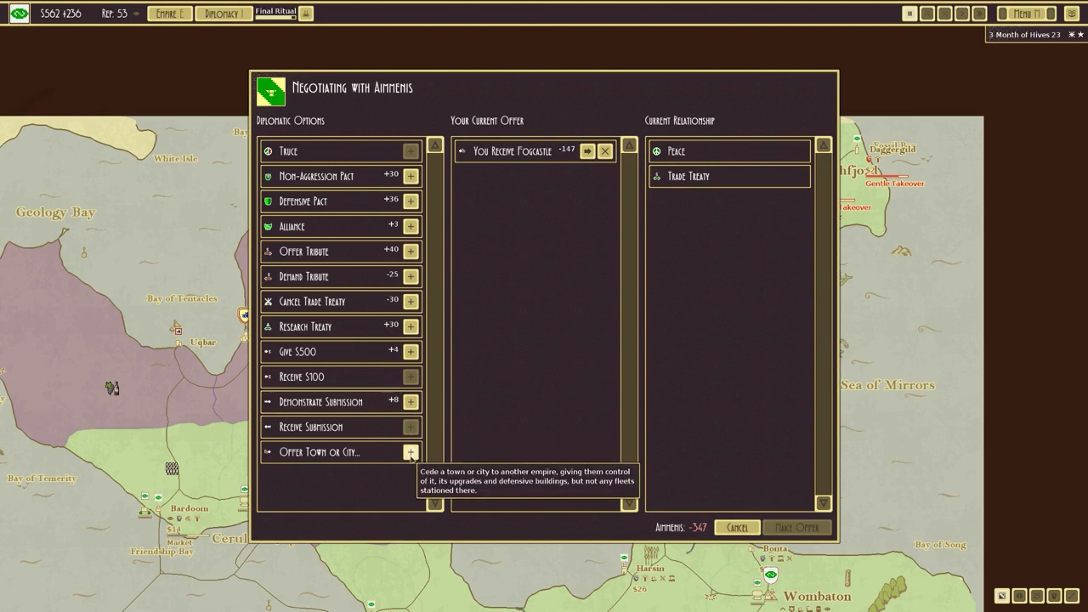
pyautogui.click(411, 452)
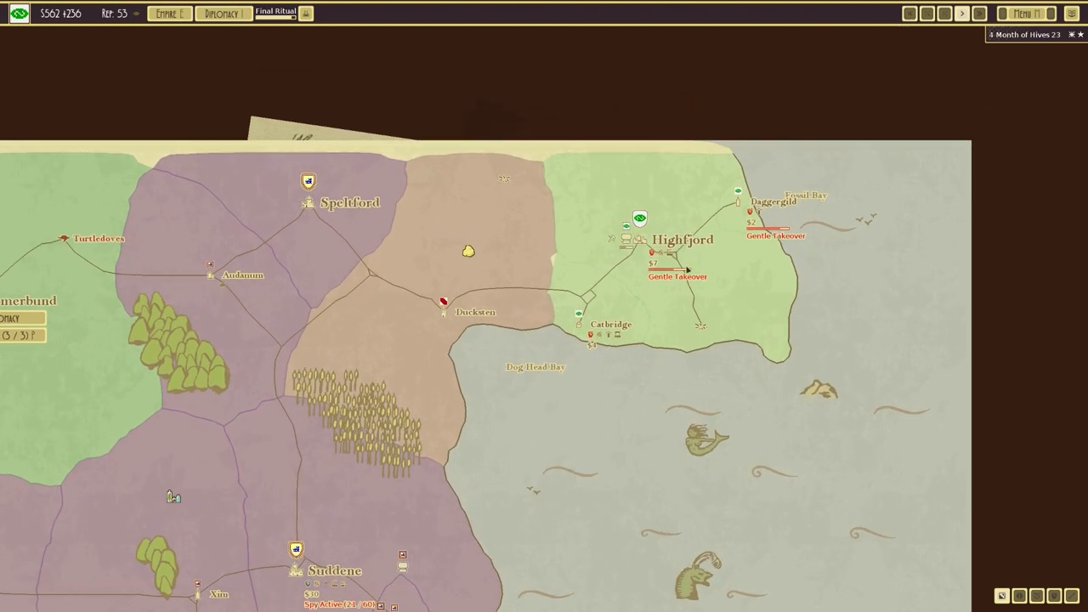
# End the turn so time advances to the Final Ritual research-complete popup.
pyautogui.click(592, 322)
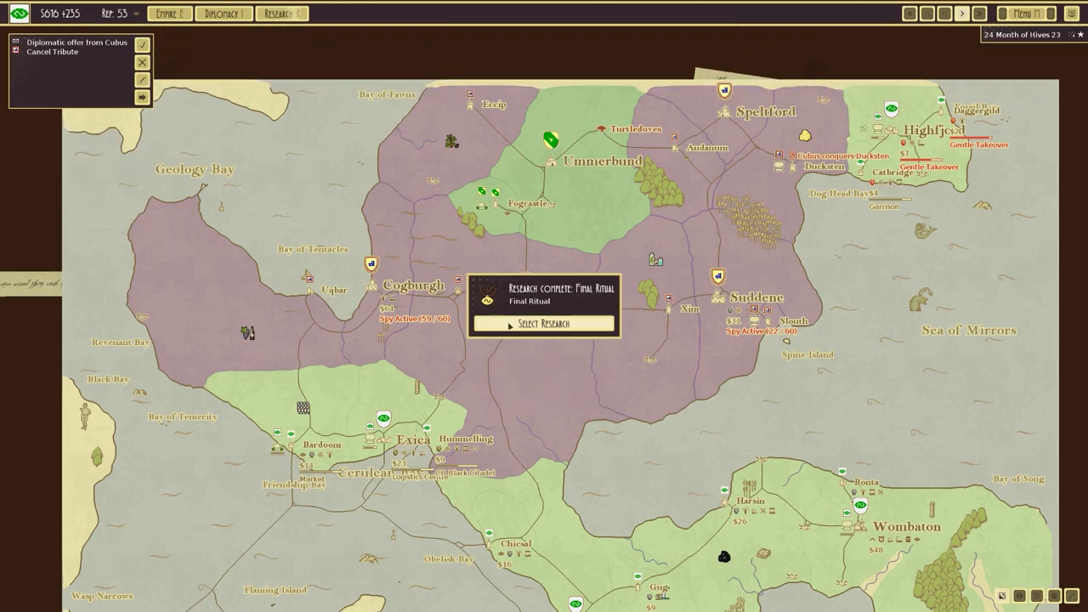
# Select Heavier Than Air Flight as the current research project and leave the tech tree.
pyautogui.click(544, 323)
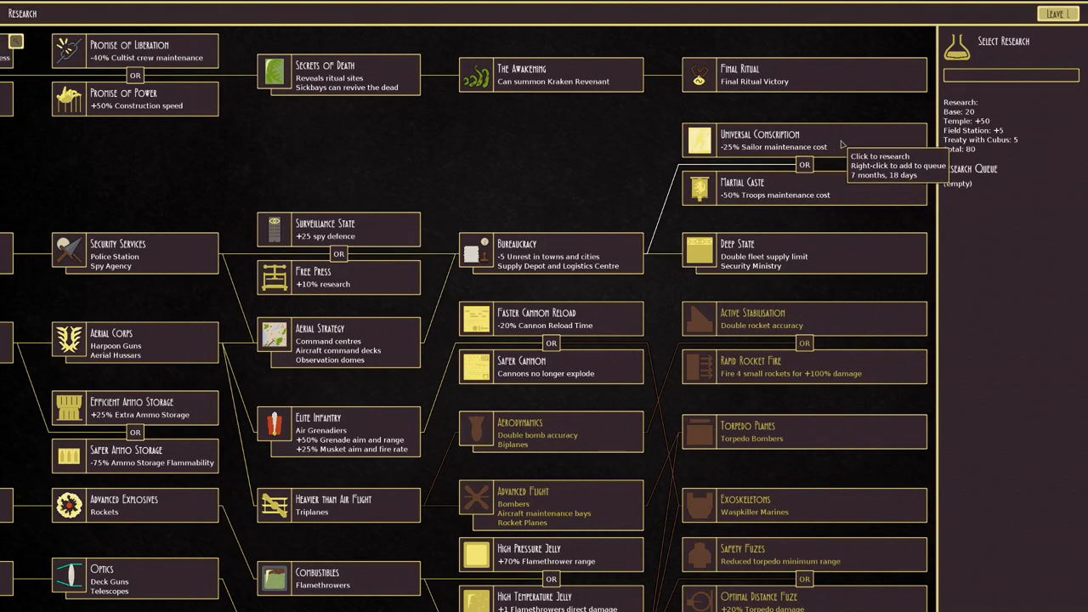
pyautogui.scroll(-3)
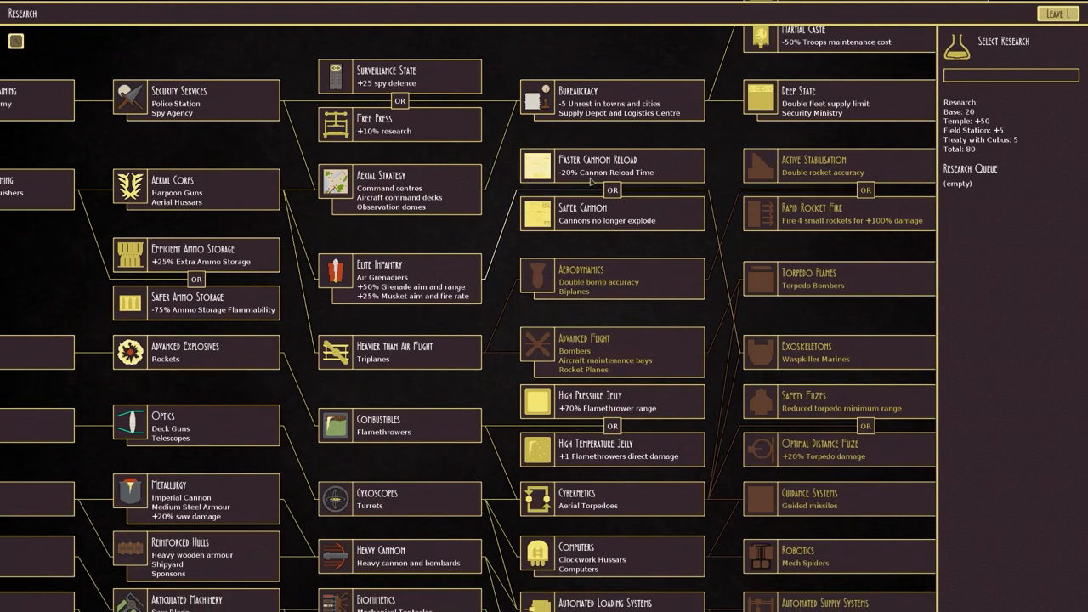
pyautogui.click(394, 351)
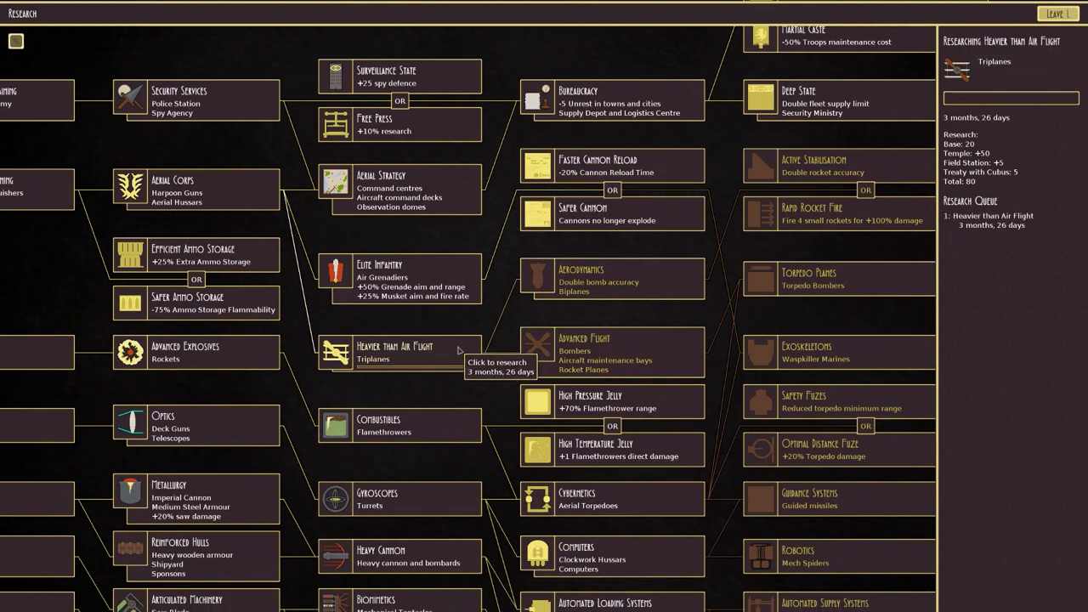
pyautogui.click(1057, 13)
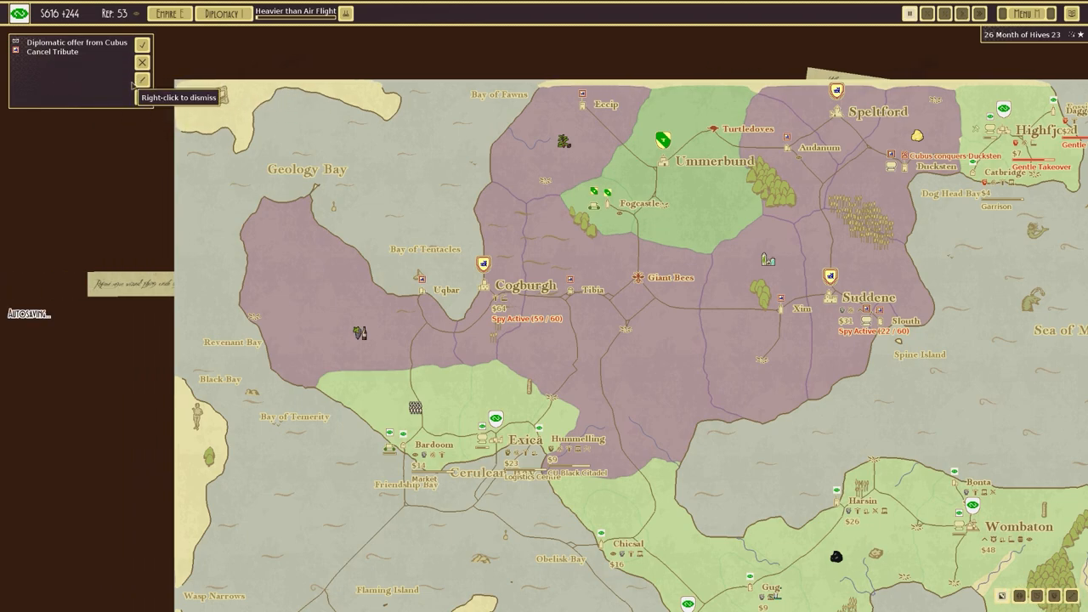
pyautogui.click(143, 44)
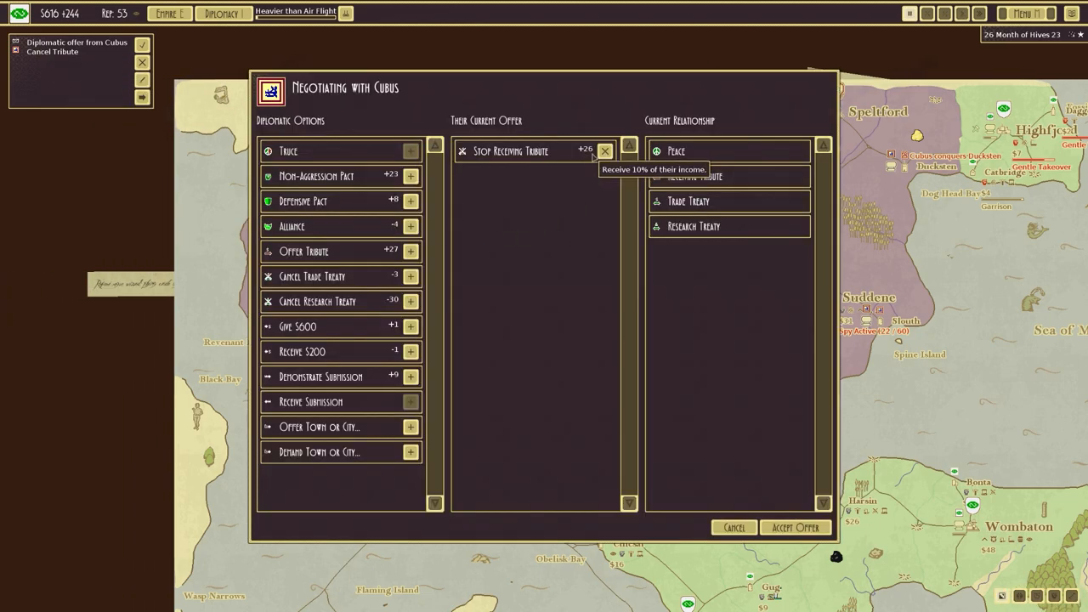
pyautogui.moveTo(445, 340)
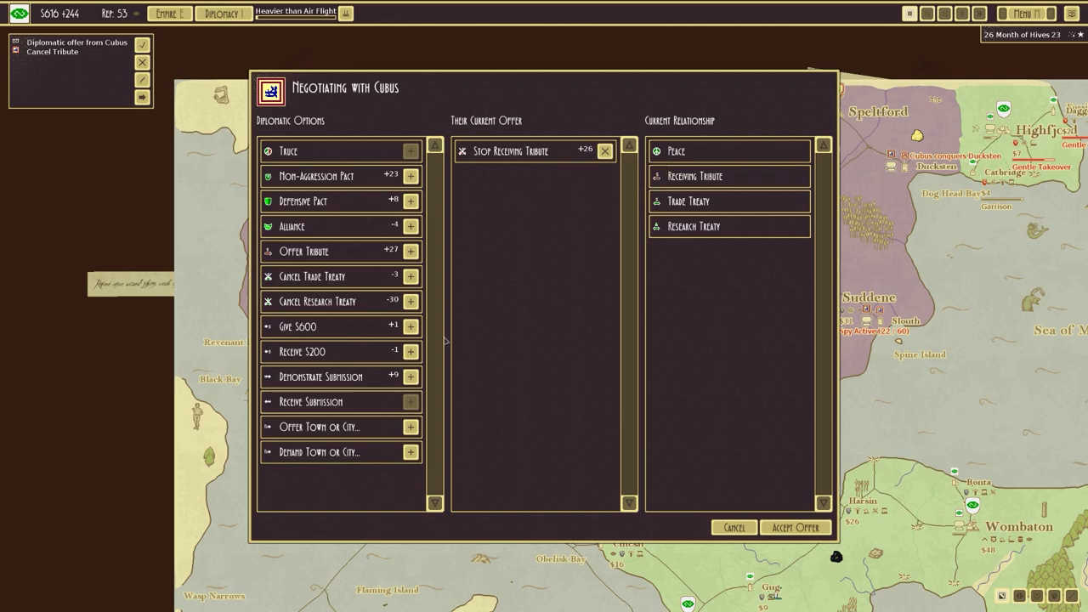
pyautogui.moveTo(411, 375)
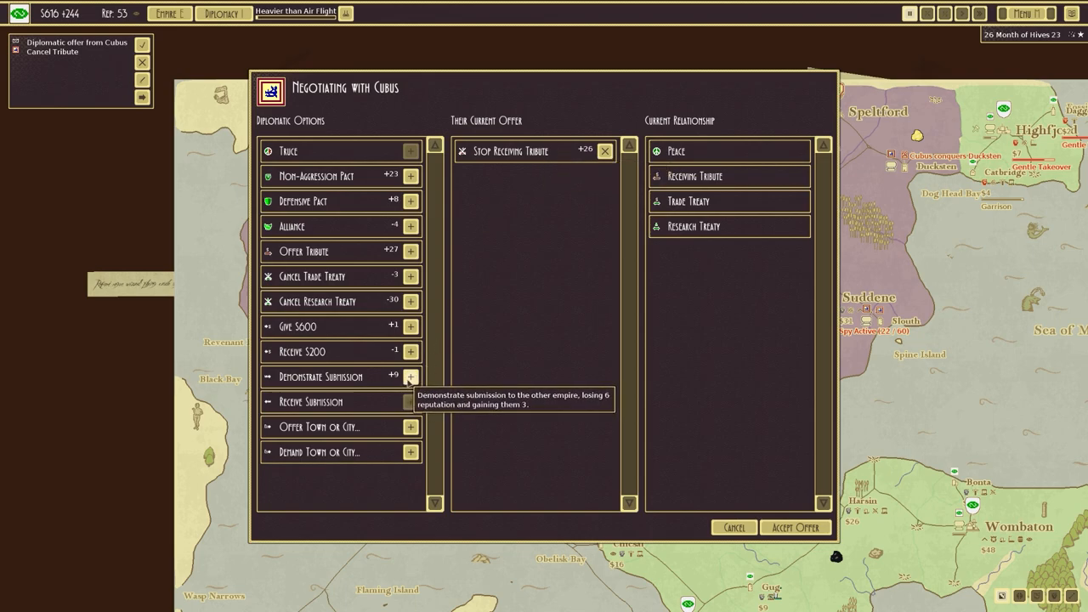
pyautogui.moveTo(411, 401)
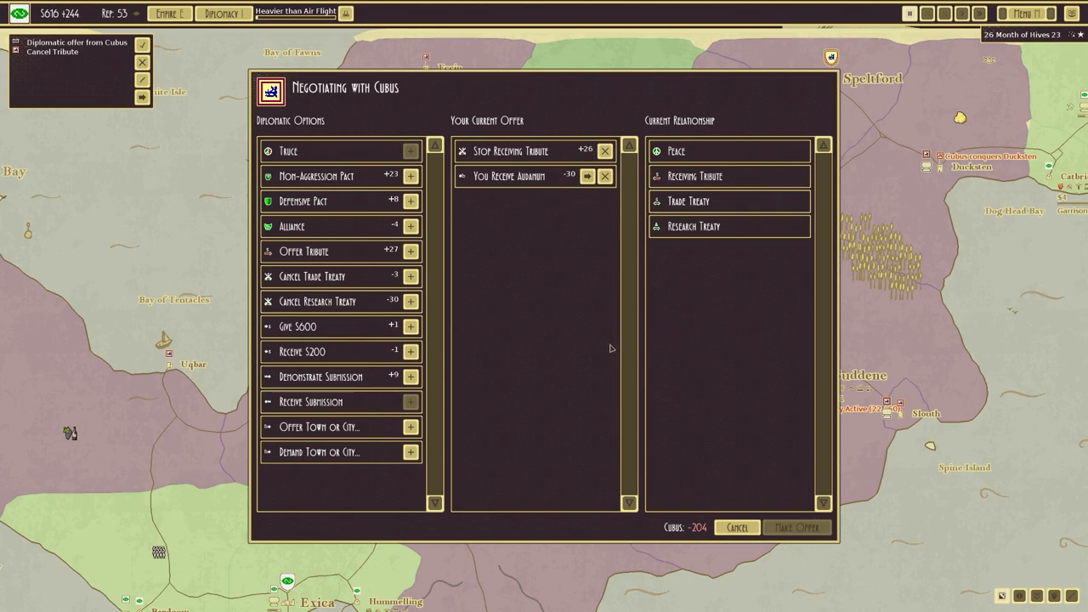
pyautogui.moveTo(584, 343)
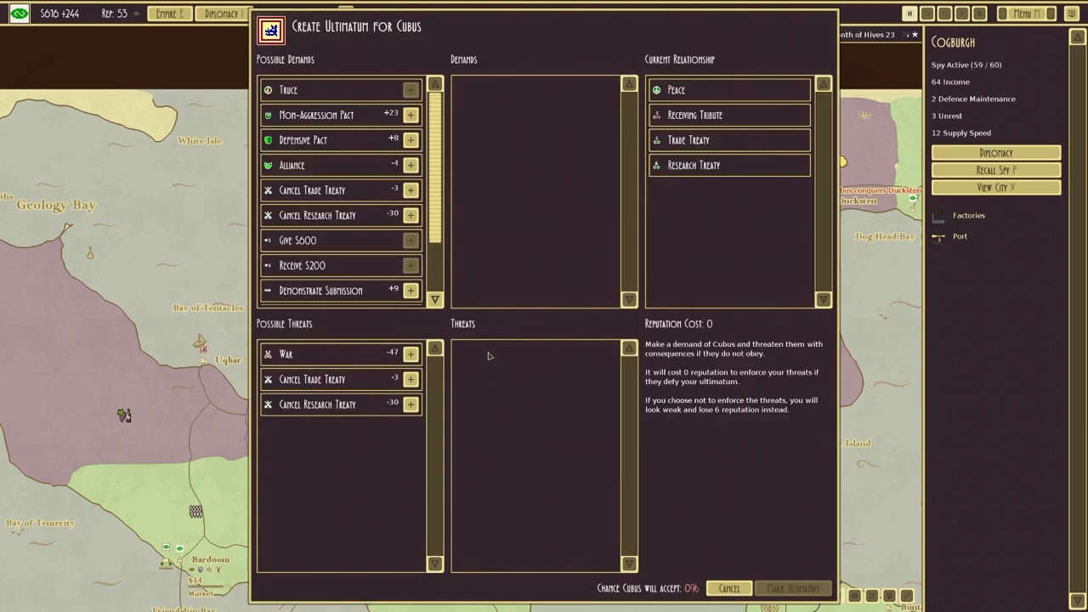
pyautogui.scroll(-3)
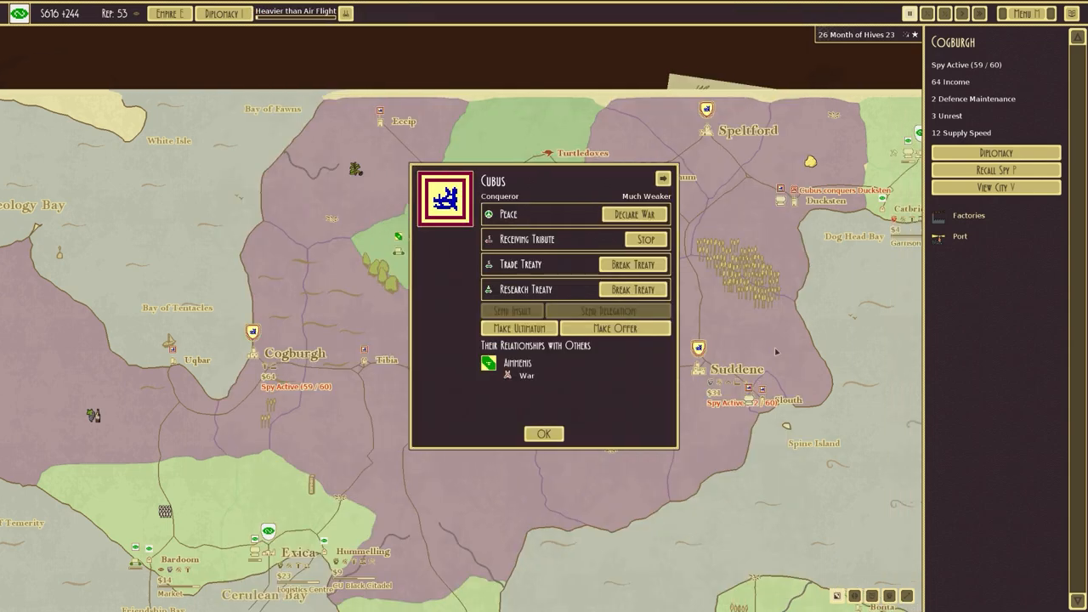
pyautogui.click(543, 434)
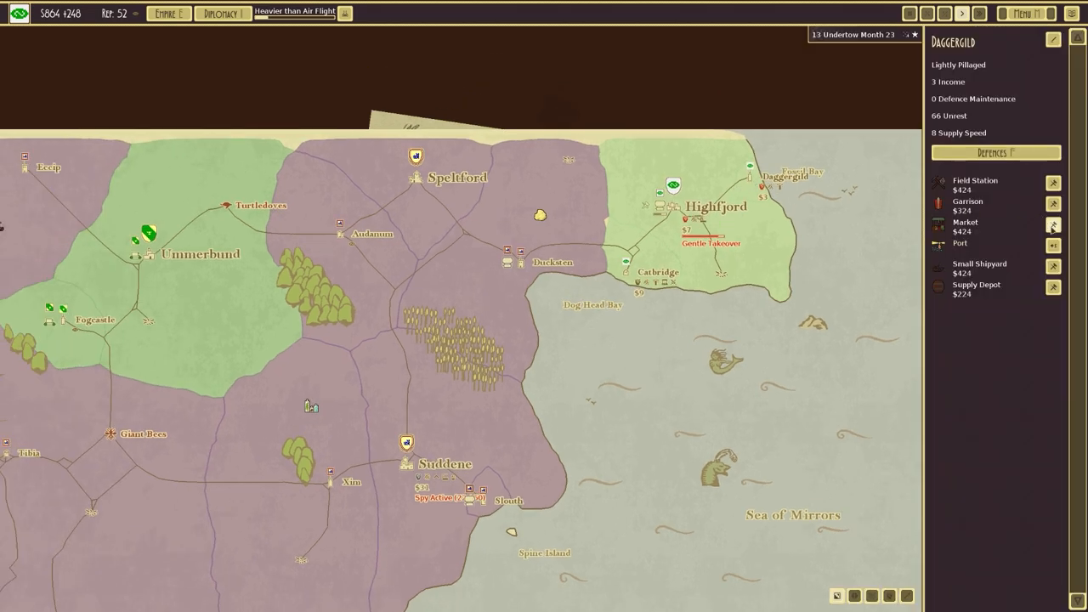
# Queue a Garrison for construction in Daggergild.
pyautogui.click(1053, 204)
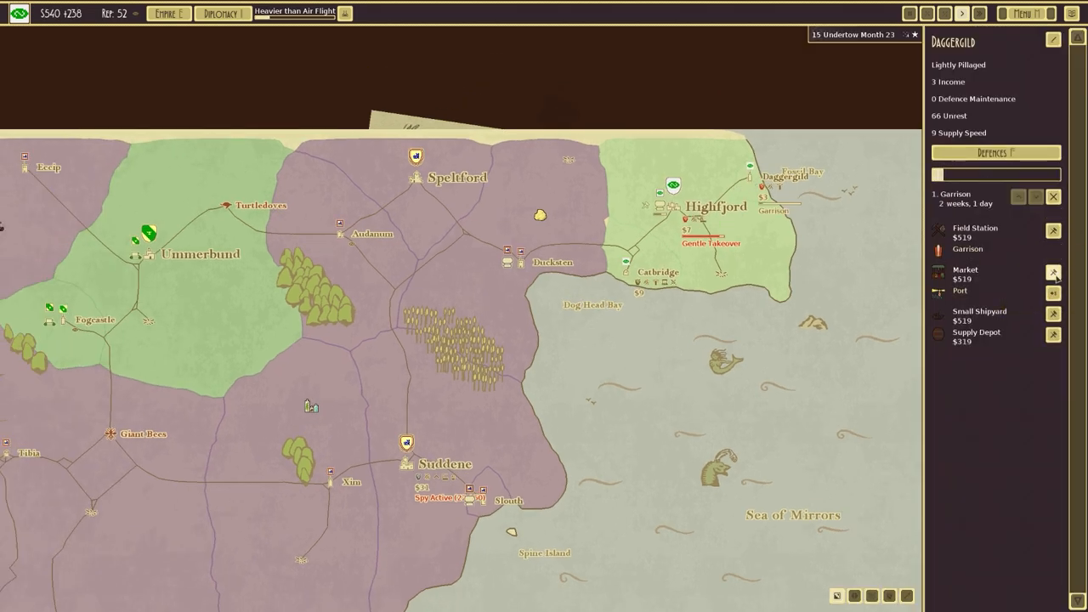
pyautogui.click(646, 272)
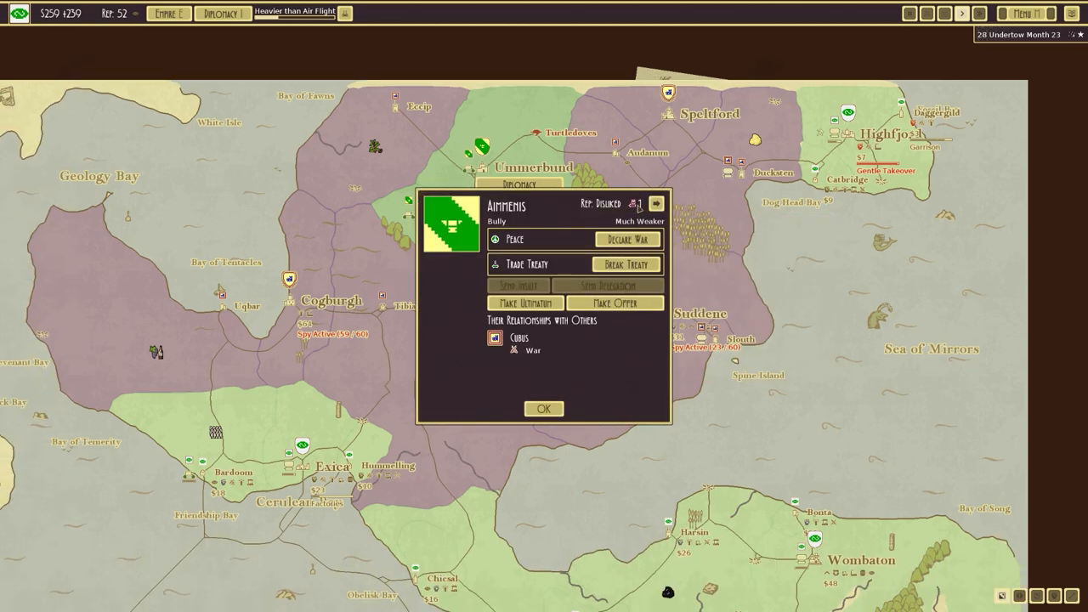
pyautogui.click(544, 408)
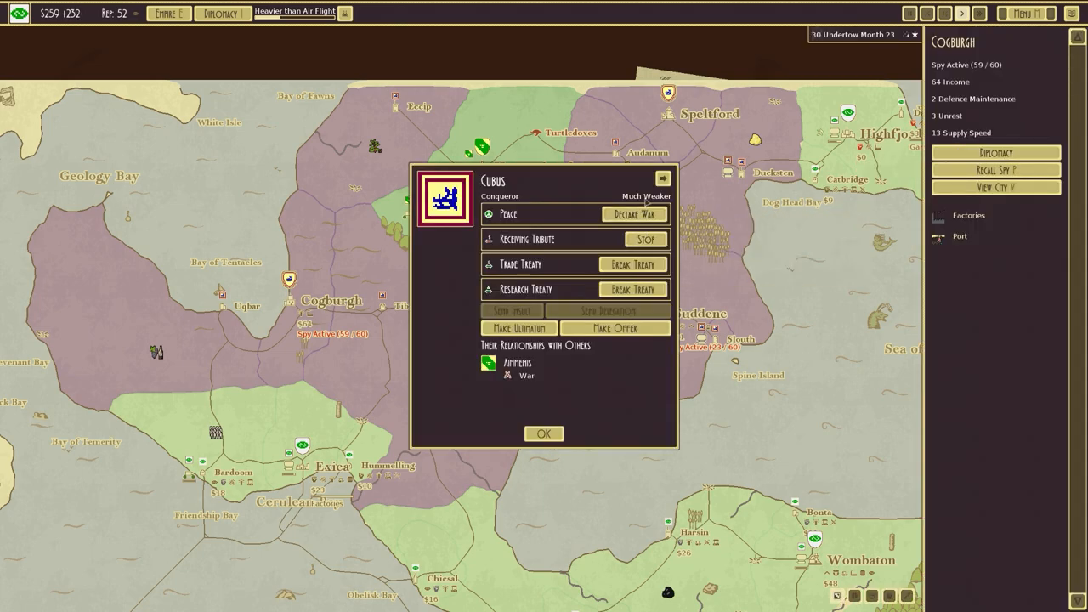
pyautogui.click(544, 433)
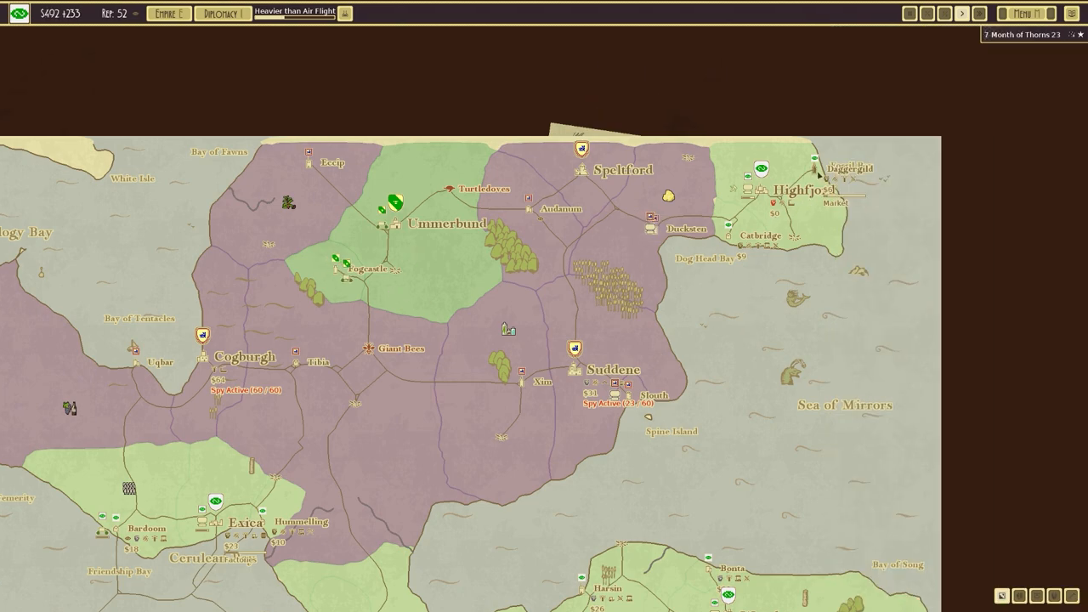
pyautogui.moveTo(632, 231)
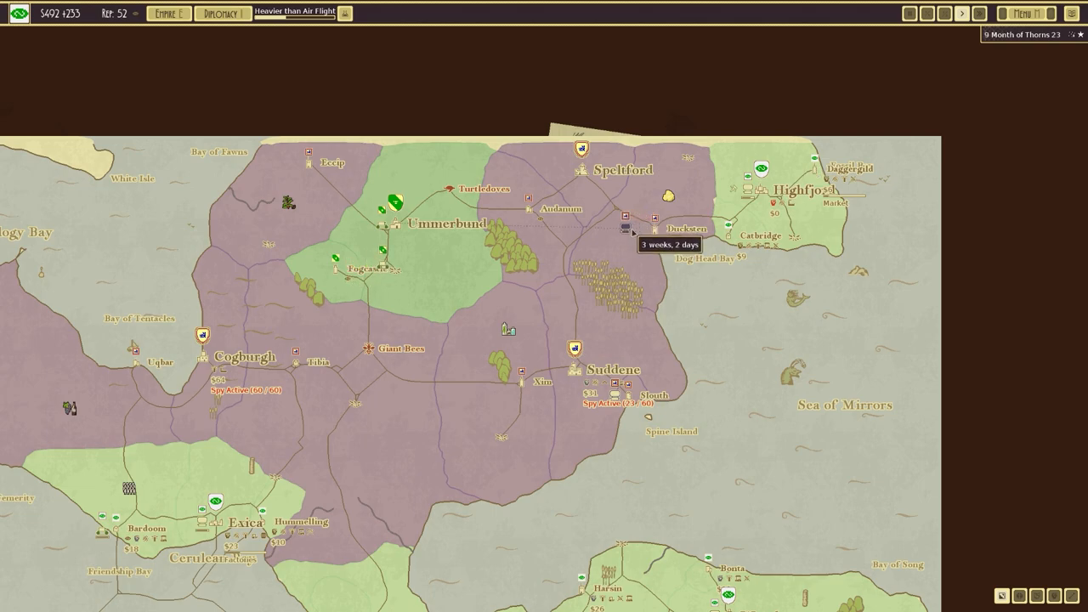
pyautogui.moveTo(397, 230)
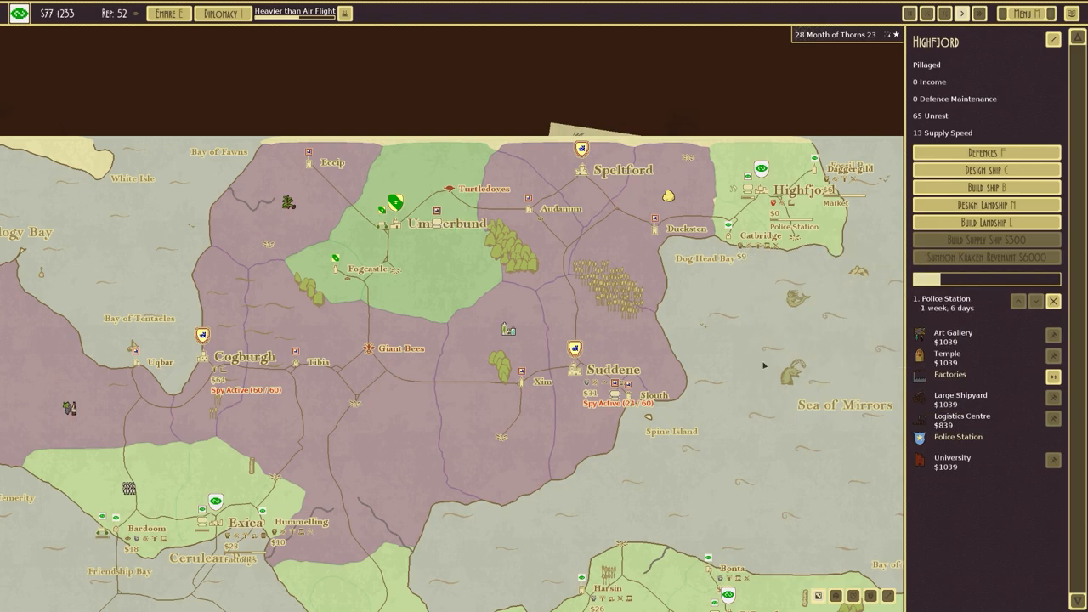
pyautogui.moveTo(962, 415)
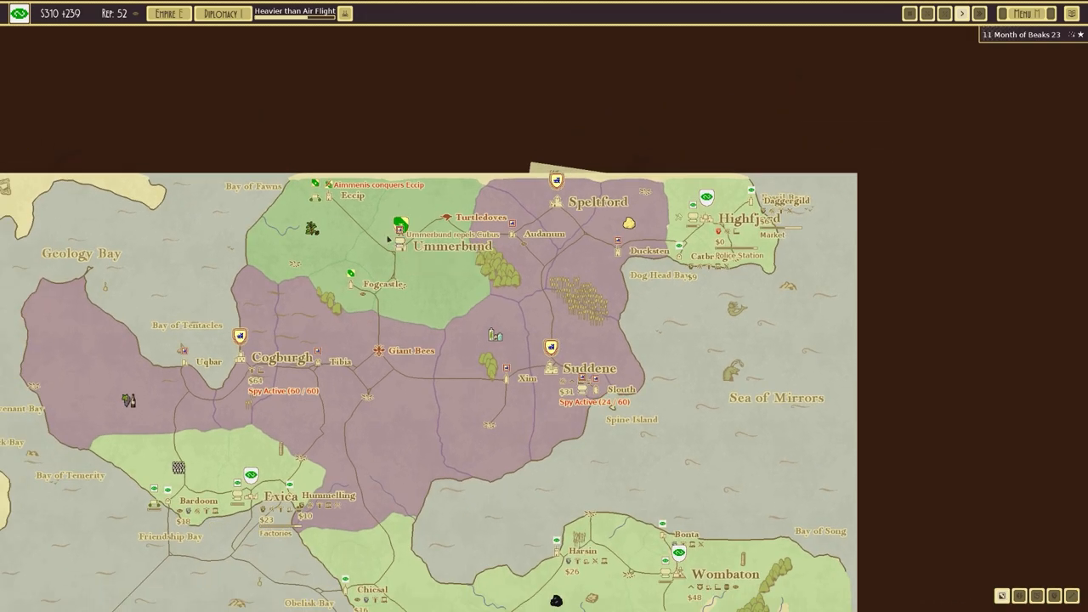
# Bring up the Diplomacy overview of relations with all empires.
pyautogui.click(222, 14)
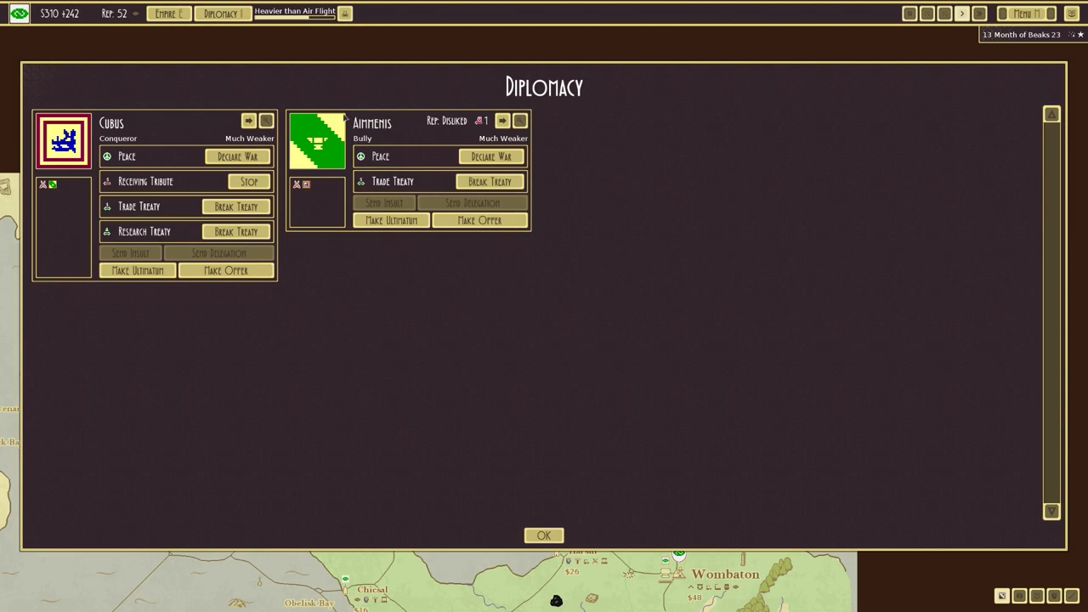
# Close the overview and start drafting an ultimatum to Cubus.
pyautogui.click(544, 534)
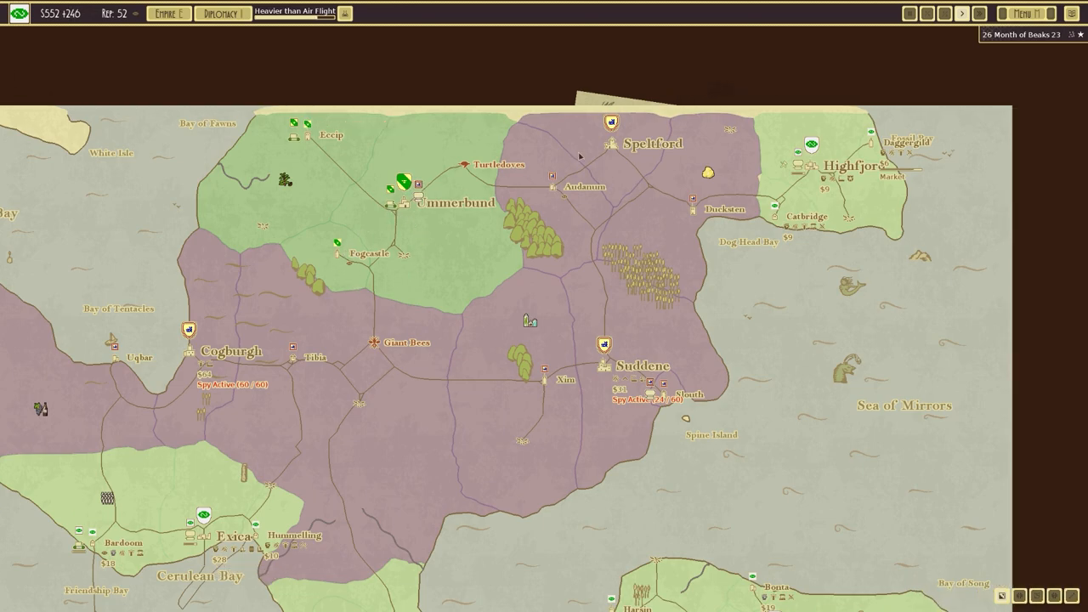
pyautogui.click(188, 329)
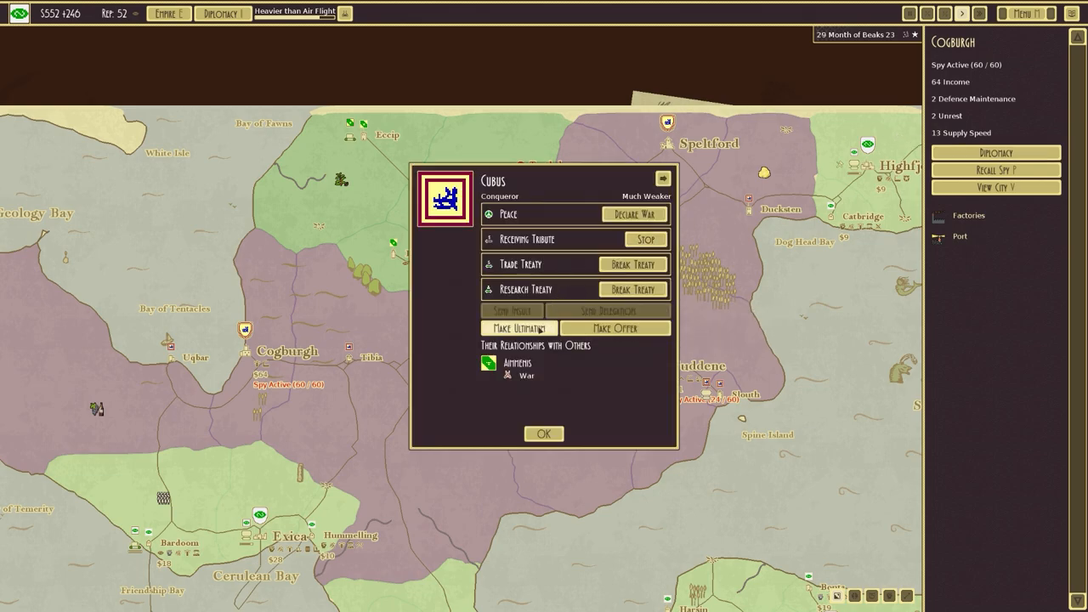
pyautogui.click(517, 326)
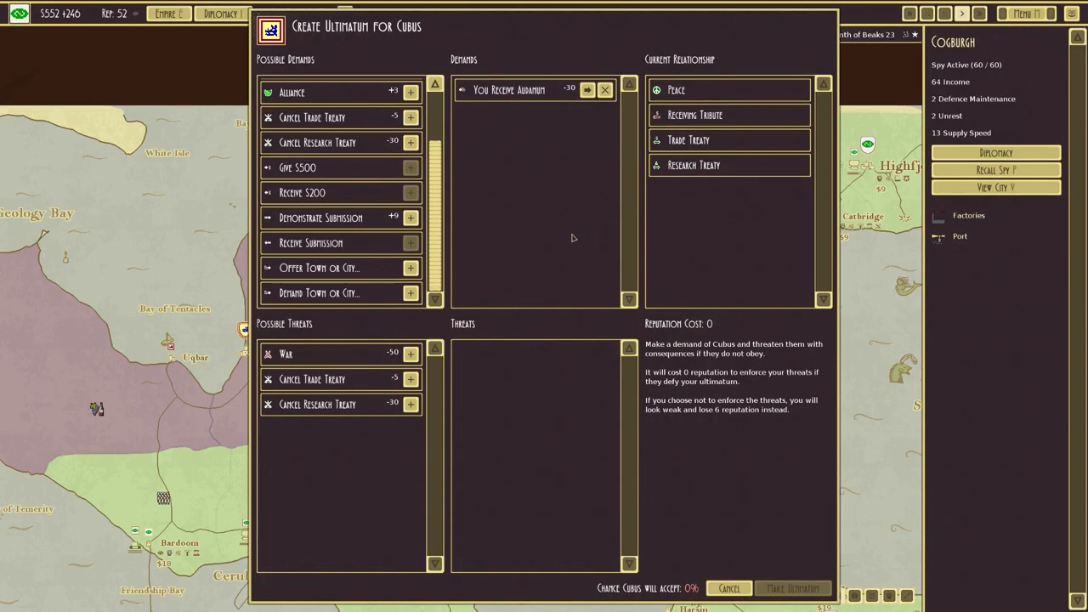
pyautogui.moveTo(411, 354)
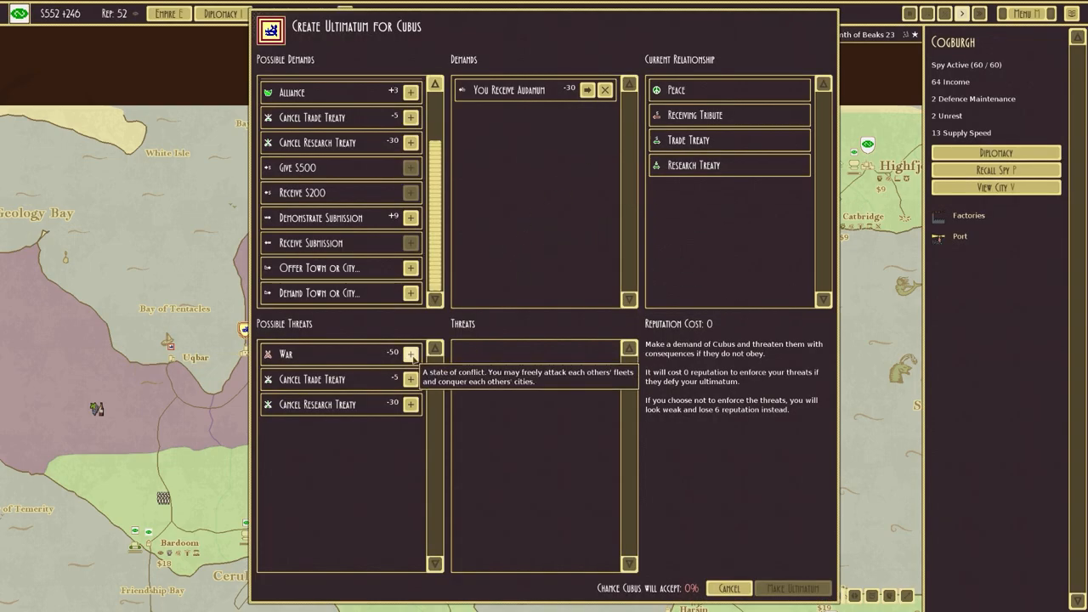
# Send Cubus an ultimatum demanding towns under threat of war.
pyautogui.click(411, 353)
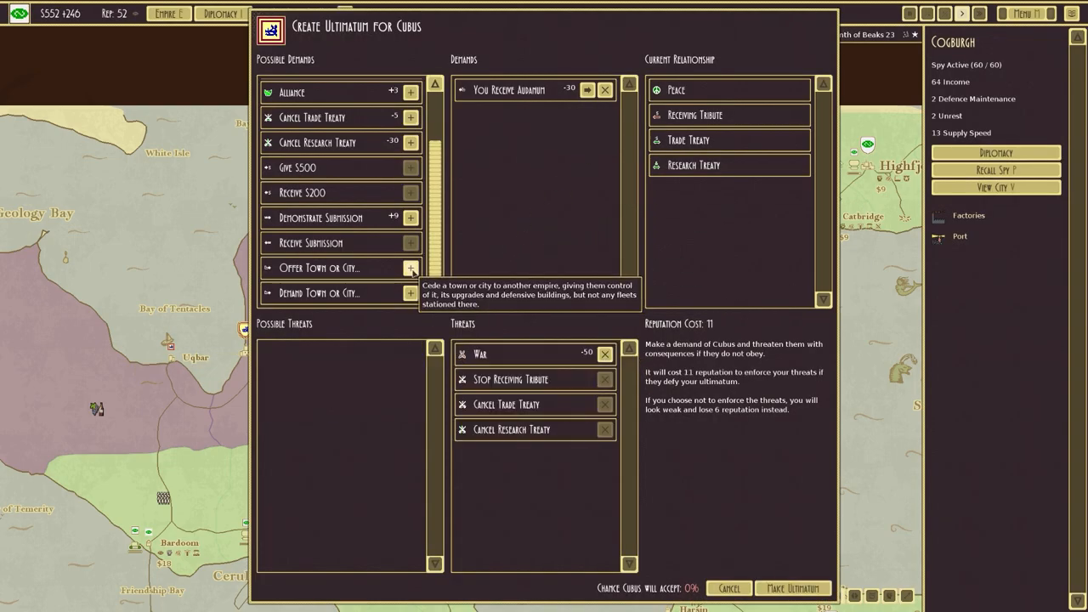
pyautogui.click(411, 268)
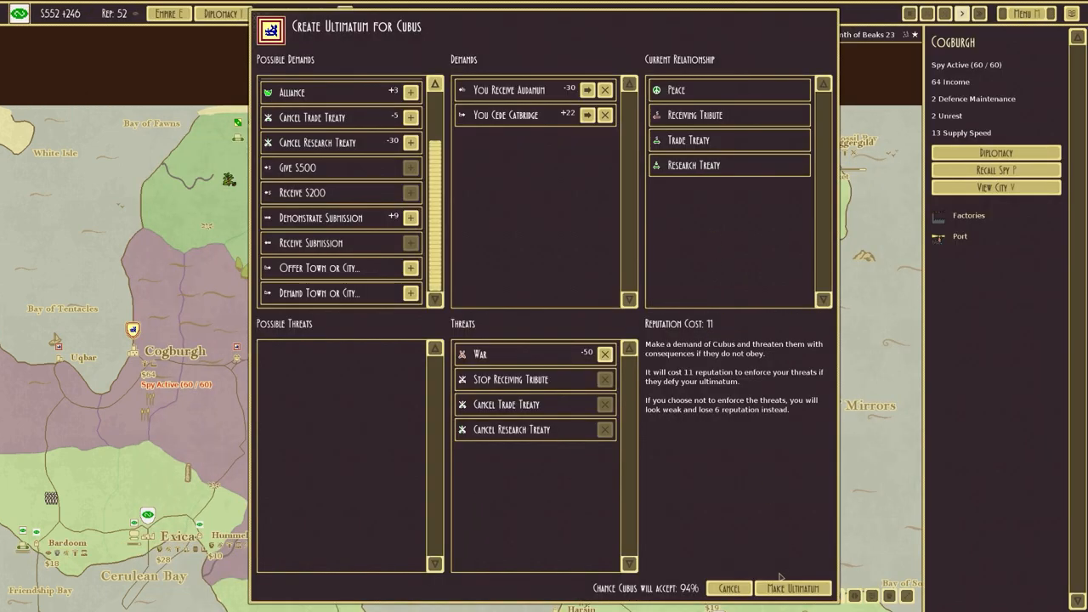
pyautogui.click(792, 588)
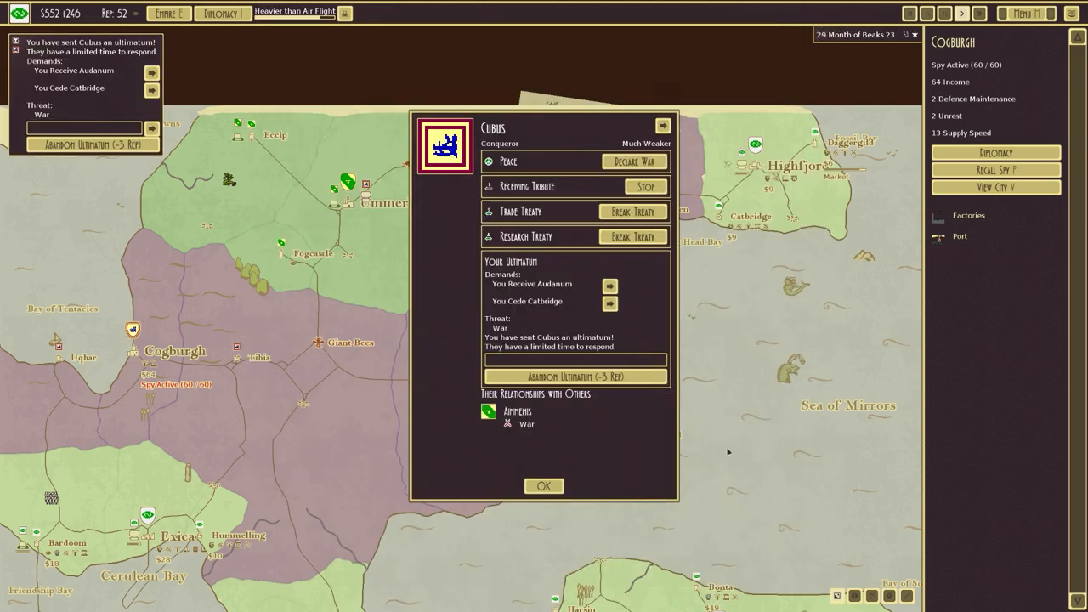
# Close the Cubus panel and send Aimmens a town-demand ultimatum under threat of war.
pyautogui.click(544, 486)
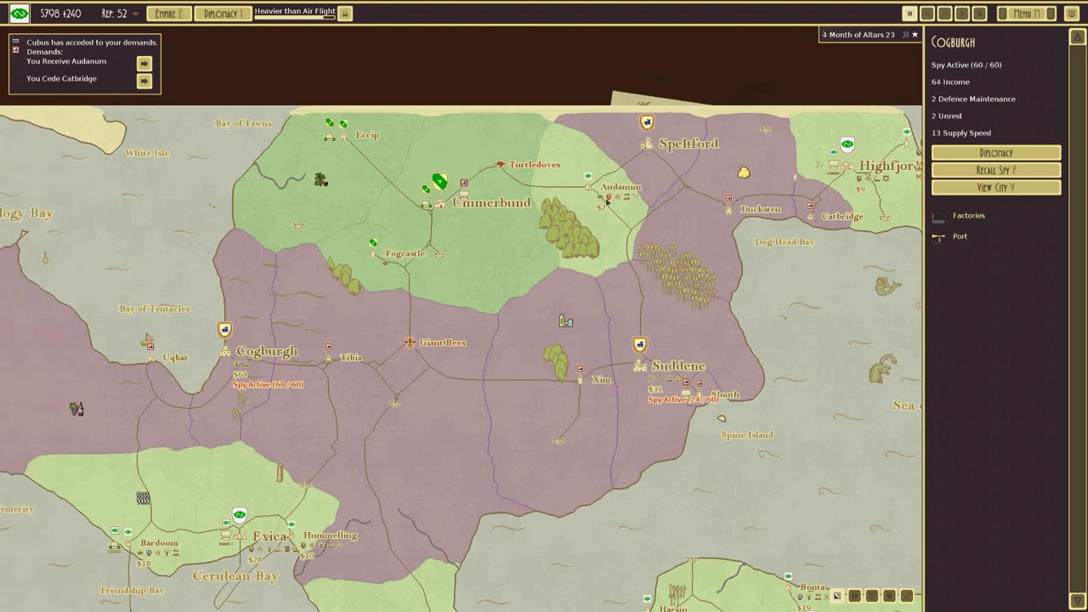
pyautogui.moveTo(612, 318)
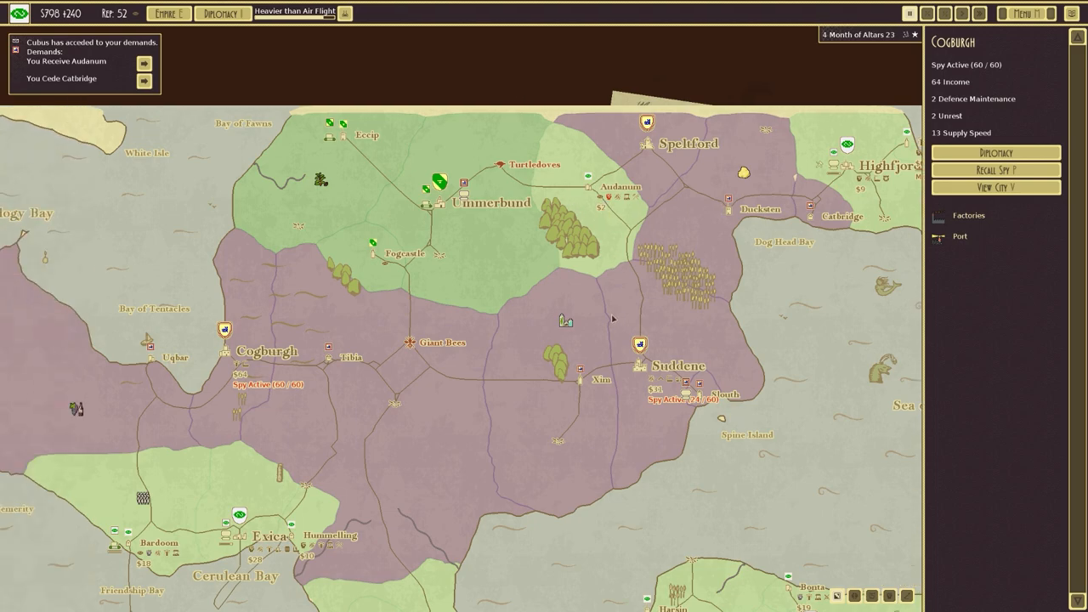
pyautogui.moveTo(146, 93)
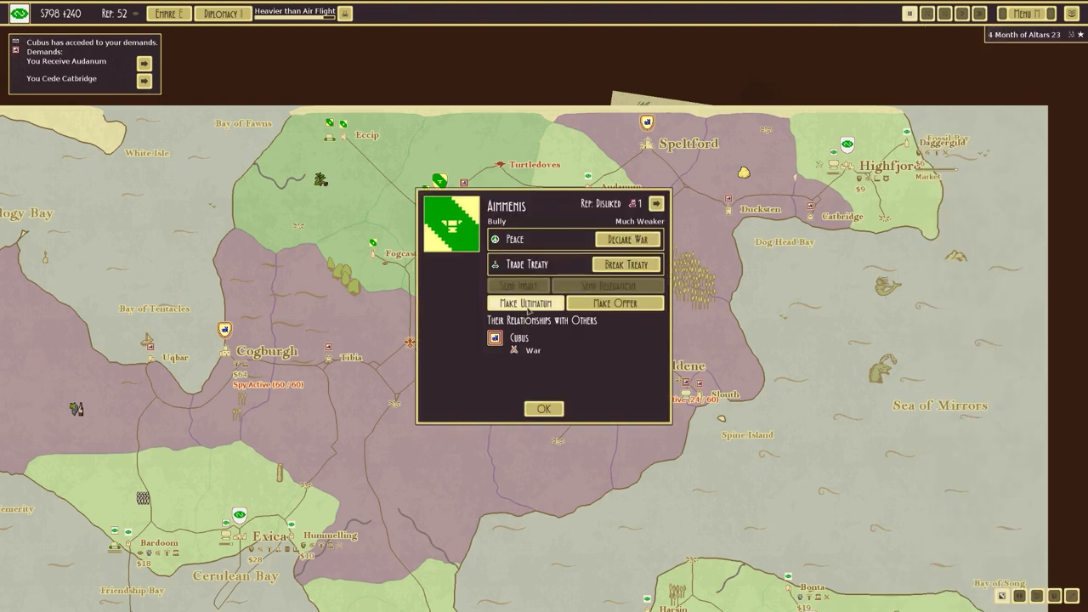
pyautogui.click(524, 303)
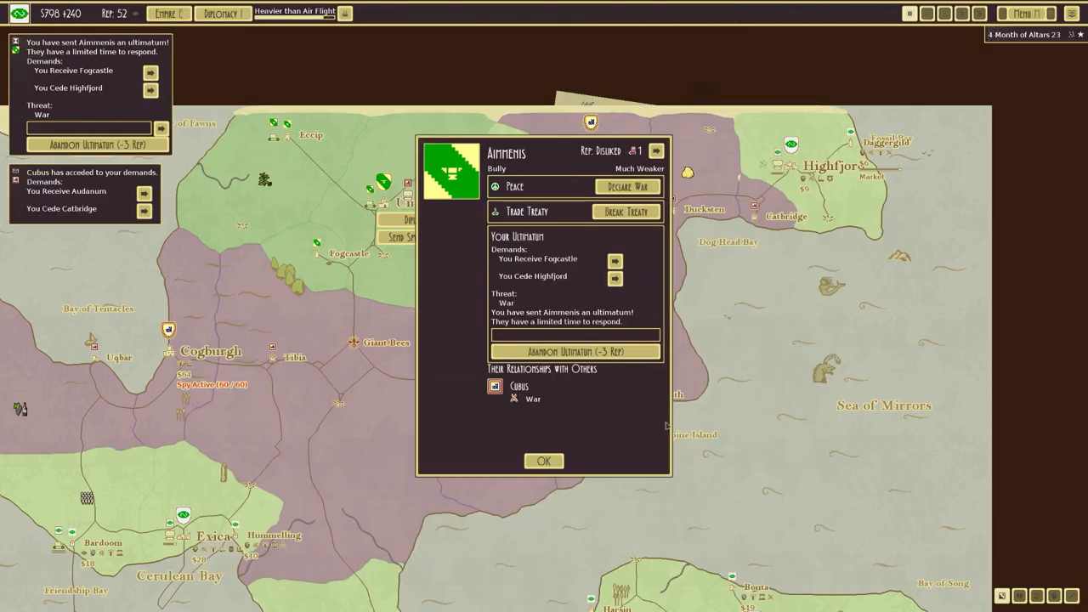
pyautogui.click(544, 460)
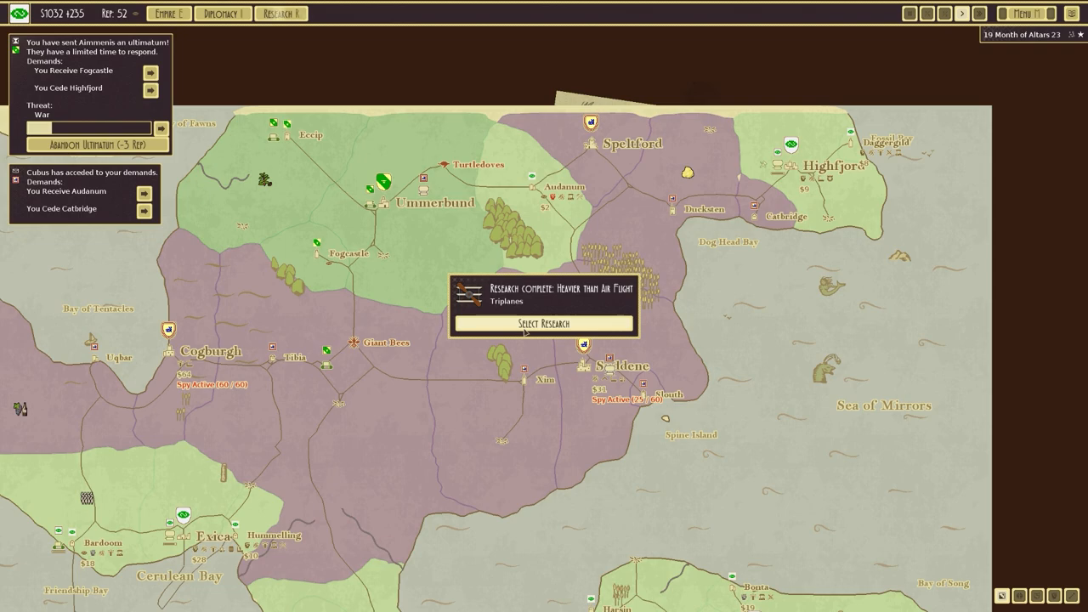
# Go to Select Research and browse the tech tree toward Computers.
pyautogui.click(544, 323)
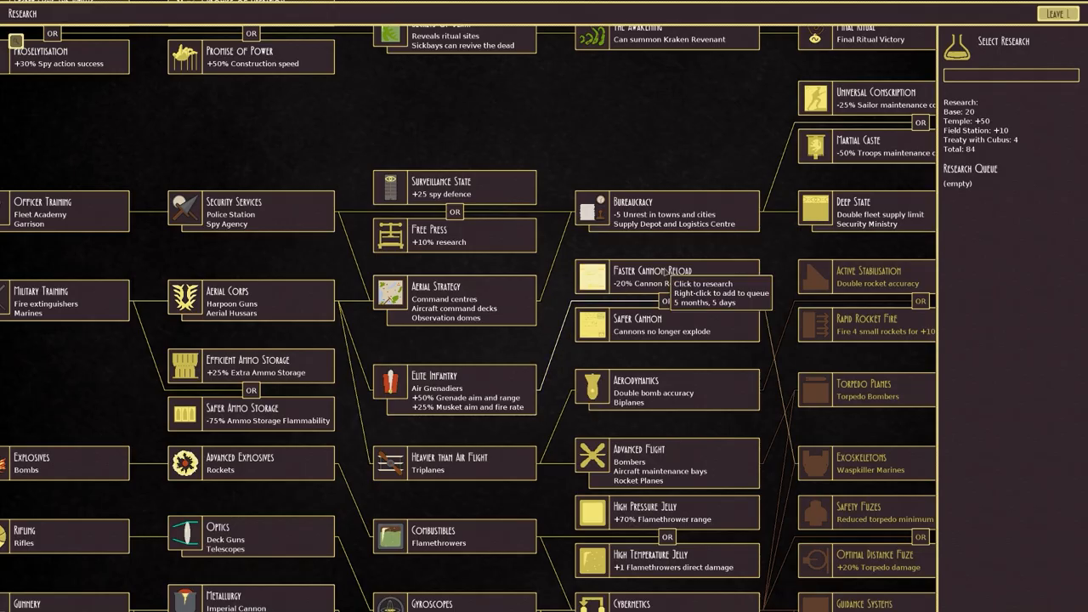
pyautogui.scroll(-3)
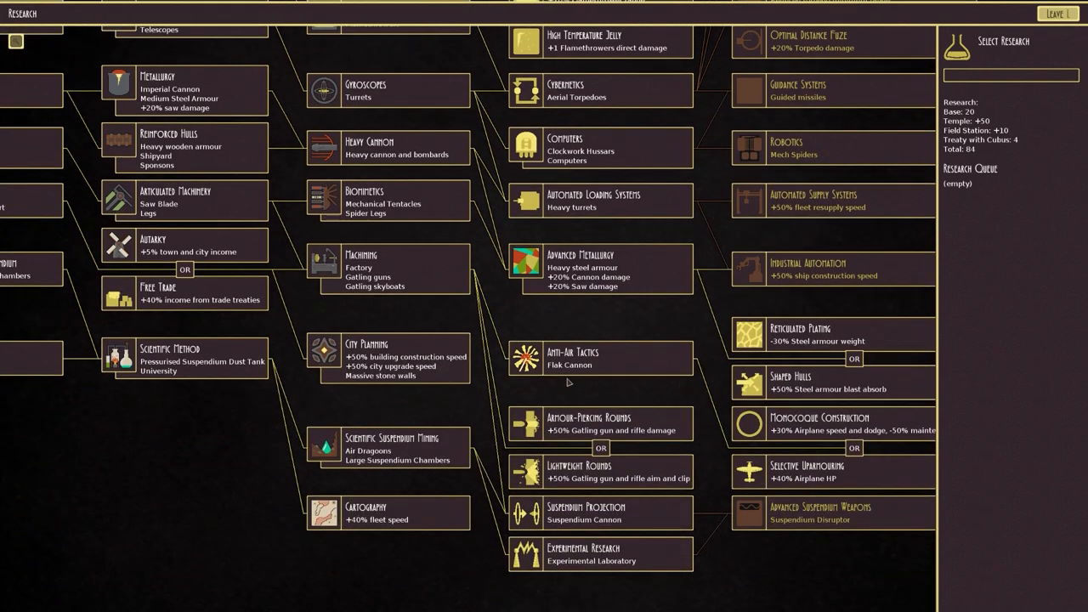
pyautogui.moveTo(660, 353)
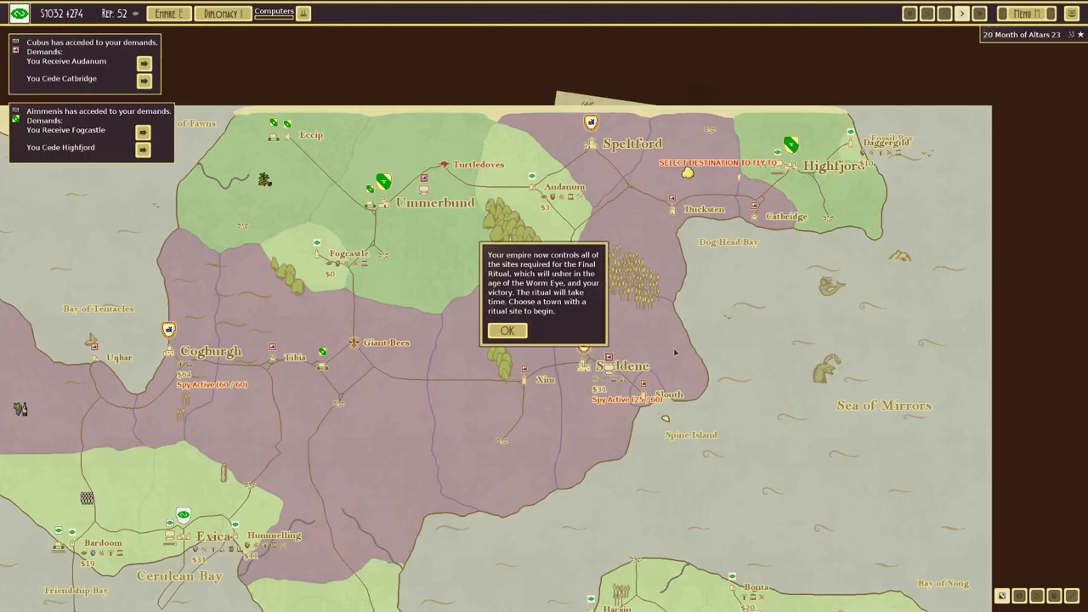
pyautogui.moveTo(884, 391)
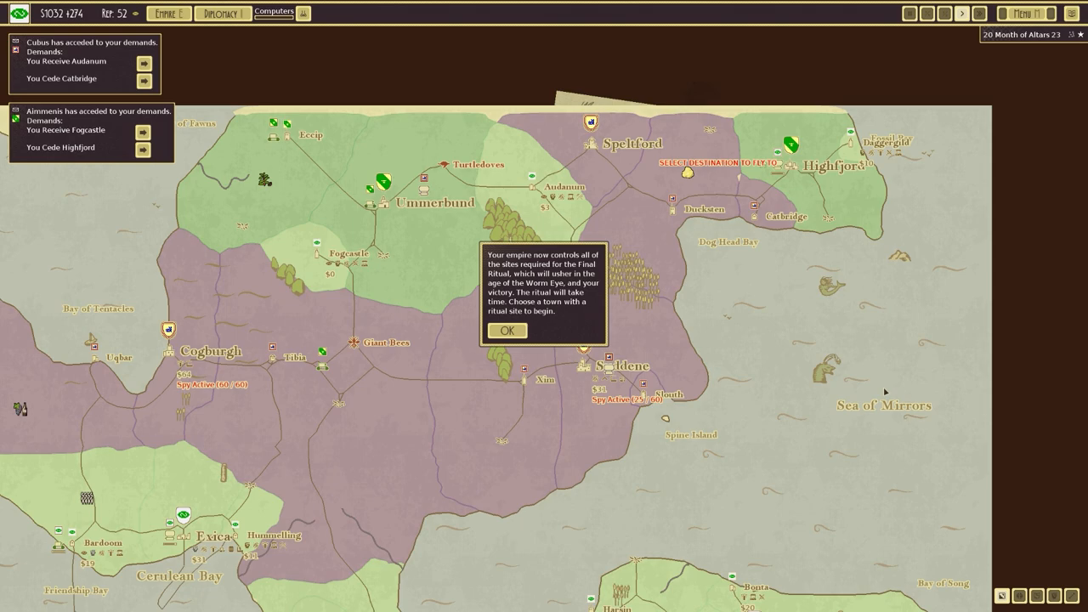
pyautogui.moveTo(507, 330)
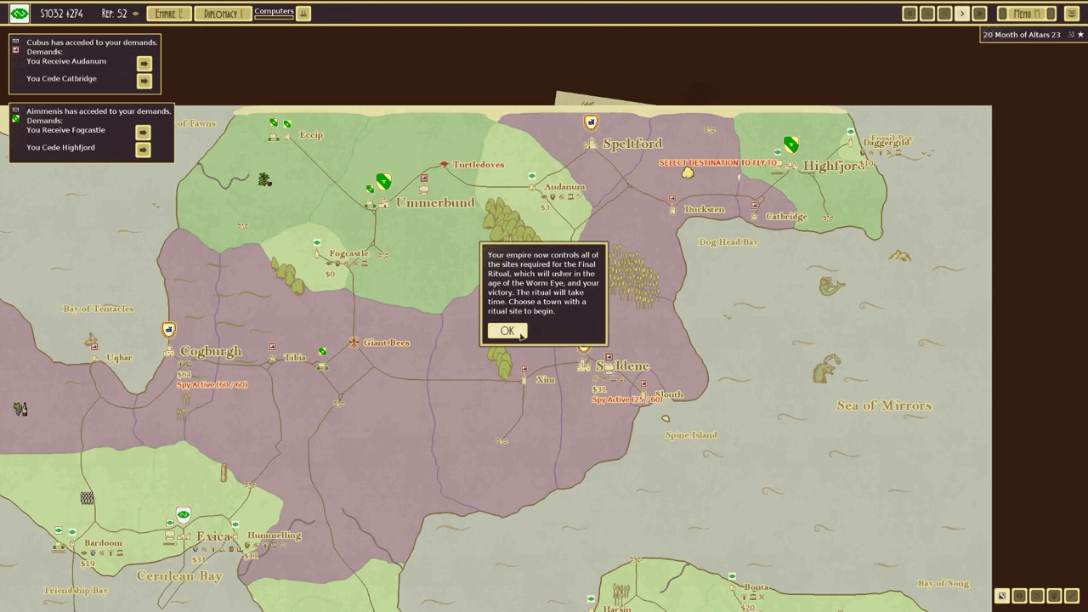
pyautogui.click(507, 330)
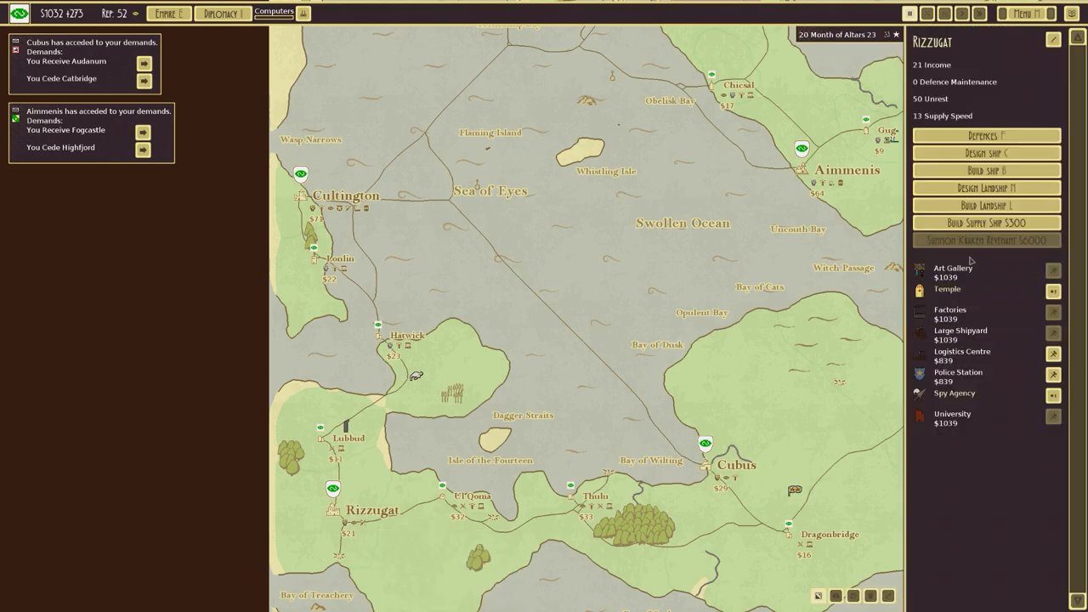
pyautogui.moveTo(967, 327)
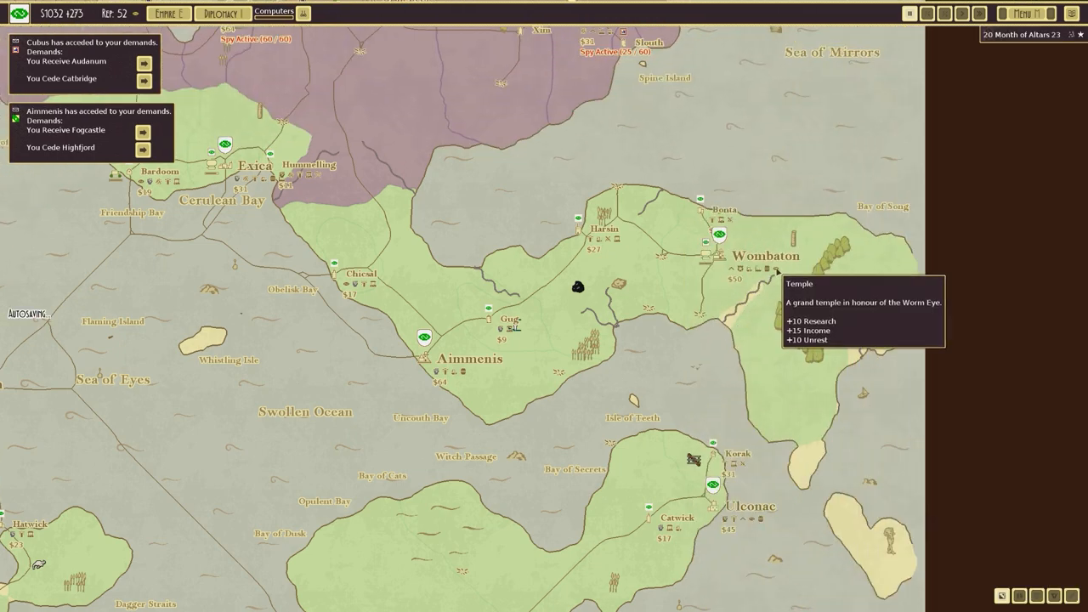
pyautogui.scroll(-3)
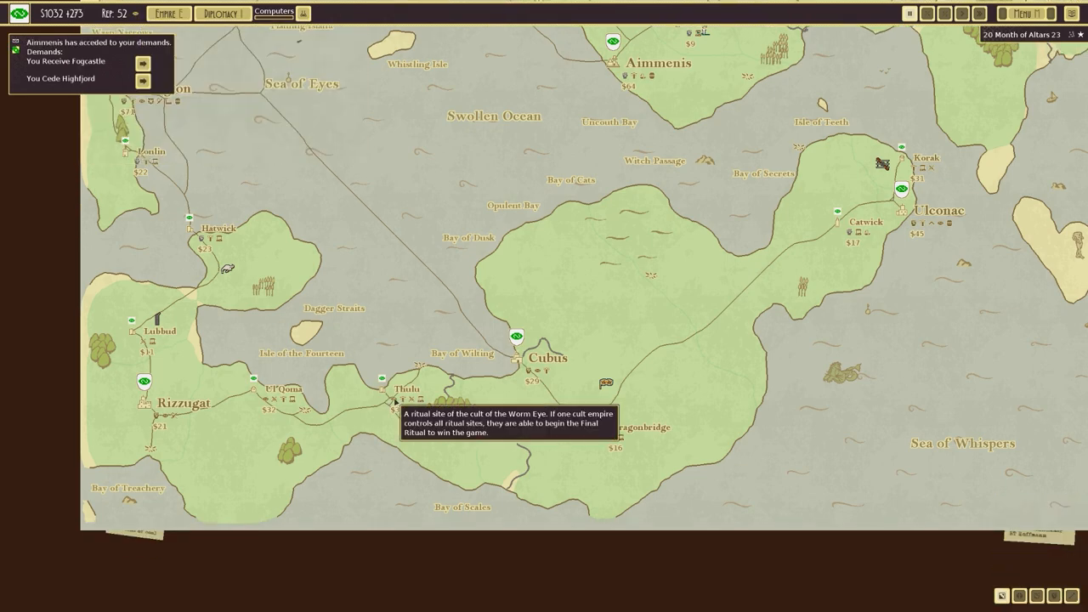
# Begin the Final Ritual from the Thulu ritual site's city panel.
pyautogui.click(408, 399)
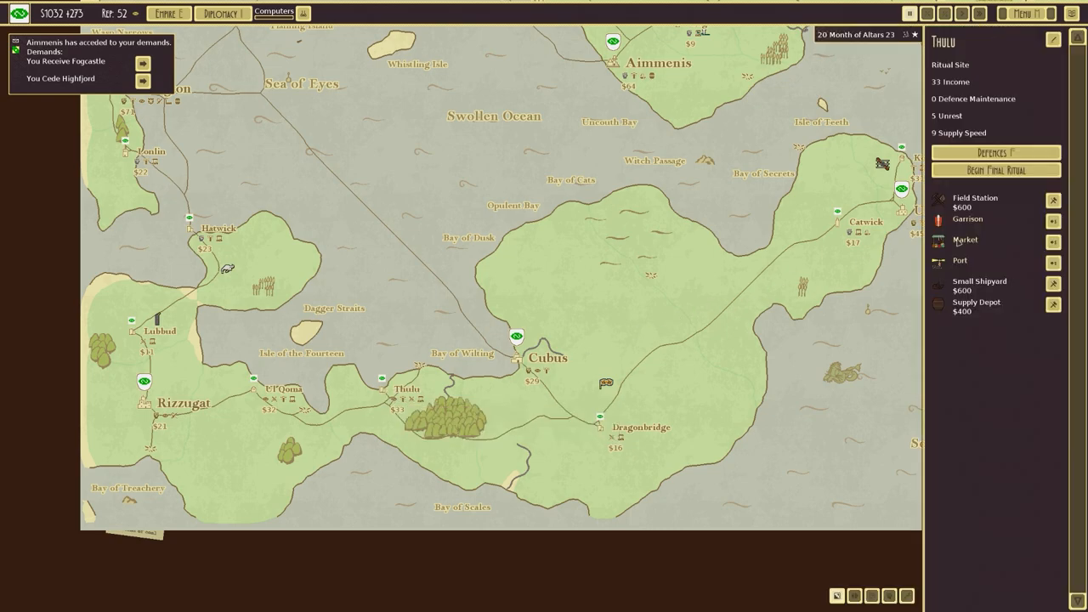
pyautogui.moveTo(996, 170)
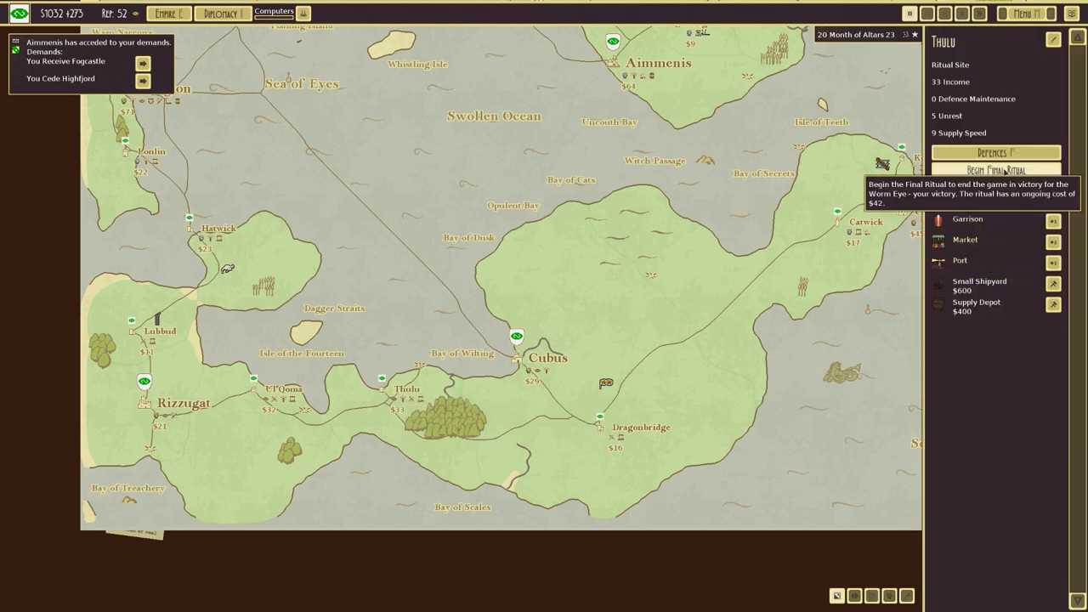
pyautogui.click(996, 170)
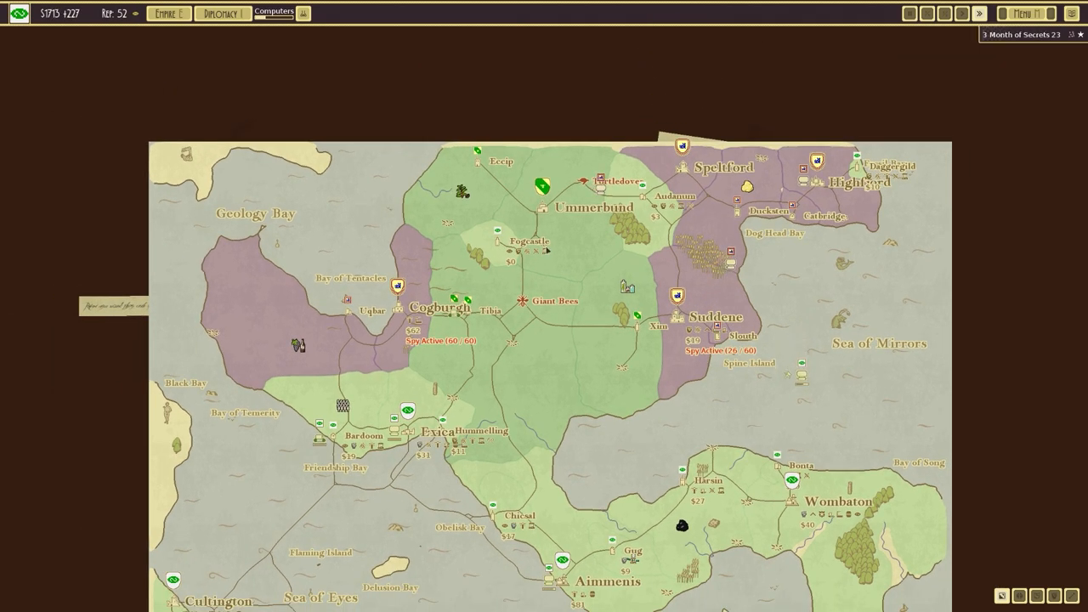
# Start a new defence tower in a city's landscape view and return to the campaign map.
pyautogui.click(676, 198)
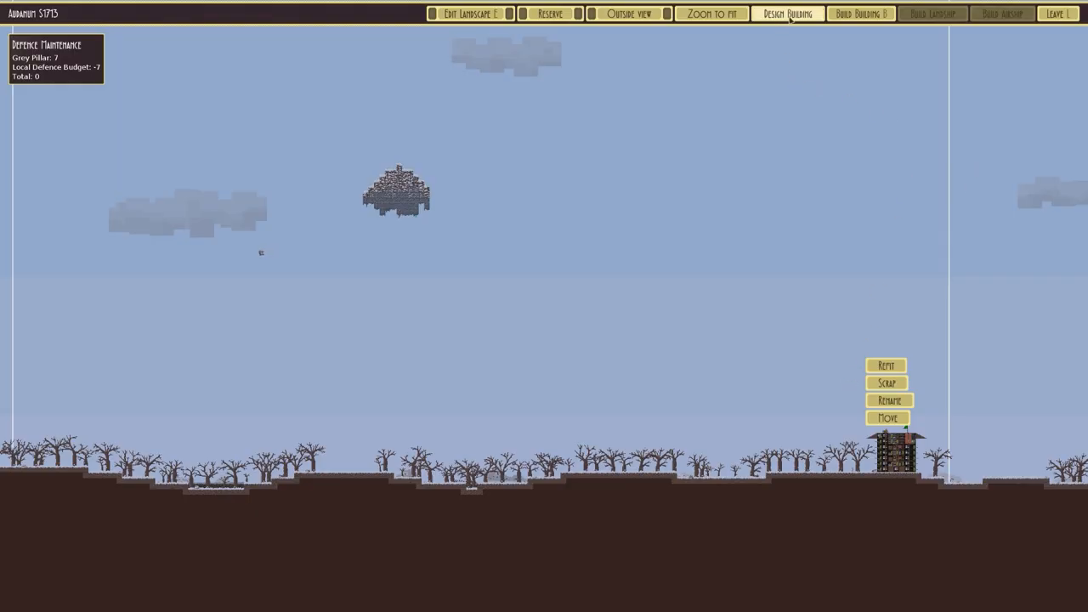
pyautogui.click(887, 418)
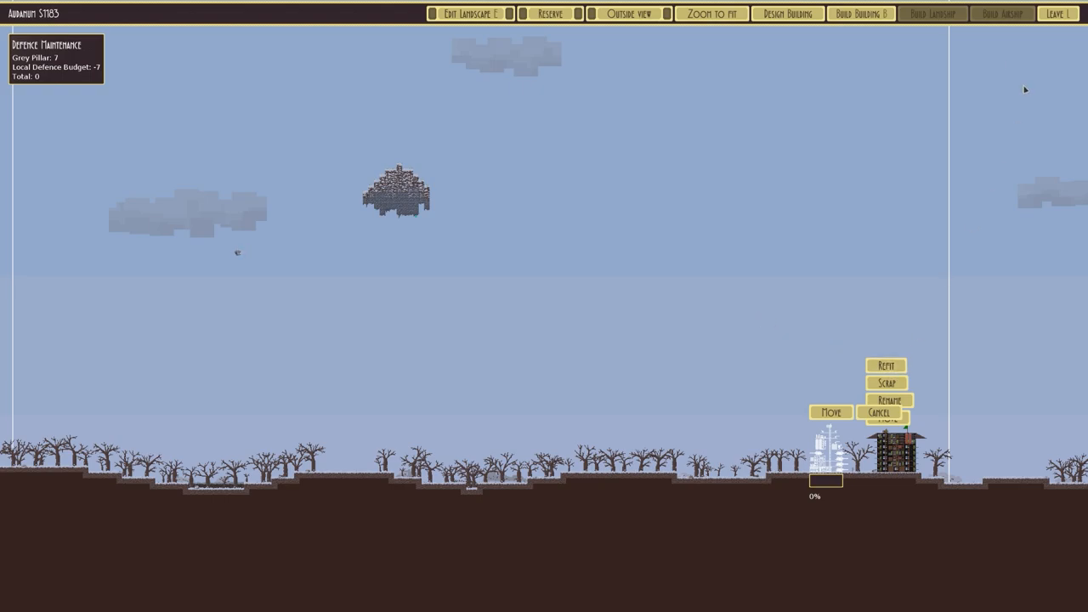
pyautogui.click(885, 364)
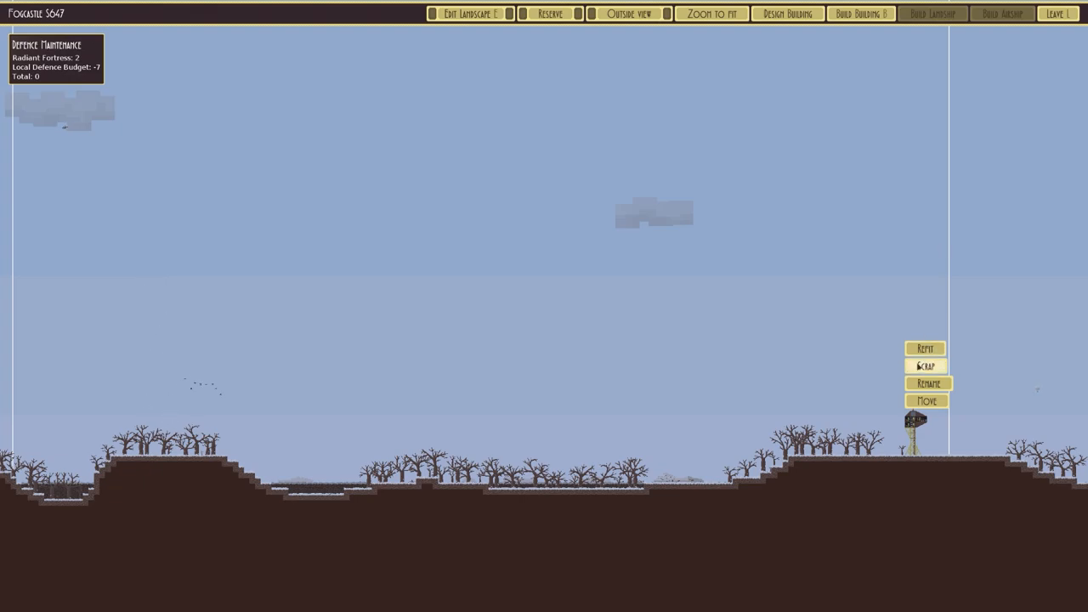
pyautogui.click(925, 347)
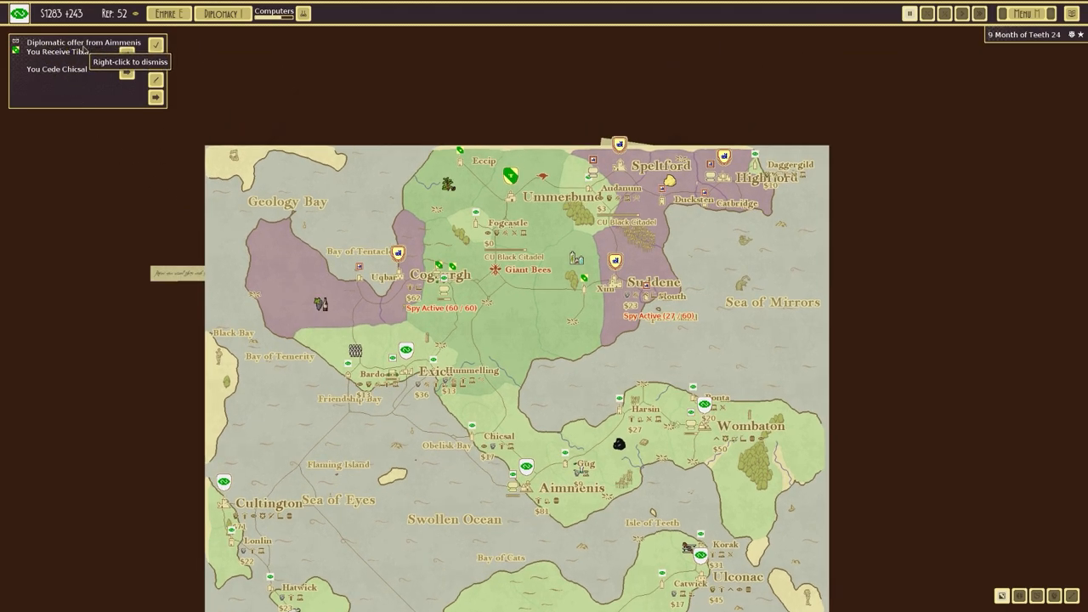
# Scroll the campaign map around Aimmenis and Exica to bring a fleet into view.
pyautogui.scroll(3)
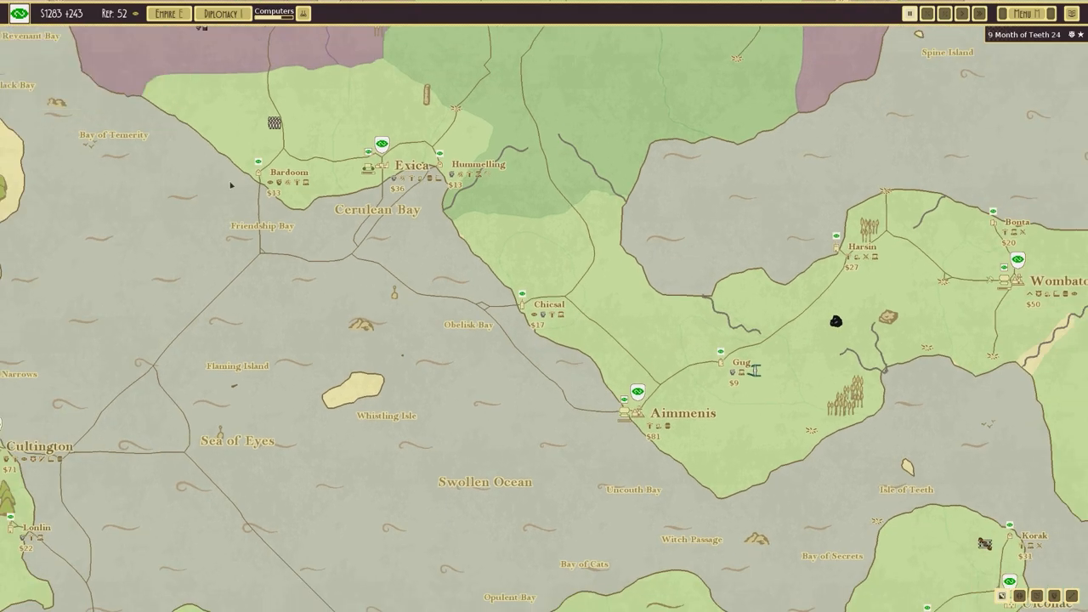
pyautogui.scroll(-3)
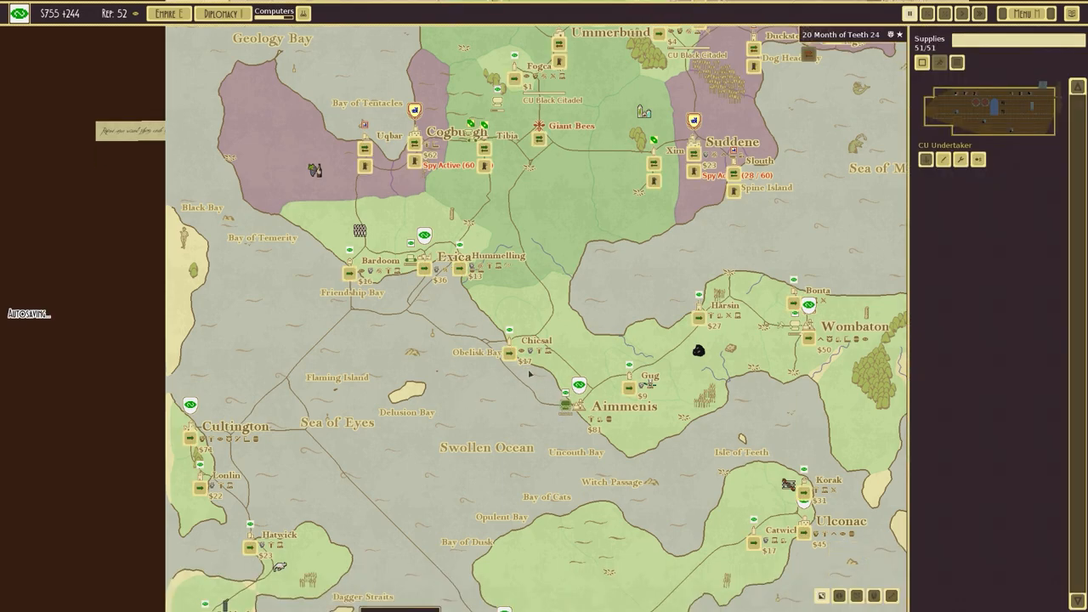
# Review the fleet's ship stats and Exica's city details, then close the panel.
pyautogui.click(624, 405)
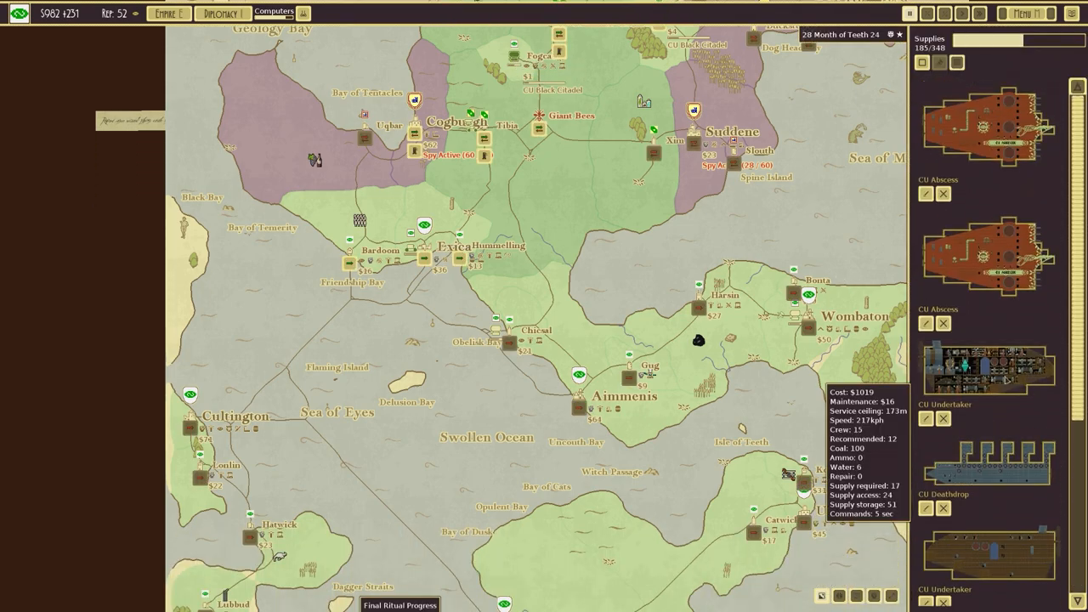
pyautogui.click(455, 248)
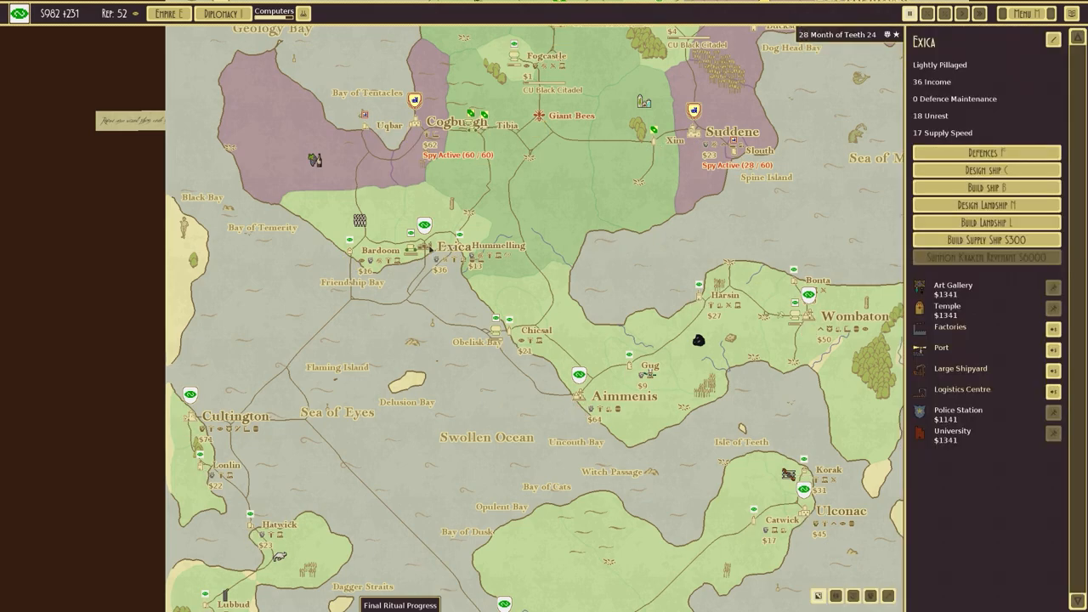
pyautogui.click(986, 238)
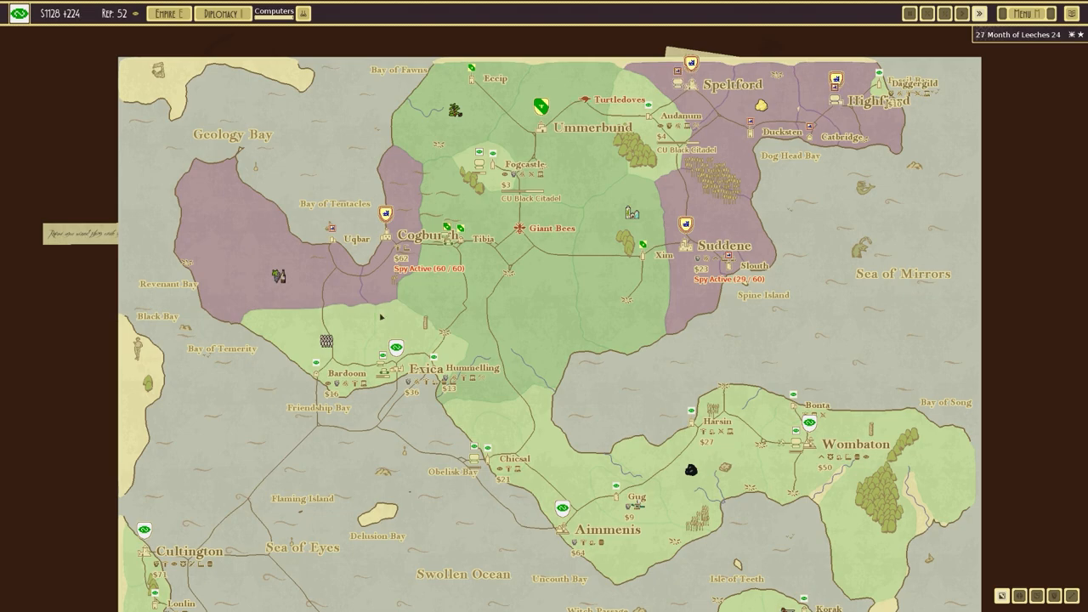
# Dismiss the Aimmenis delegation notice and open relations with the Cubus empire.
pyautogui.click(275, 12)
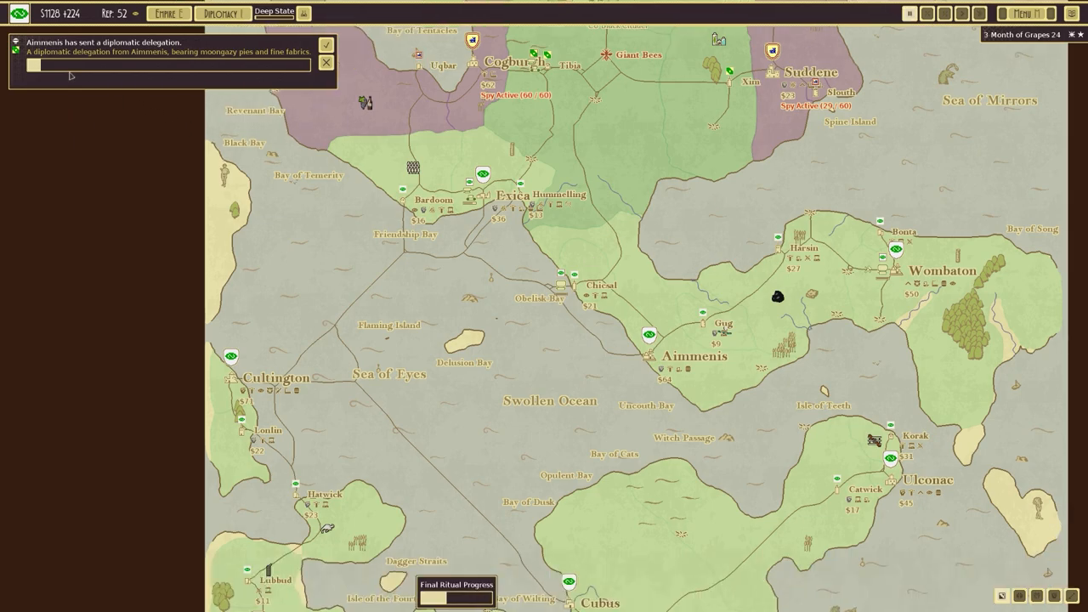
pyautogui.moveTo(224, 61)
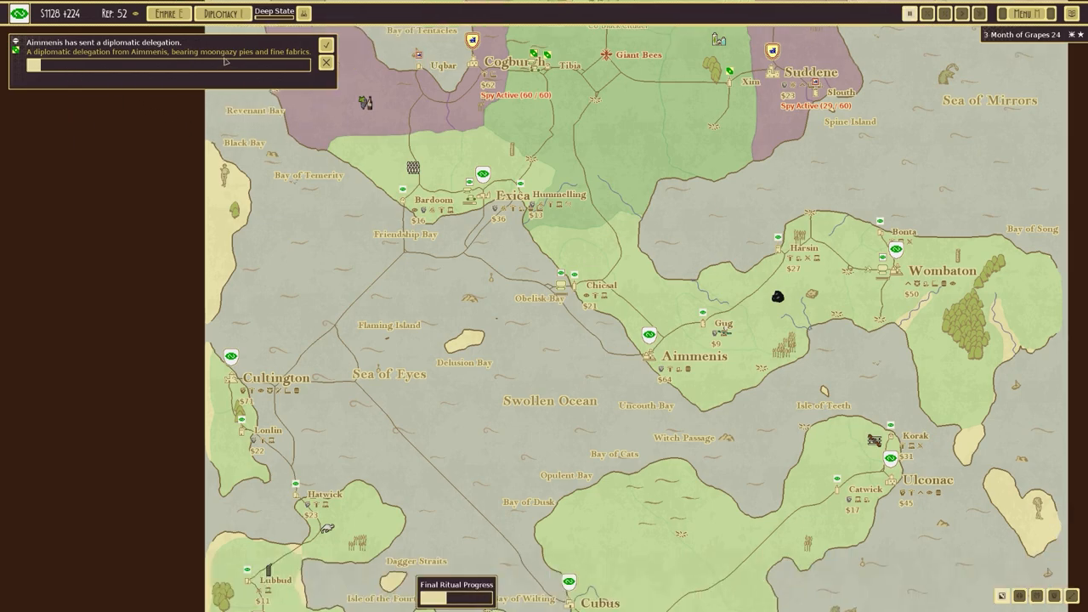
pyautogui.click(327, 44)
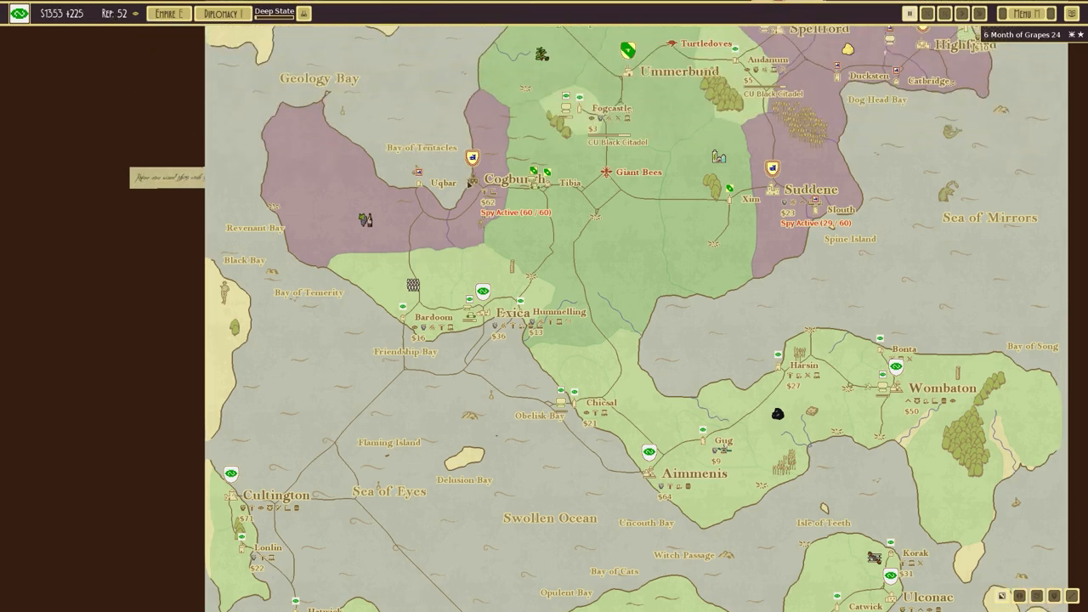
pyautogui.click(506, 178)
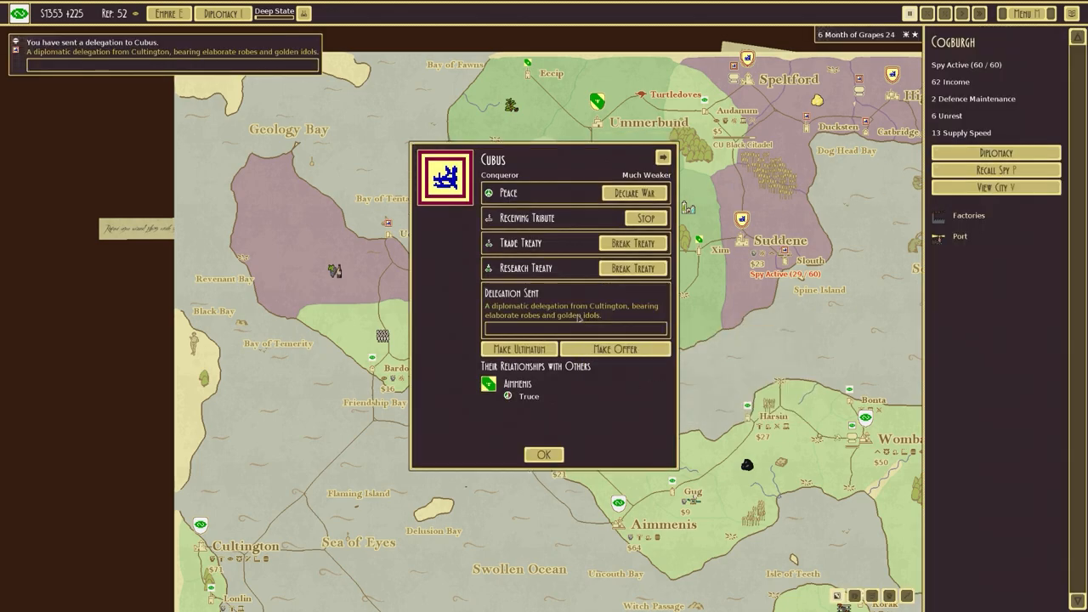
# Close Cubus relations and have spies foment unrest in Cogburgh and Suddene.
pyautogui.click(544, 454)
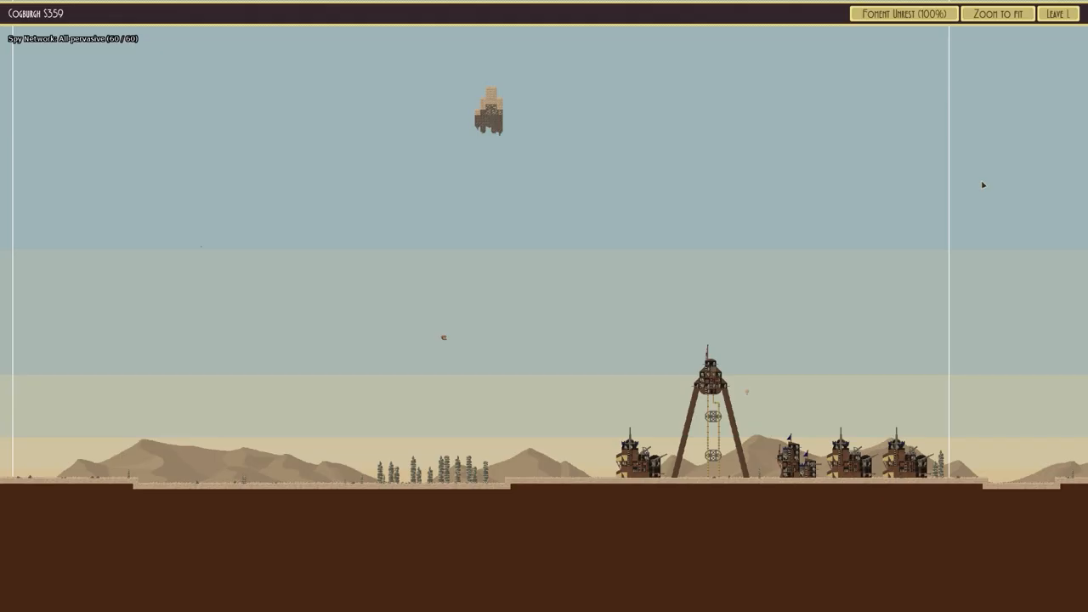
pyautogui.click(904, 13)
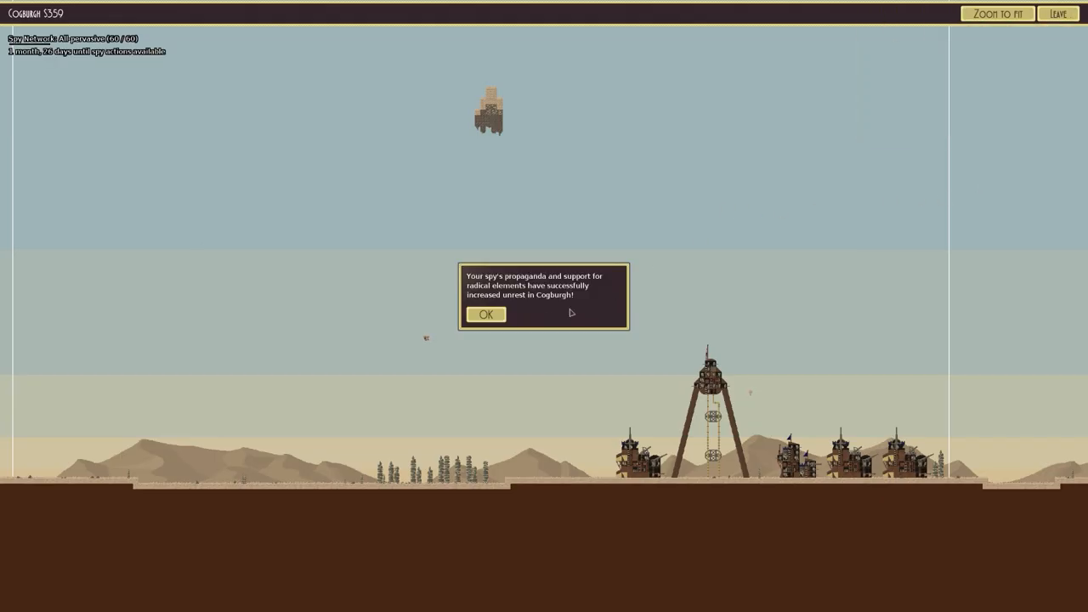
pyautogui.click(486, 313)
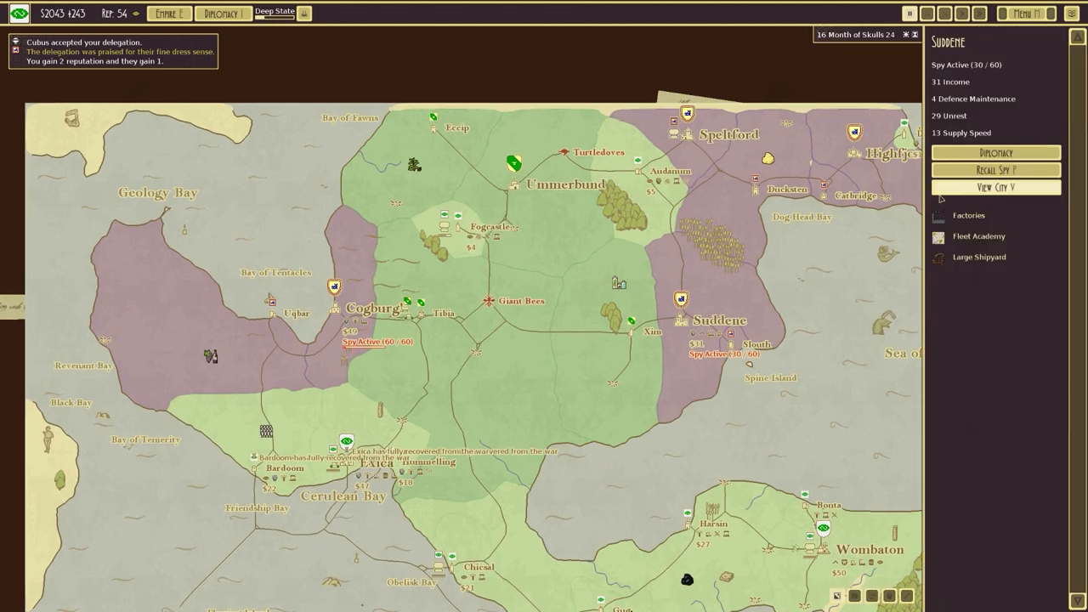
pyautogui.click(996, 187)
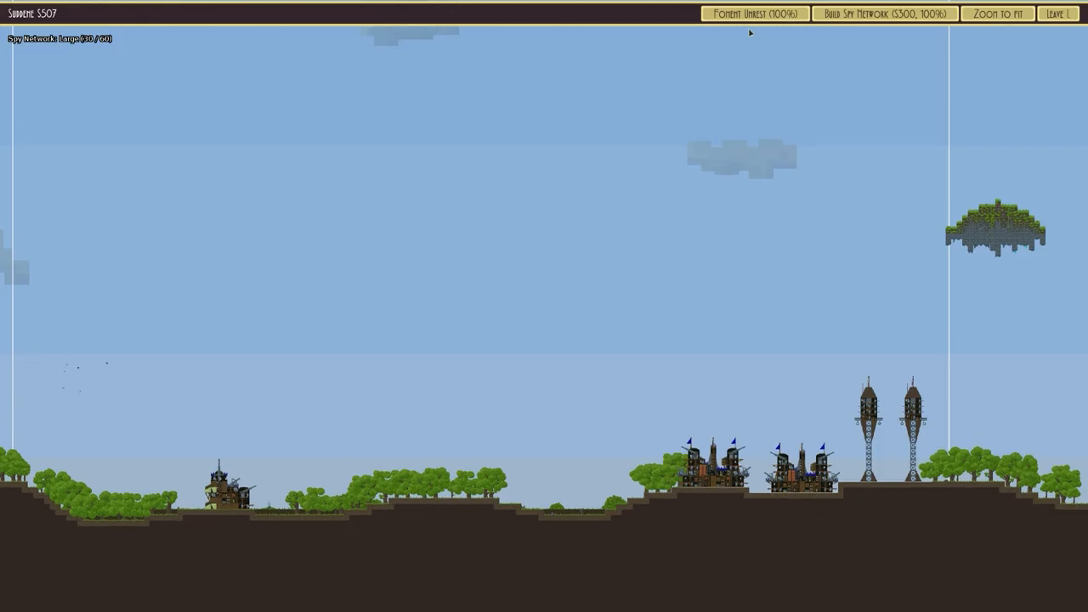
pyautogui.click(754, 13)
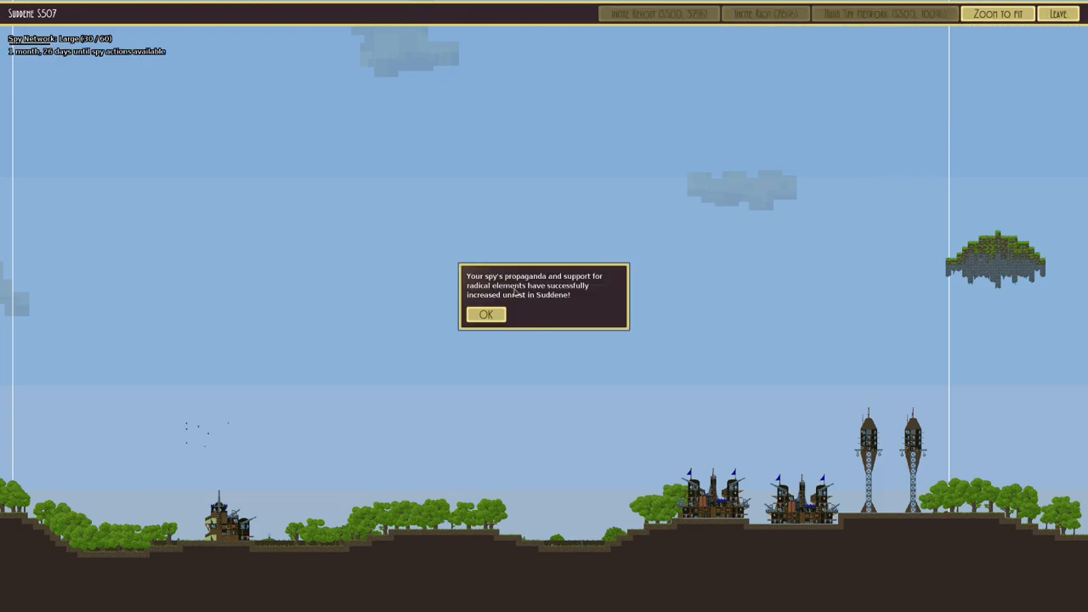
pyautogui.click(486, 313)
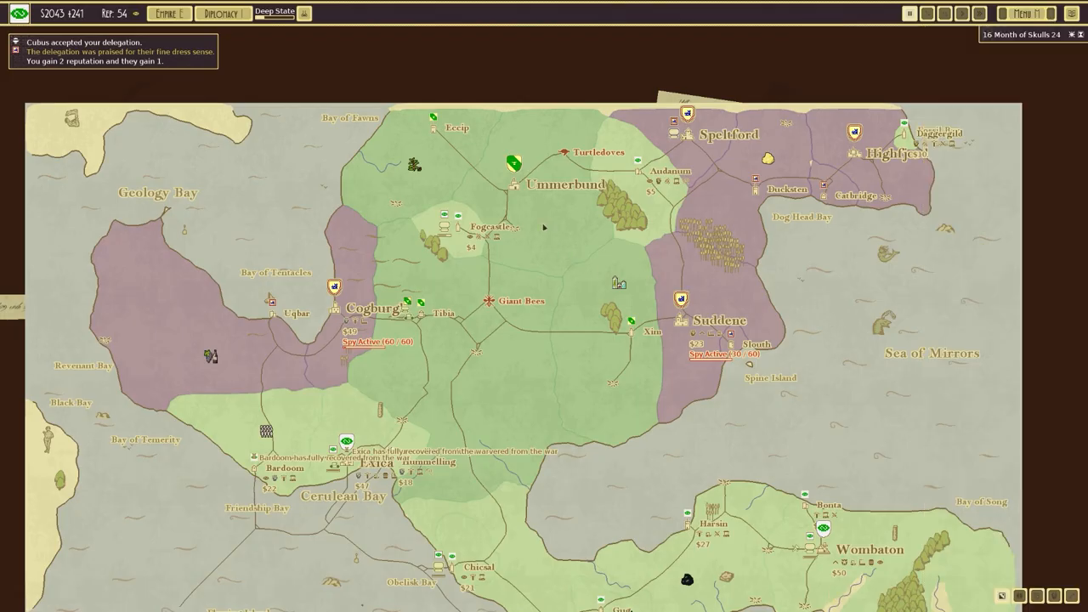
# Dismiss the Final Ritual delay message, check the Chicsal ritual site, and open Aimmenis's ship designs.
pyautogui.click(566, 184)
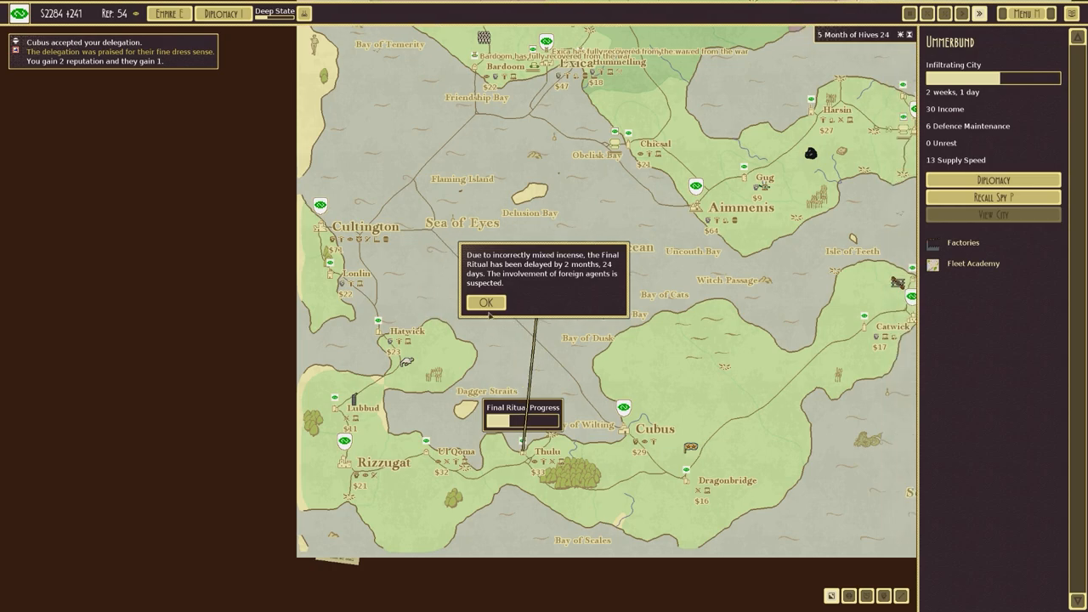
pyautogui.click(486, 303)
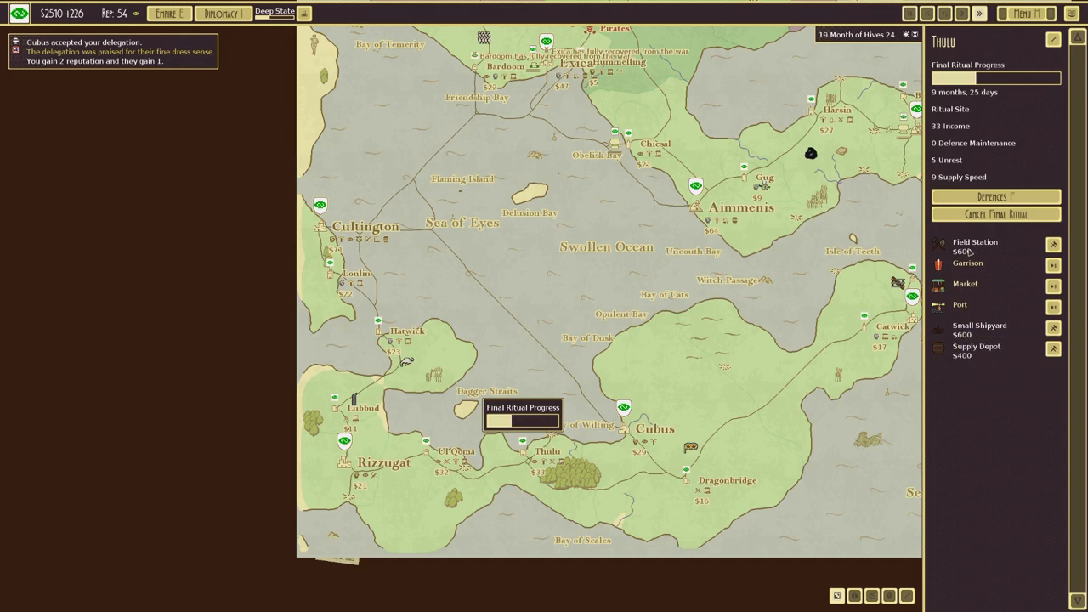
pyautogui.moveTo(1011, 246)
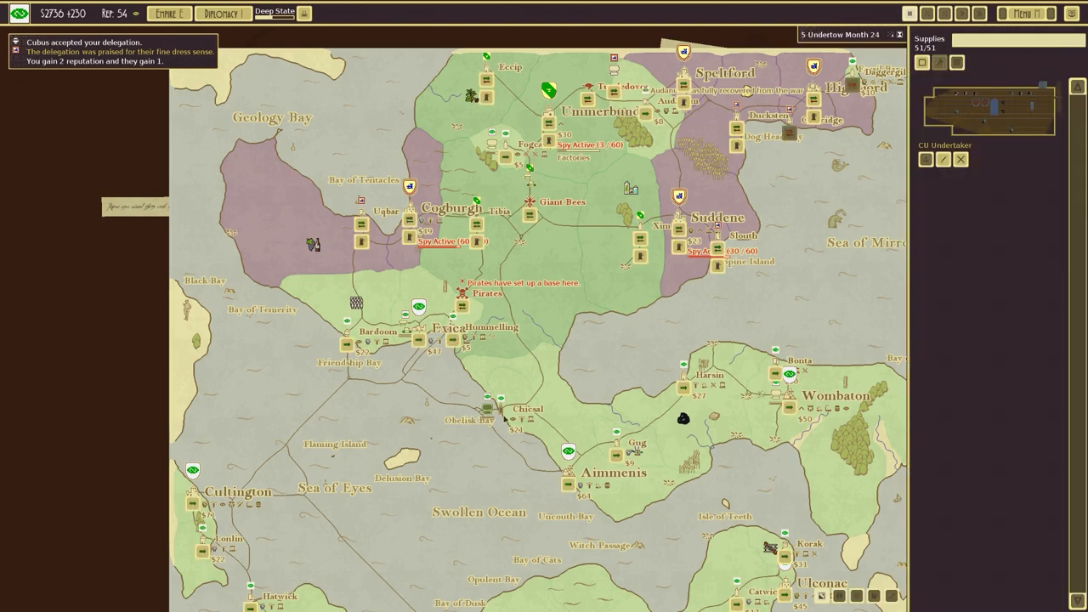
pyautogui.click(527, 408)
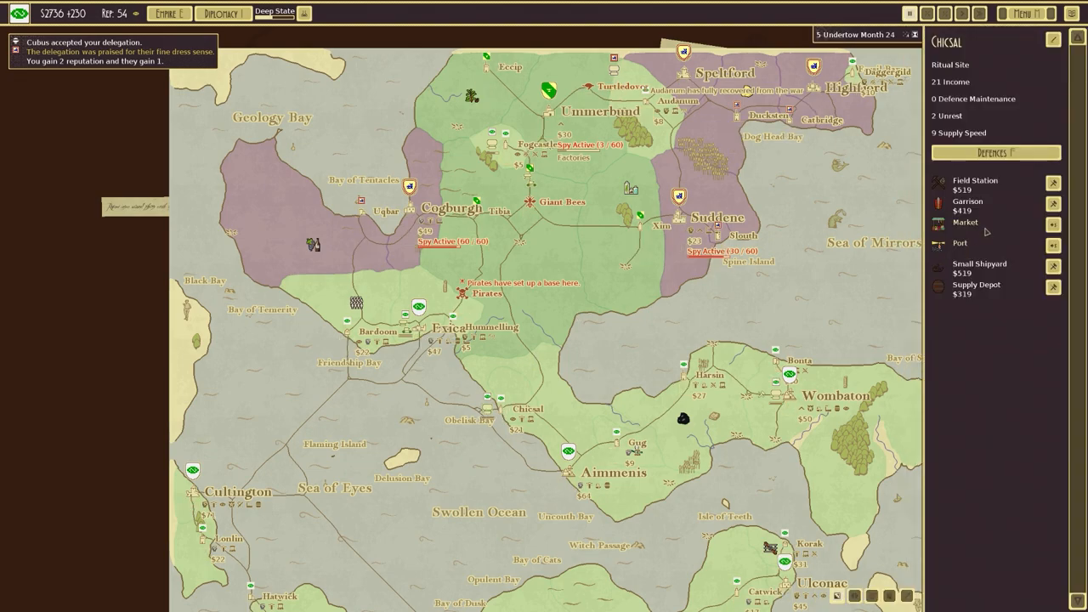
pyautogui.moveTo(570, 414)
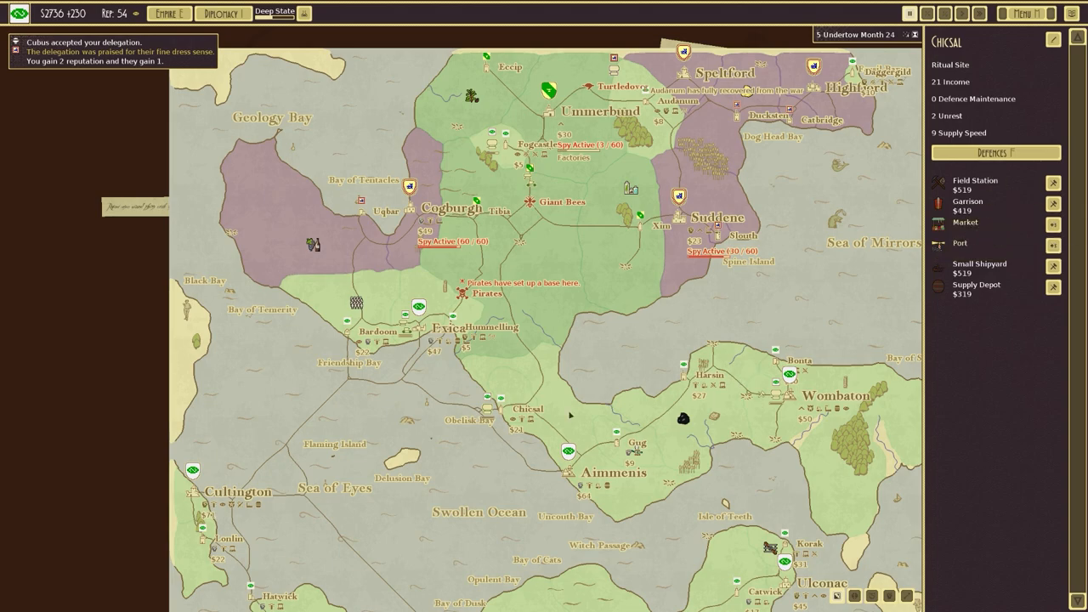
pyautogui.click(614, 472)
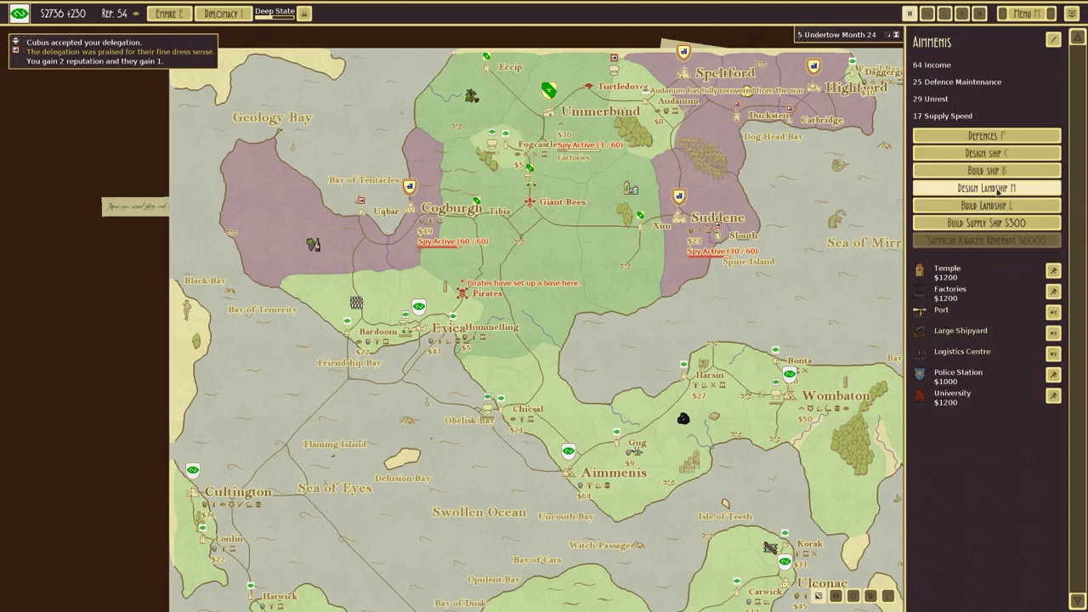
pyautogui.click(986, 170)
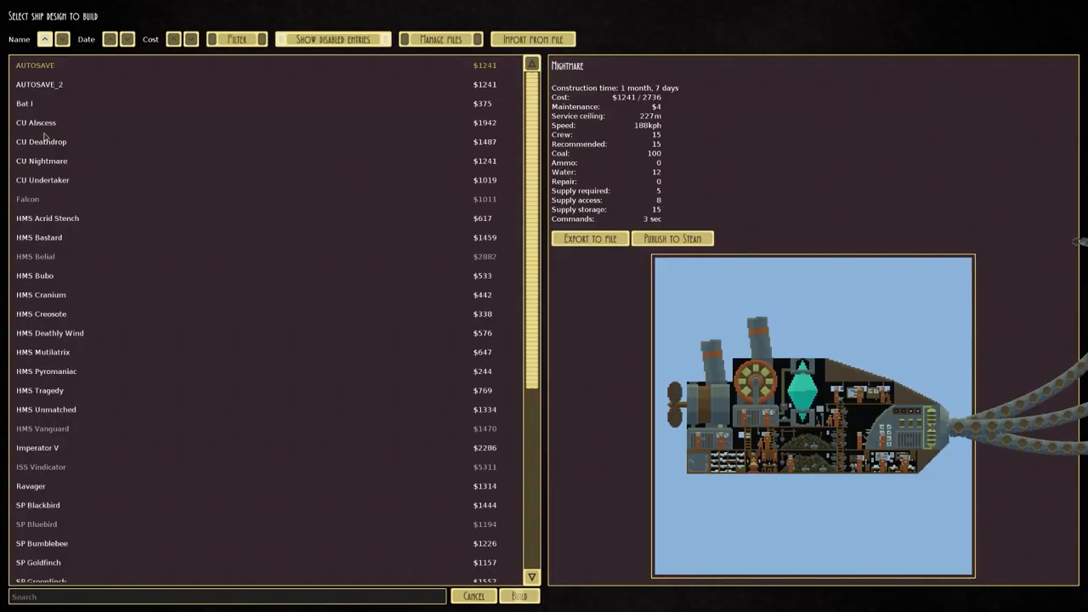
# Order two CU Undertaker ships from Aimmenis's design list.
pyautogui.click(41, 143)
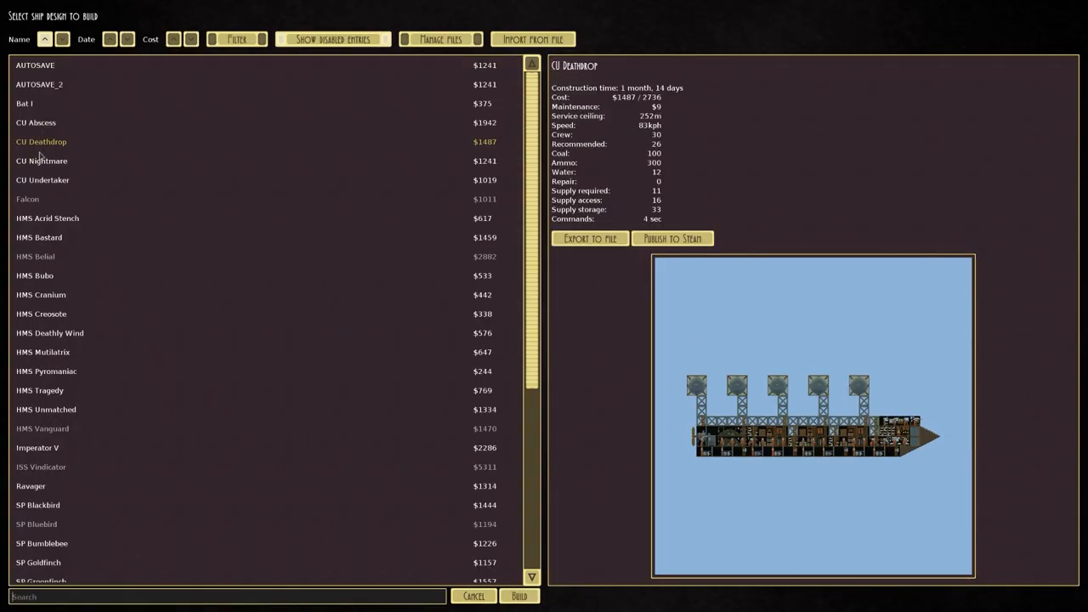
pyautogui.click(41, 180)
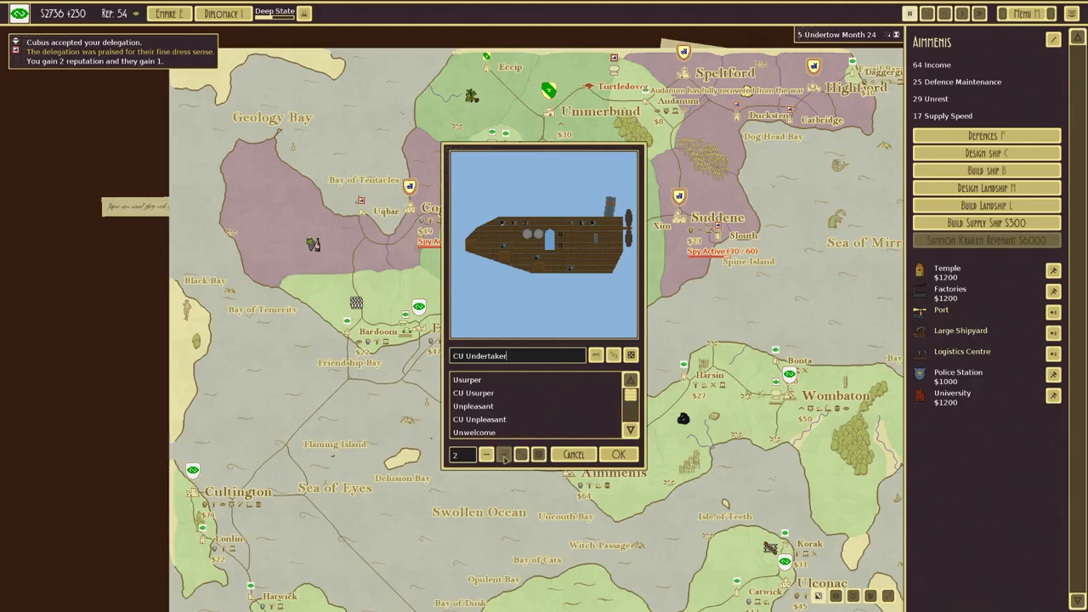
pyautogui.click(618, 454)
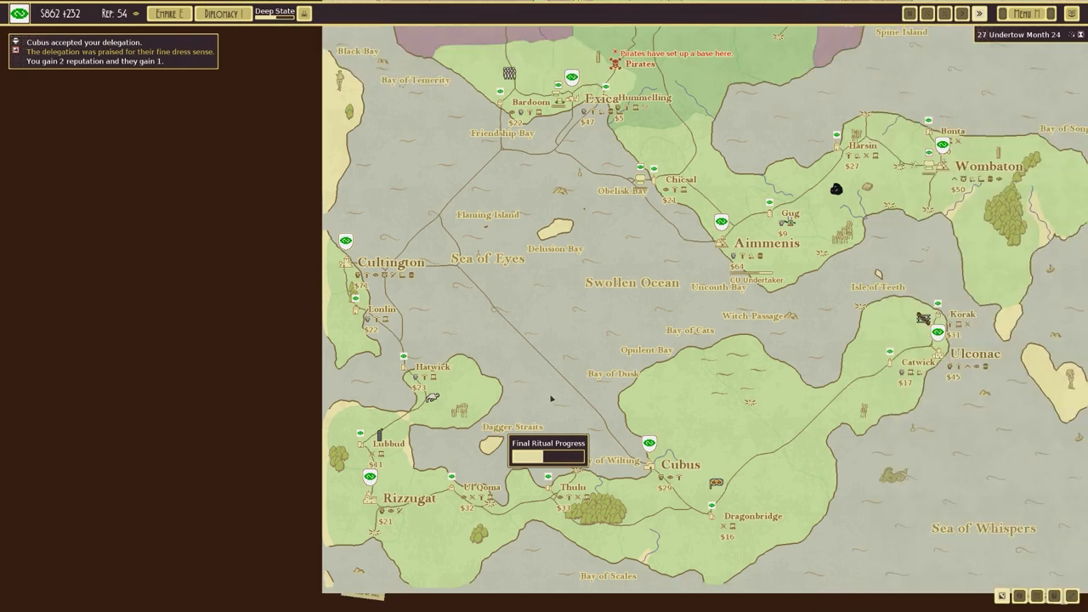
# Dismiss the ritual delay notice, inspect Cubus and Rizzugat, and open the research tree.
pyautogui.click(649, 442)
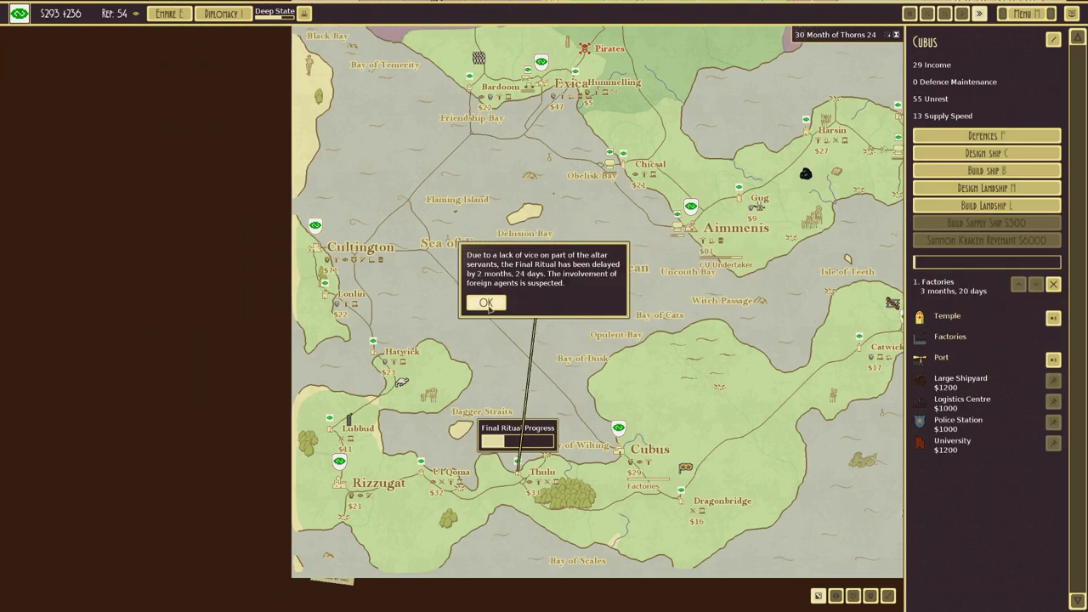
pyautogui.click(486, 303)
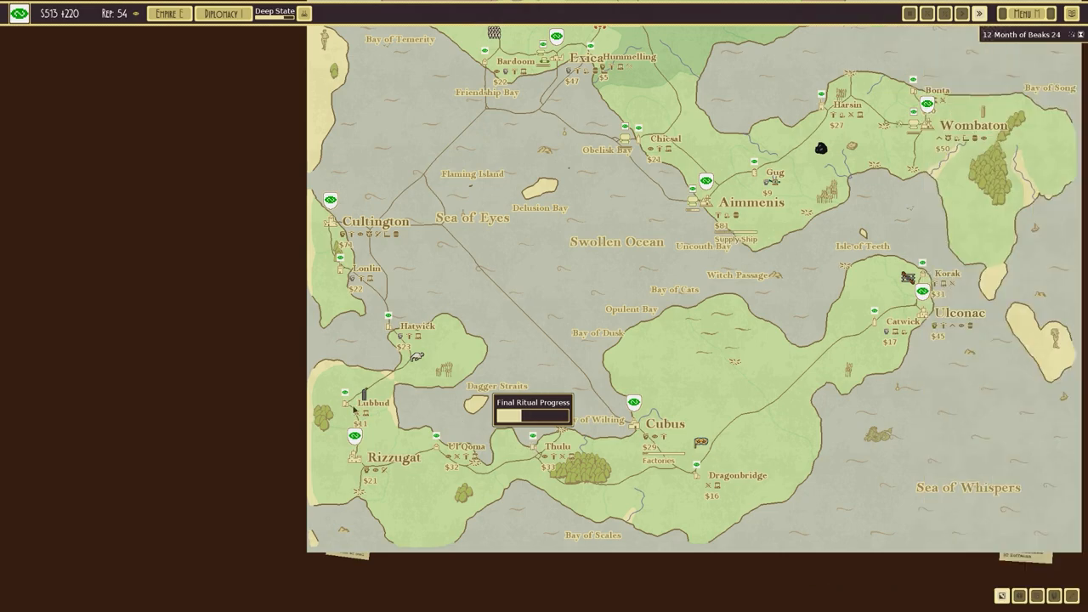
pyautogui.click(356, 408)
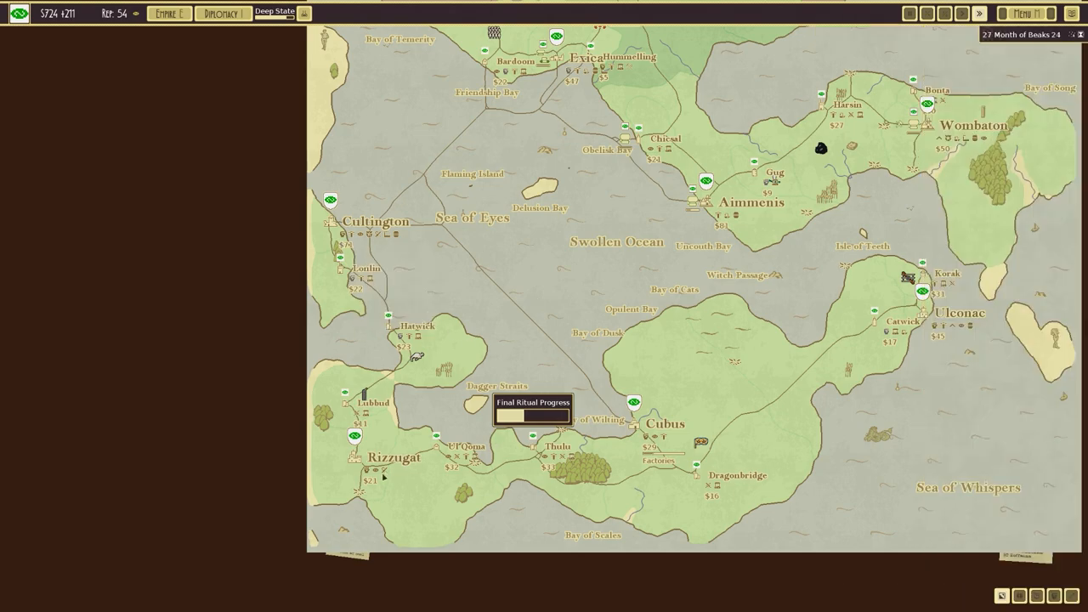
pyautogui.click(354, 456)
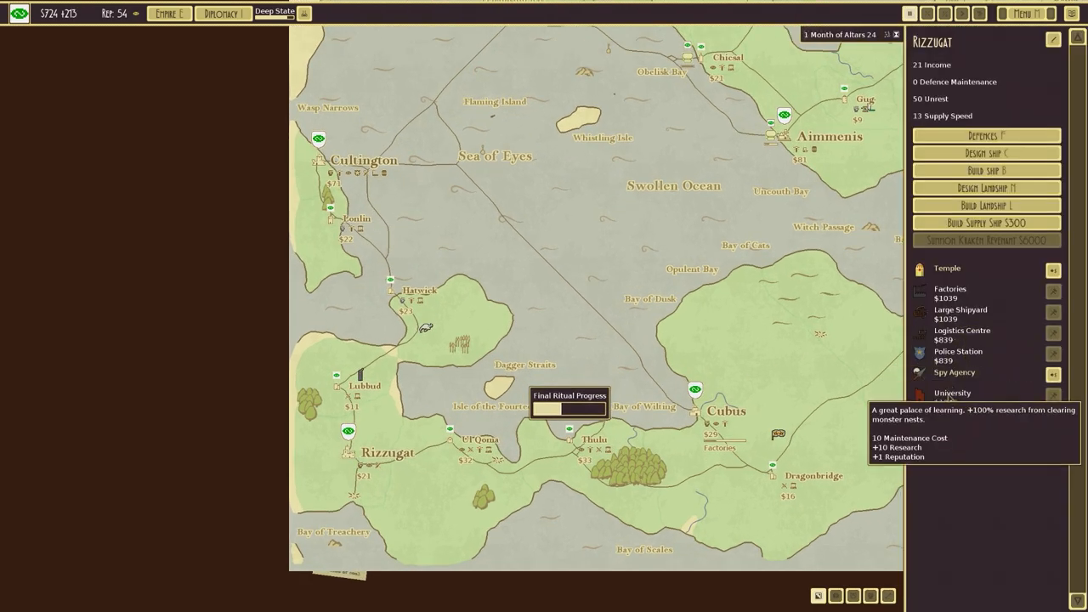
pyautogui.moveTo(945, 268)
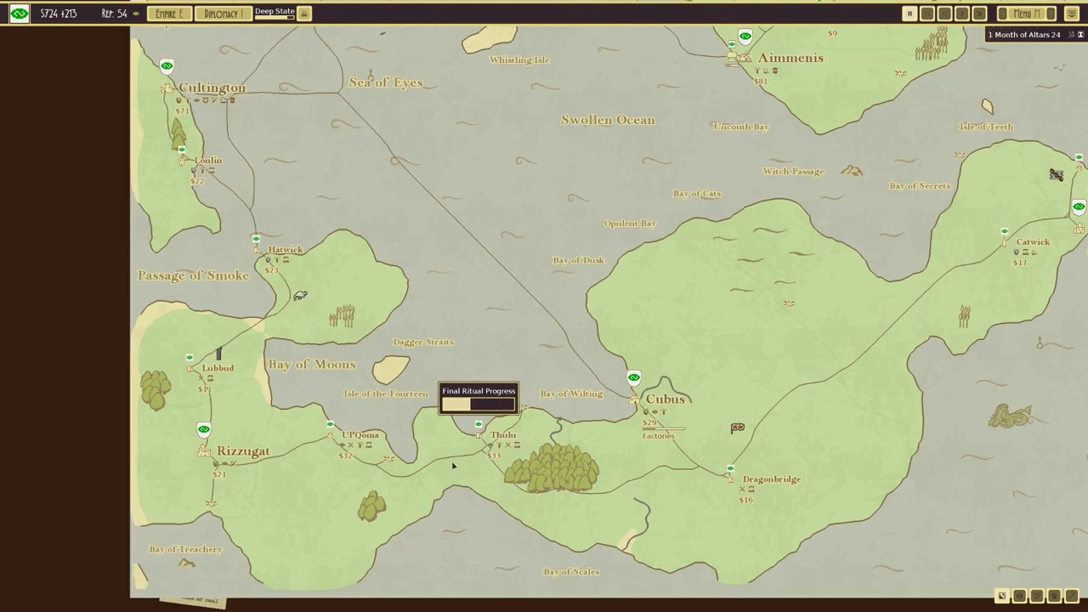
pyautogui.click(478, 435)
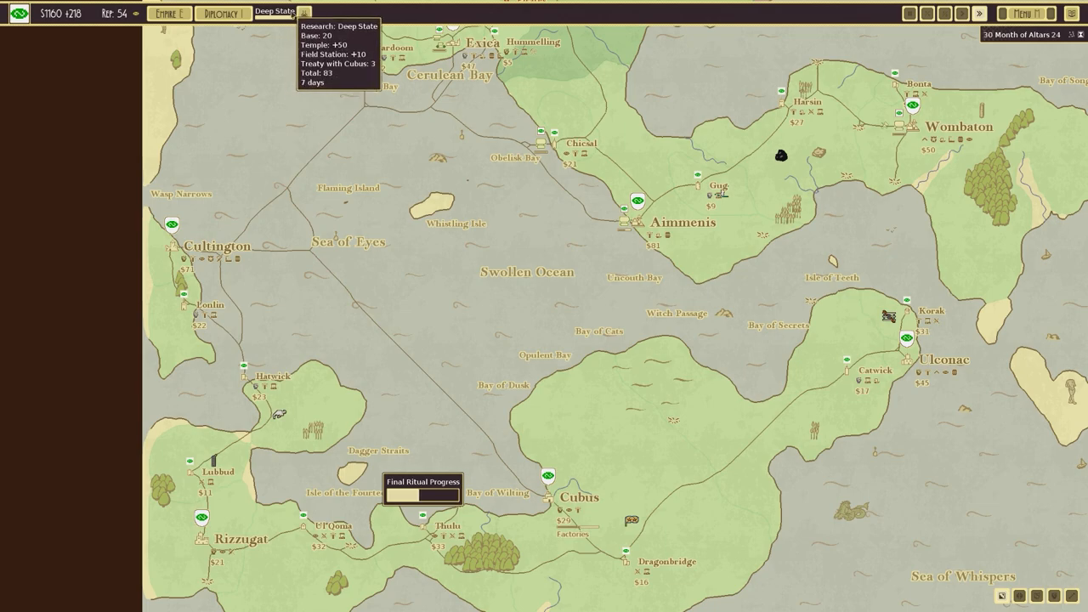
pyautogui.click(273, 12)
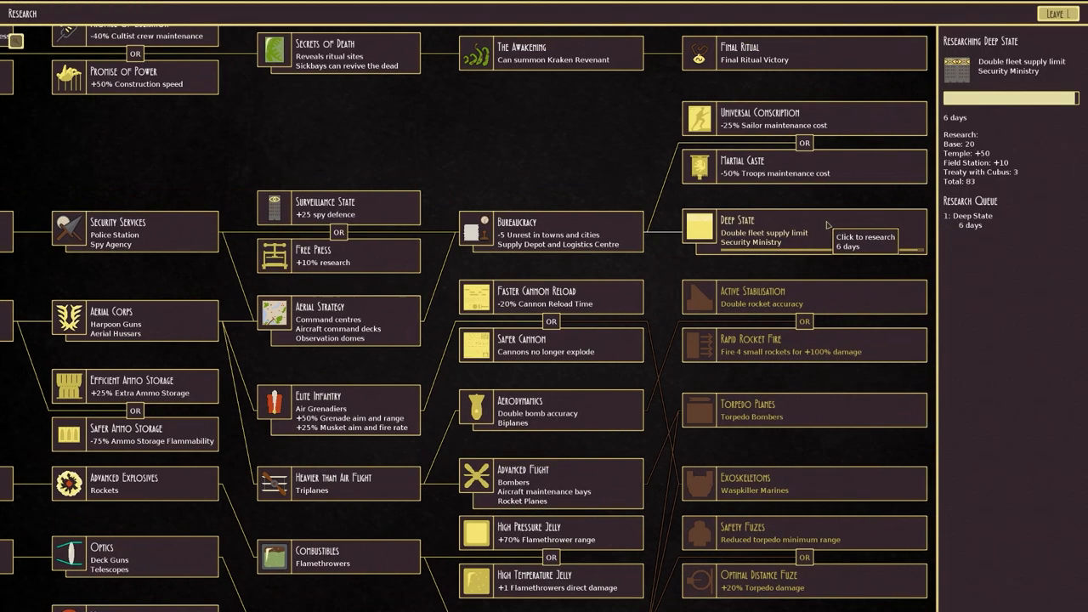
# Leave the research screen and choose Faster Cannon Reload as the next research project.
pyautogui.click(1056, 14)
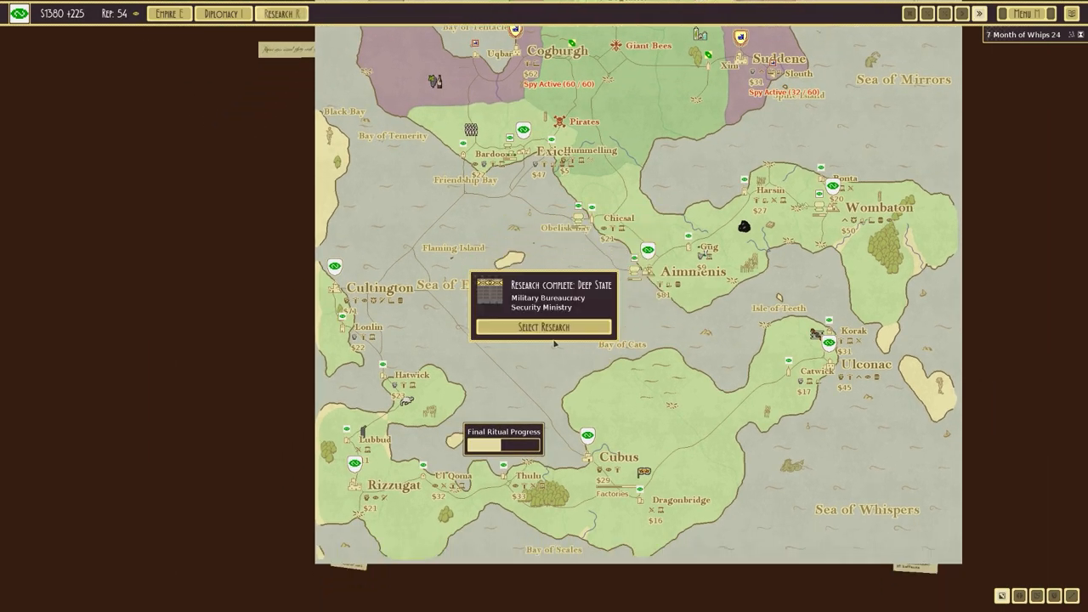
pyautogui.click(542, 327)
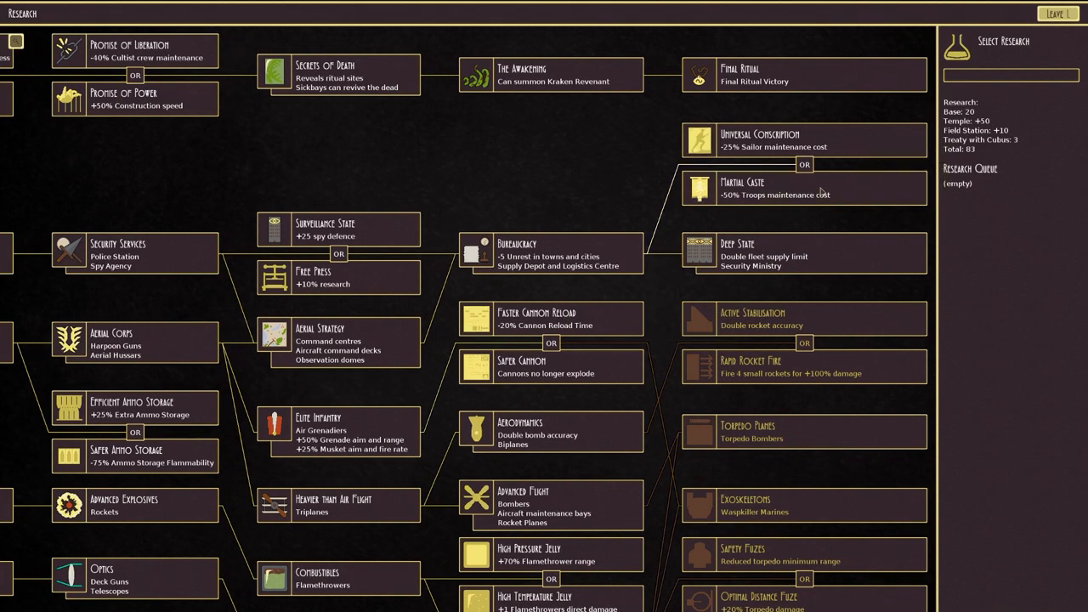
pyautogui.moveTo(610, 327)
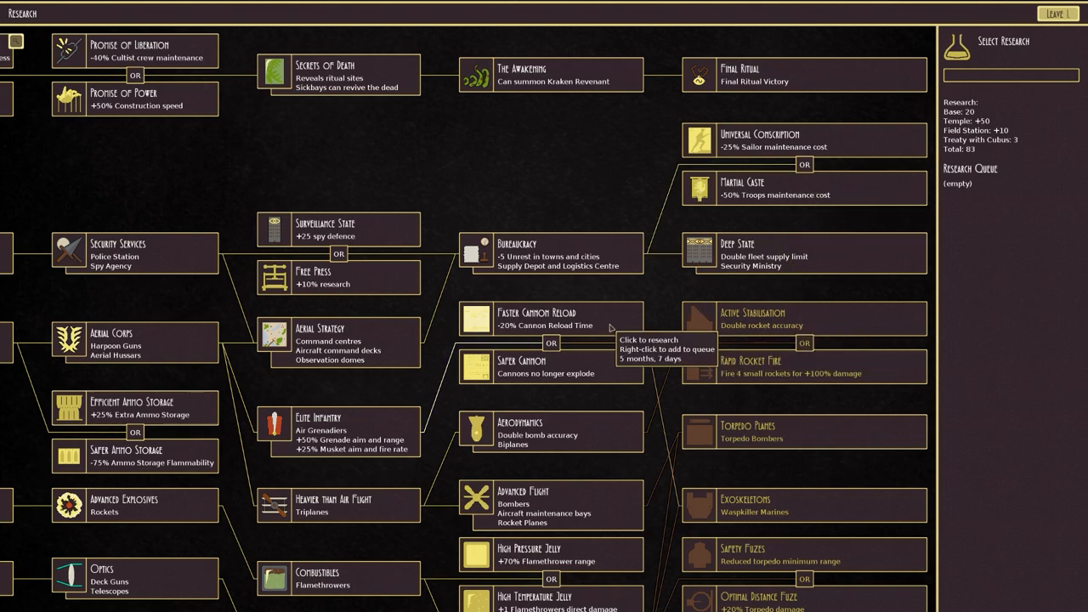
pyautogui.moveTo(370, 241)
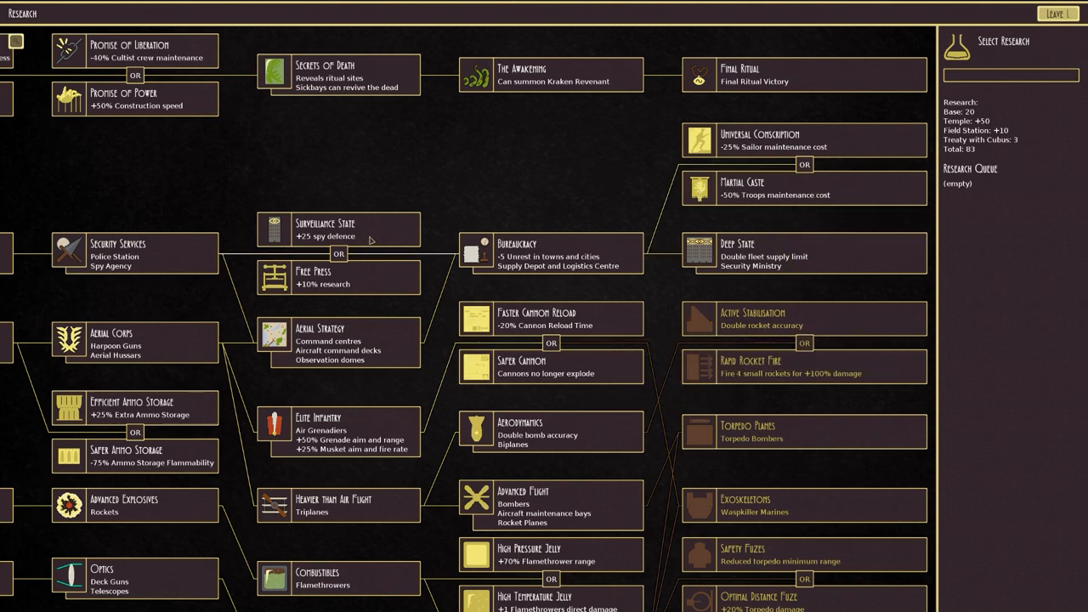
pyautogui.moveTo(761, 139)
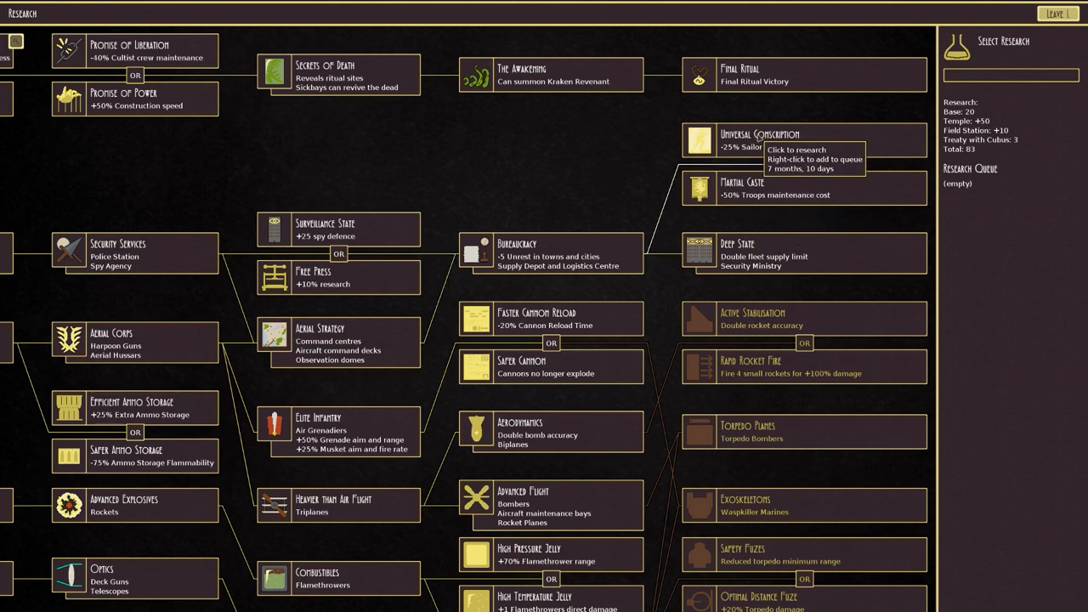
pyautogui.scroll(-3)
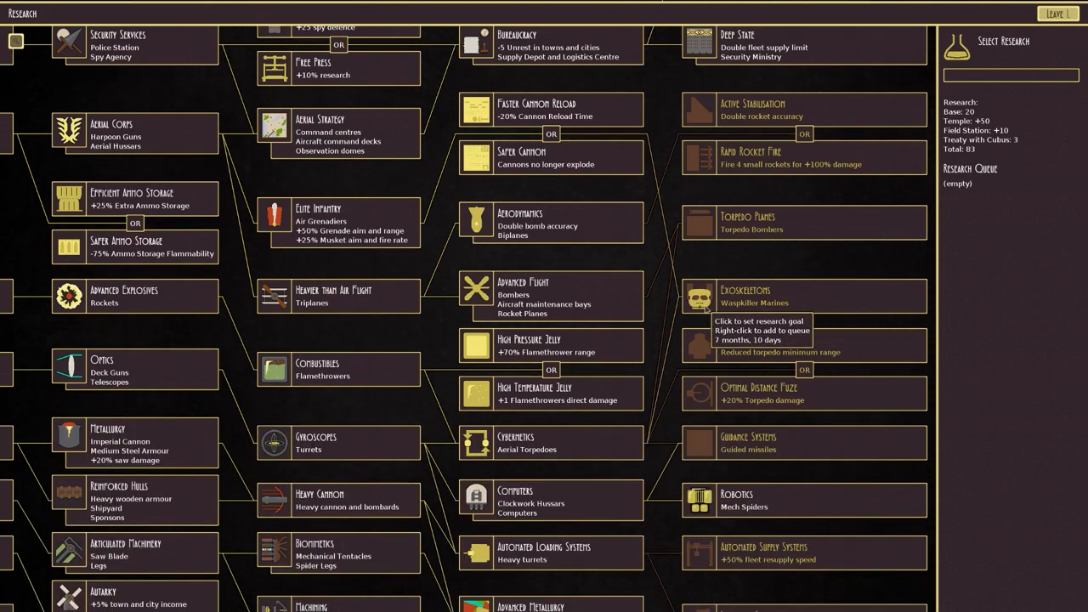
pyautogui.moveTo(608, 157)
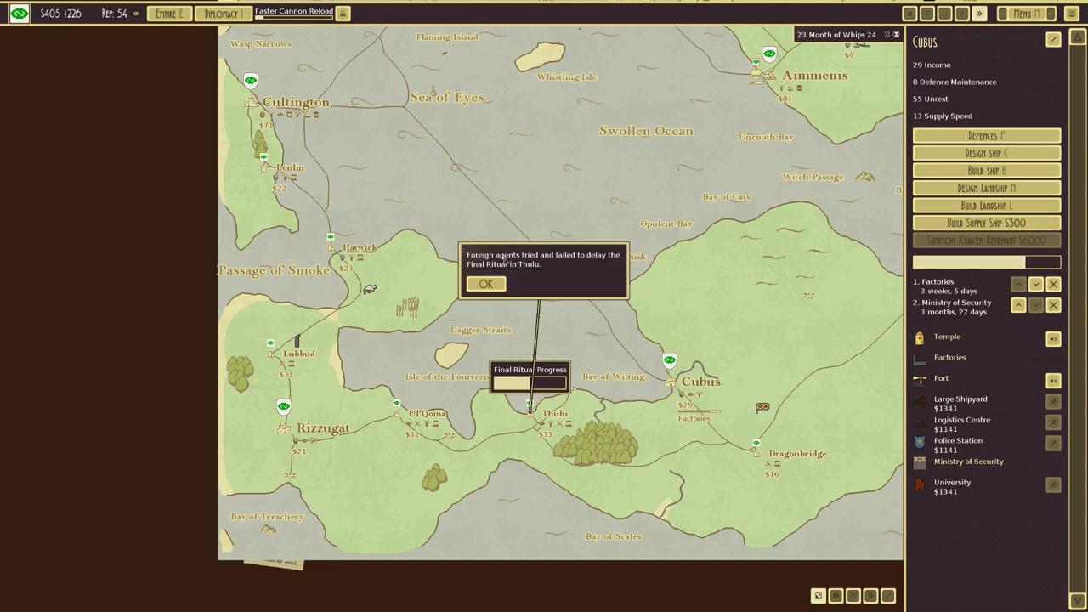
# Dismiss the foreign agents report.
pyautogui.click(486, 284)
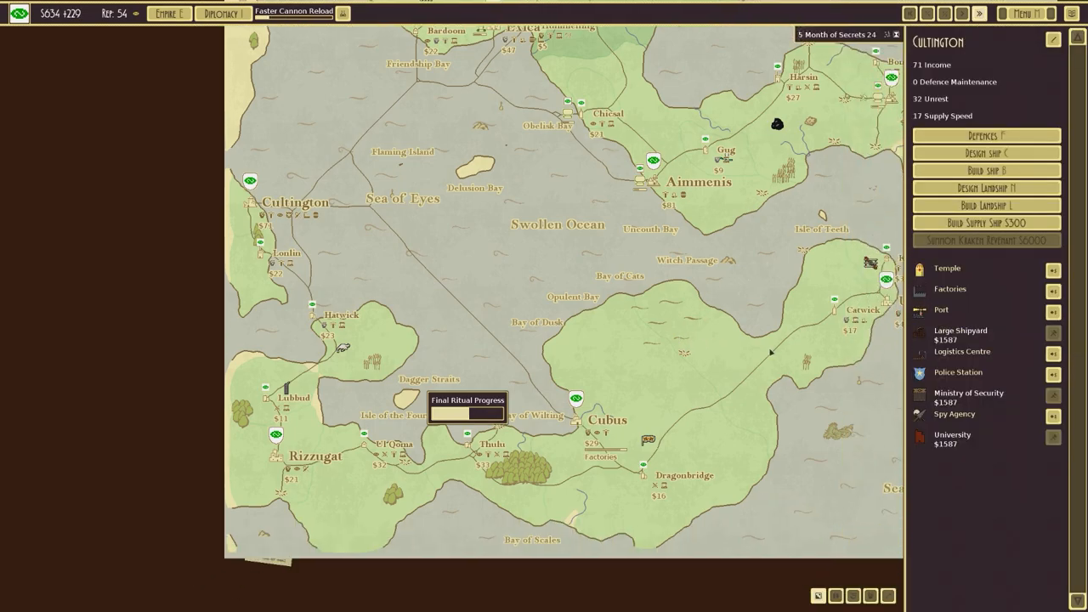
pyautogui.moveTo(968, 392)
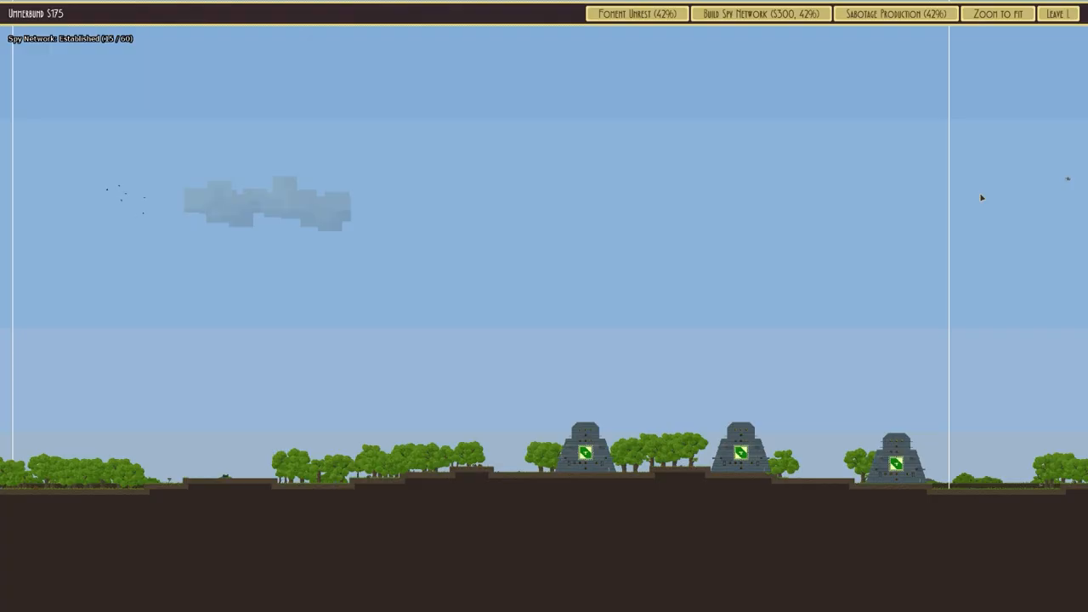
pyautogui.moveTo(759, 13)
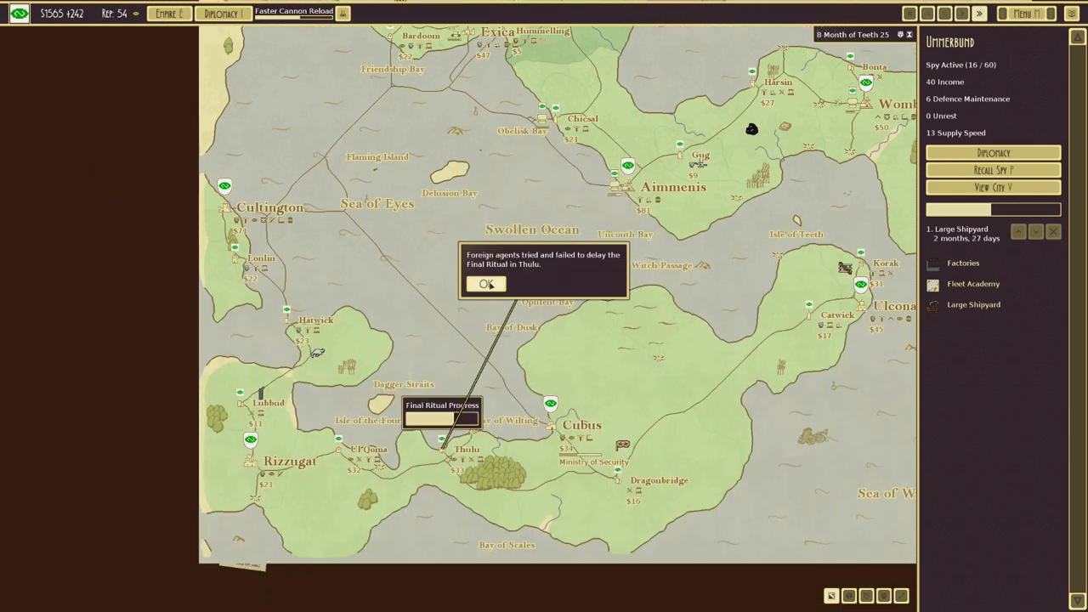
# Dismiss the failed sabotage notice.
pyautogui.click(486, 283)
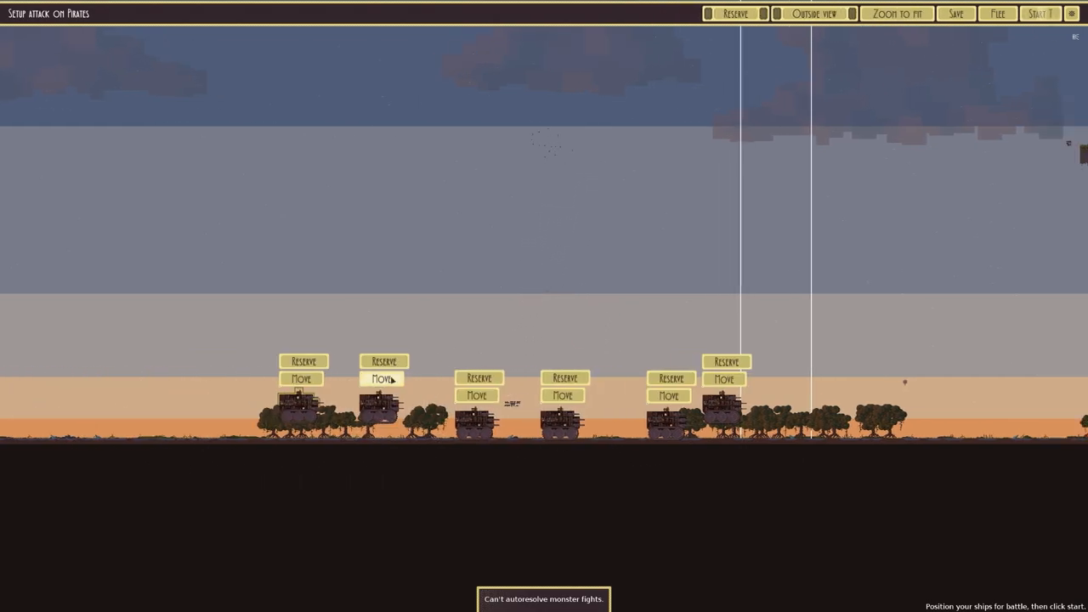
# Fight the battle against the Pirates and close the victory statistics.
pyautogui.click(1040, 13)
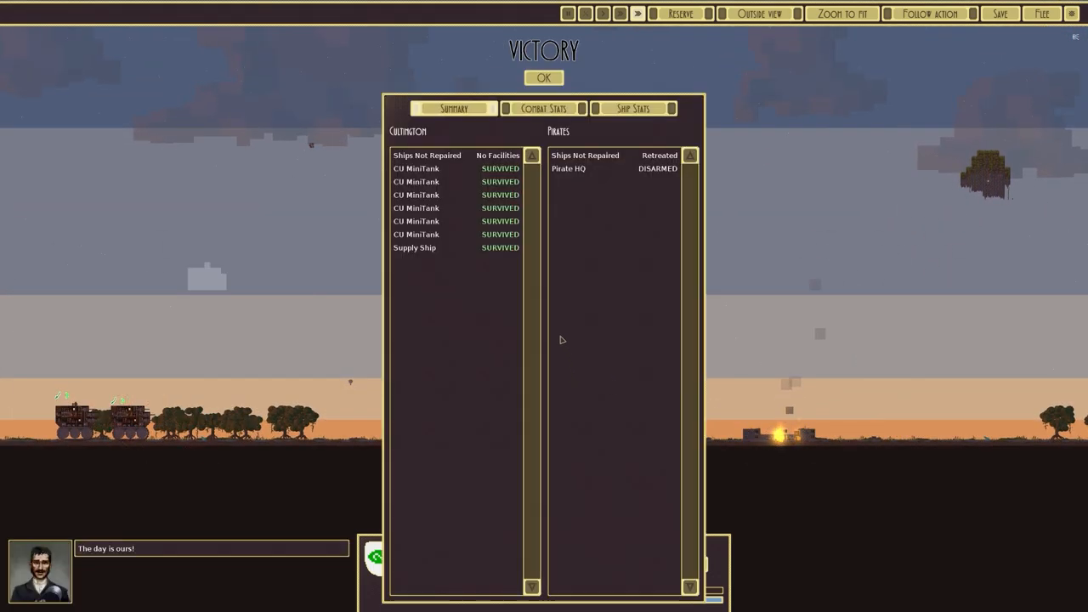
pyautogui.click(544, 78)
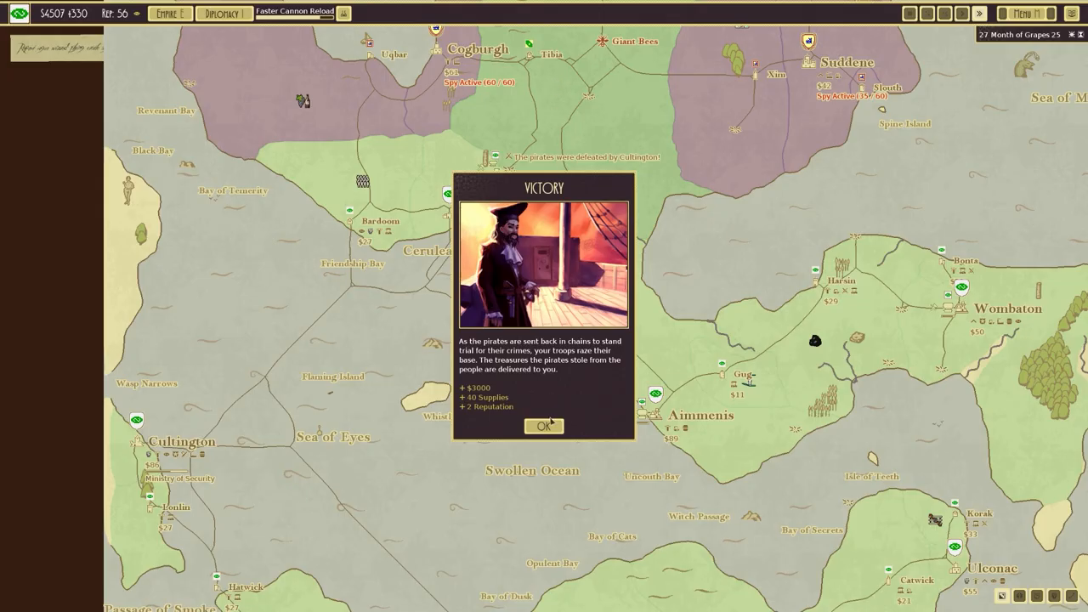
# Accept the Pirate victory rewards and dismiss the Faster Cannon Reload completion notice.
pyautogui.click(543, 425)
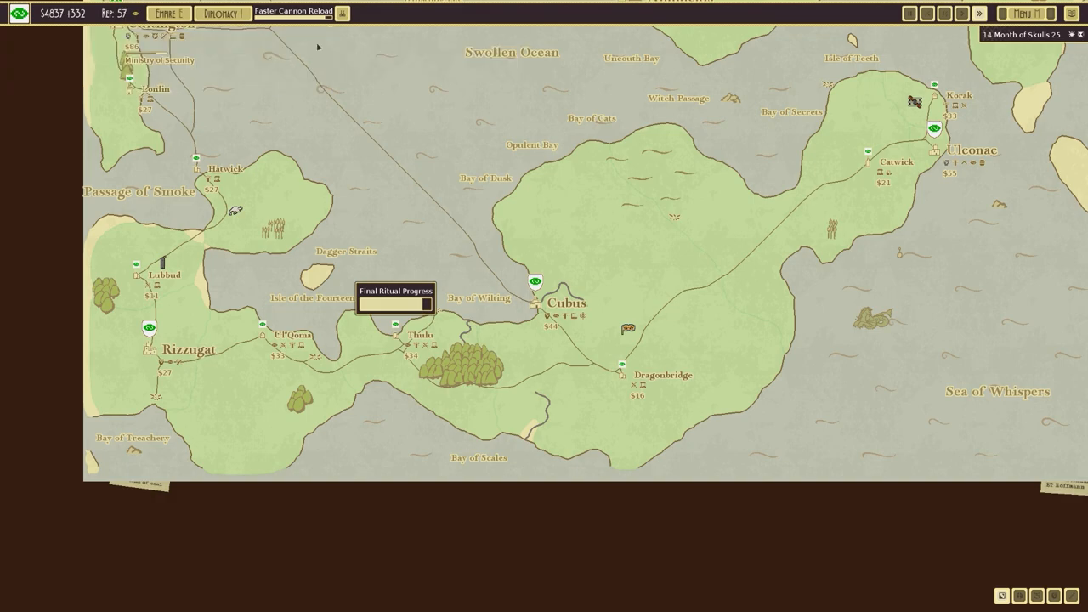
pyautogui.click(149, 327)
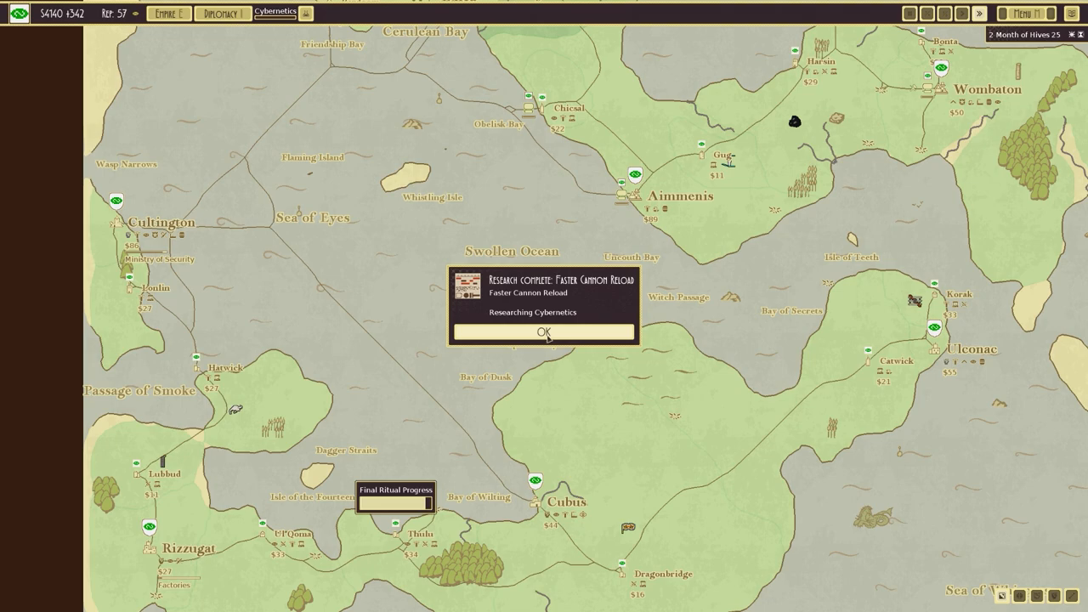
pyautogui.click(544, 332)
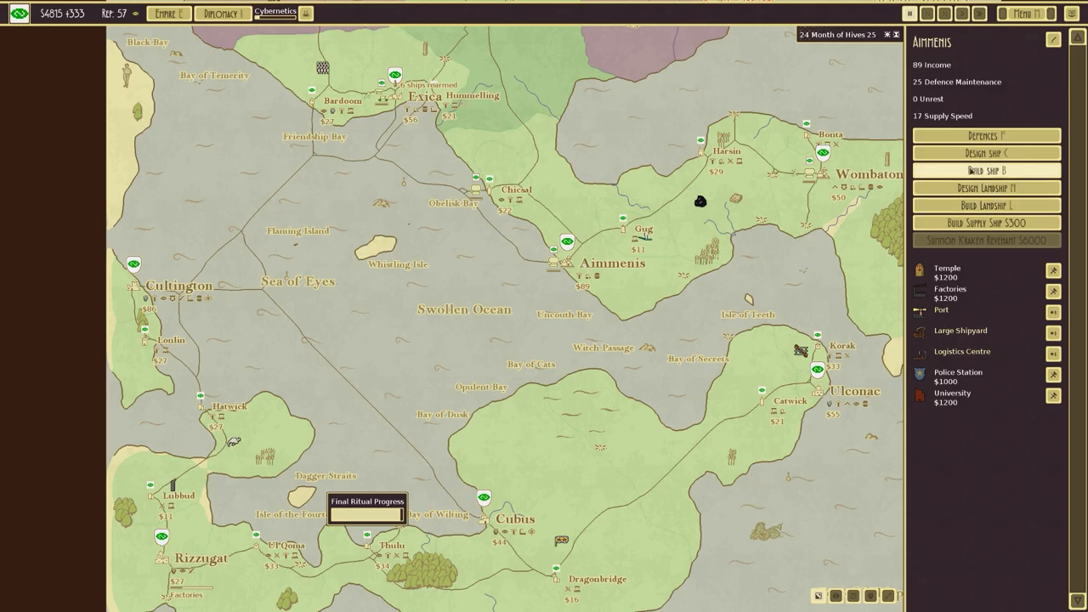
# Review the CU Deathdrop and CU Nightmare designs in the build picker.
pyautogui.click(986, 170)
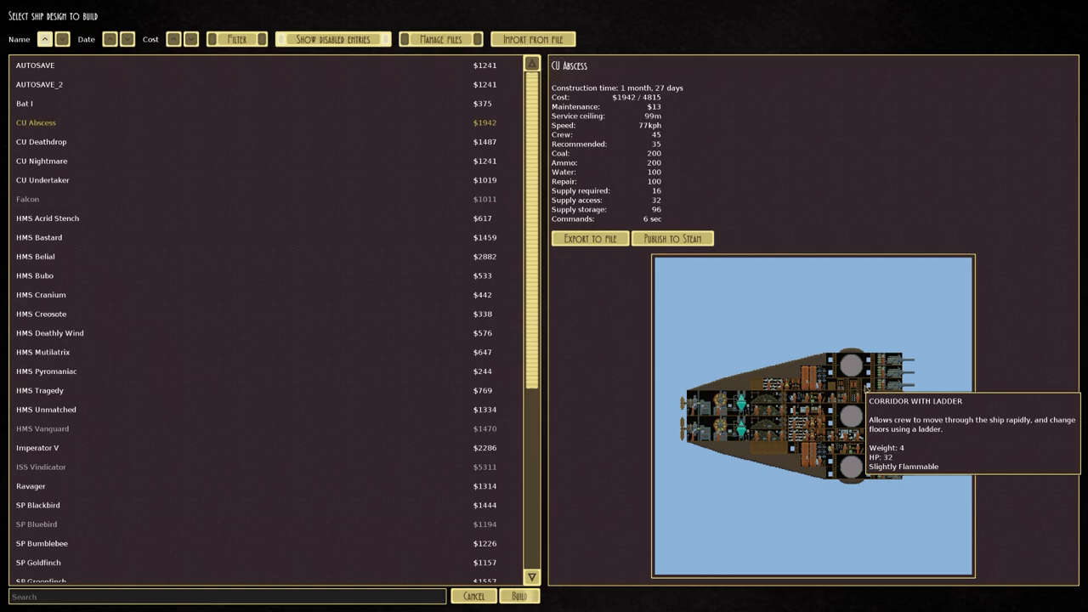
pyautogui.moveTo(815, 383)
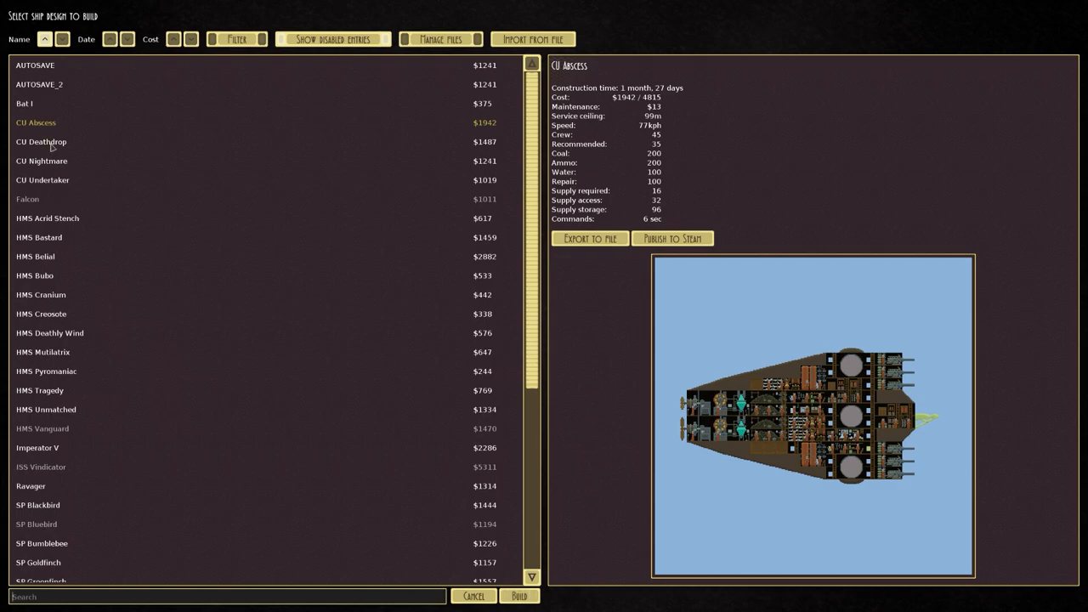
pyautogui.click(41, 141)
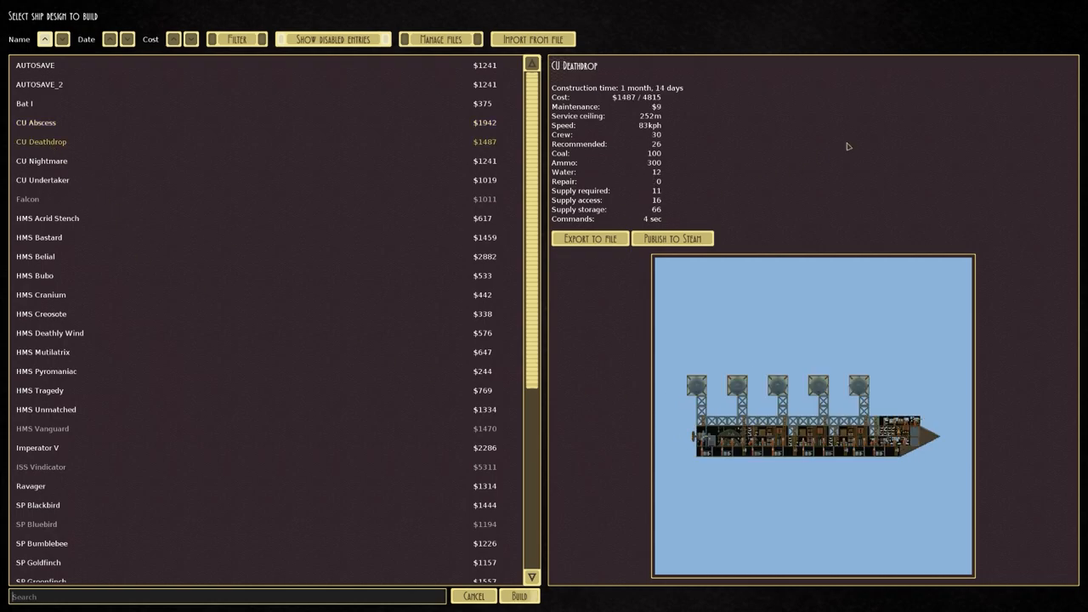
pyautogui.moveTo(856, 384)
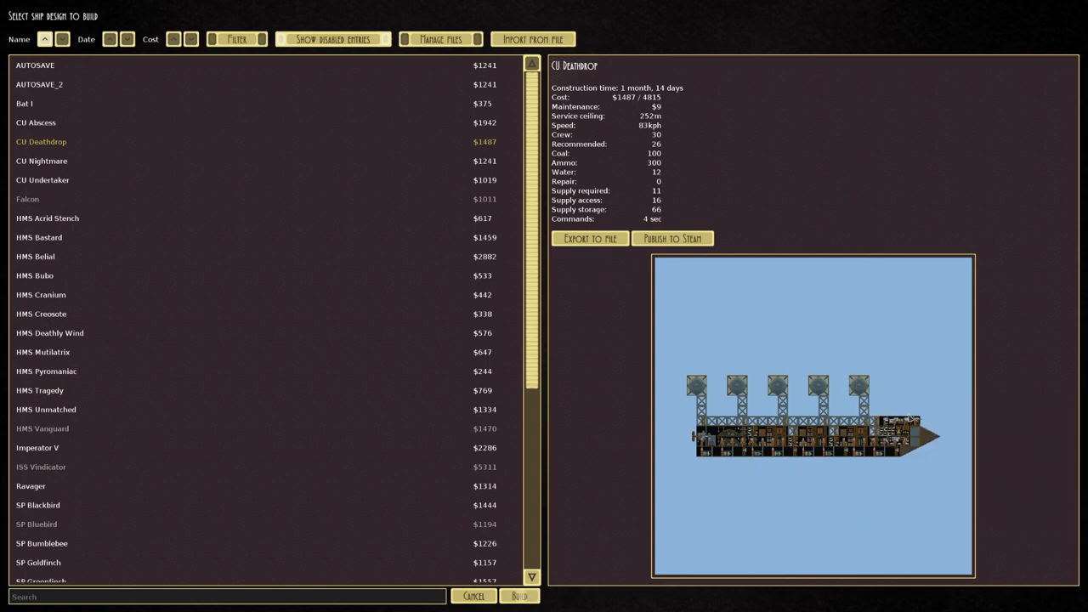
pyautogui.moveTo(887, 381)
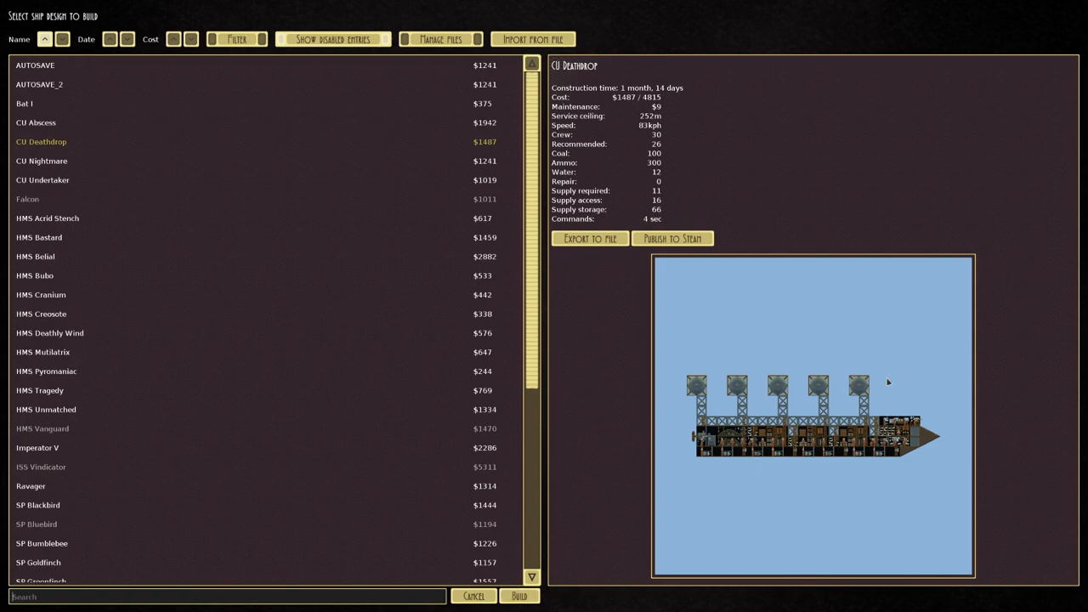
pyautogui.moveTo(859, 394)
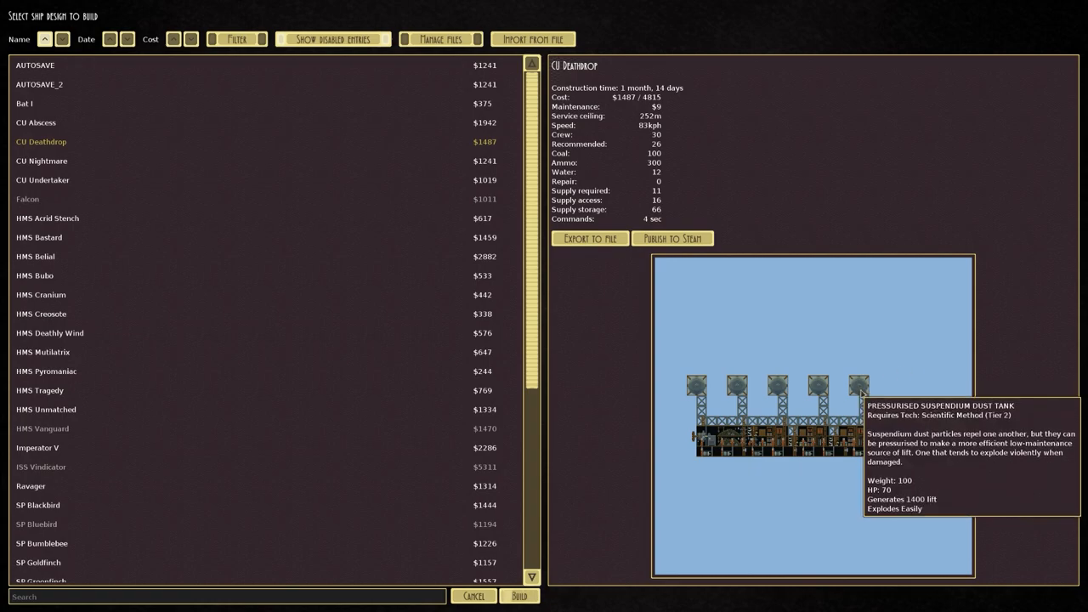
pyautogui.moveTo(884, 421)
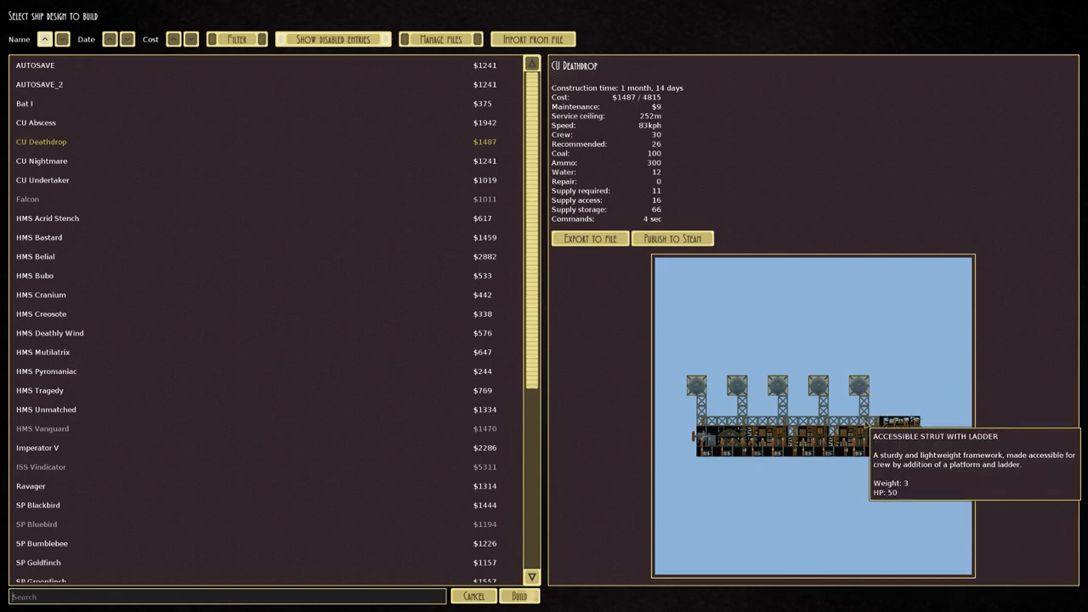
pyautogui.moveTo(785, 425)
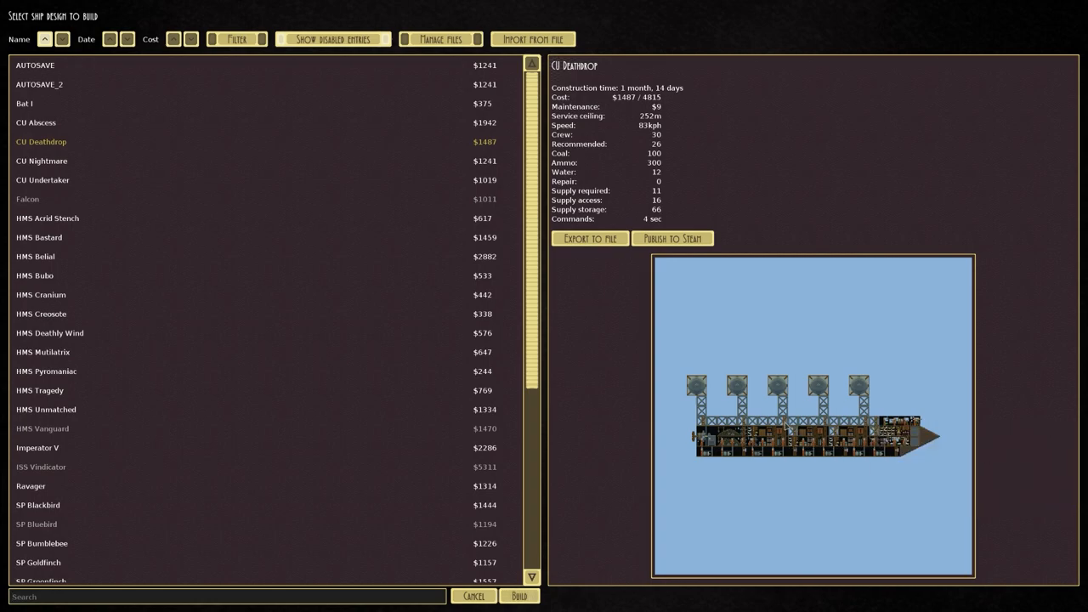
pyautogui.moveTo(873, 423)
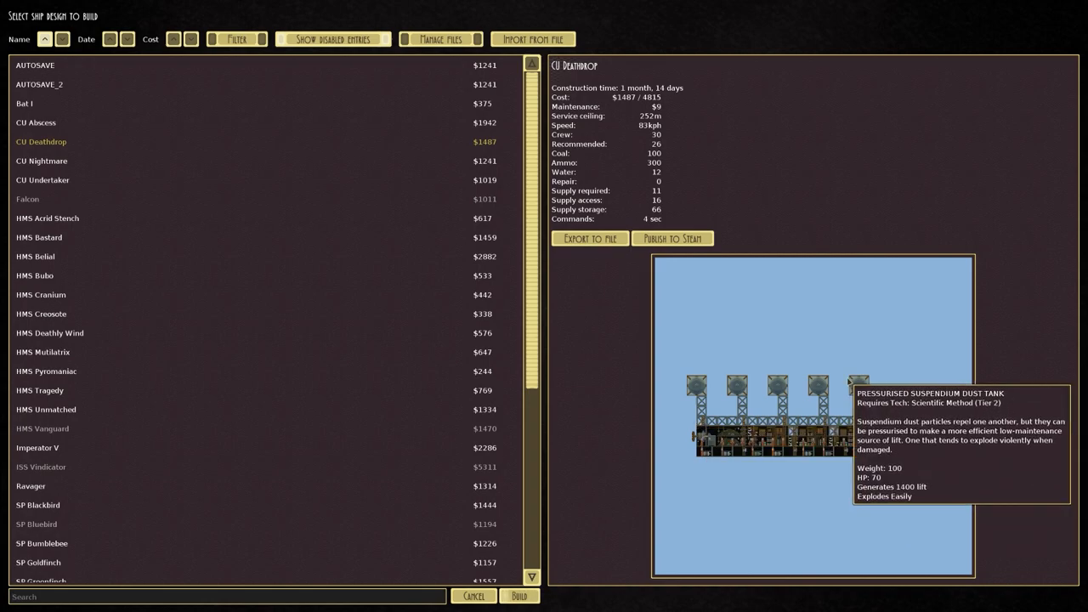
pyautogui.moveTo(652, 123)
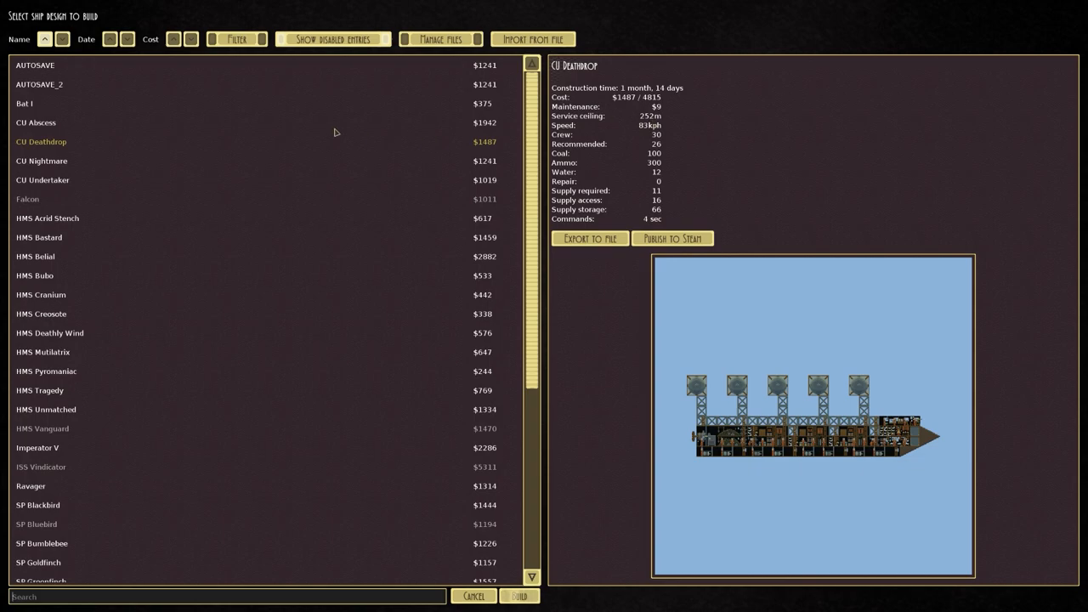
pyautogui.click(41, 160)
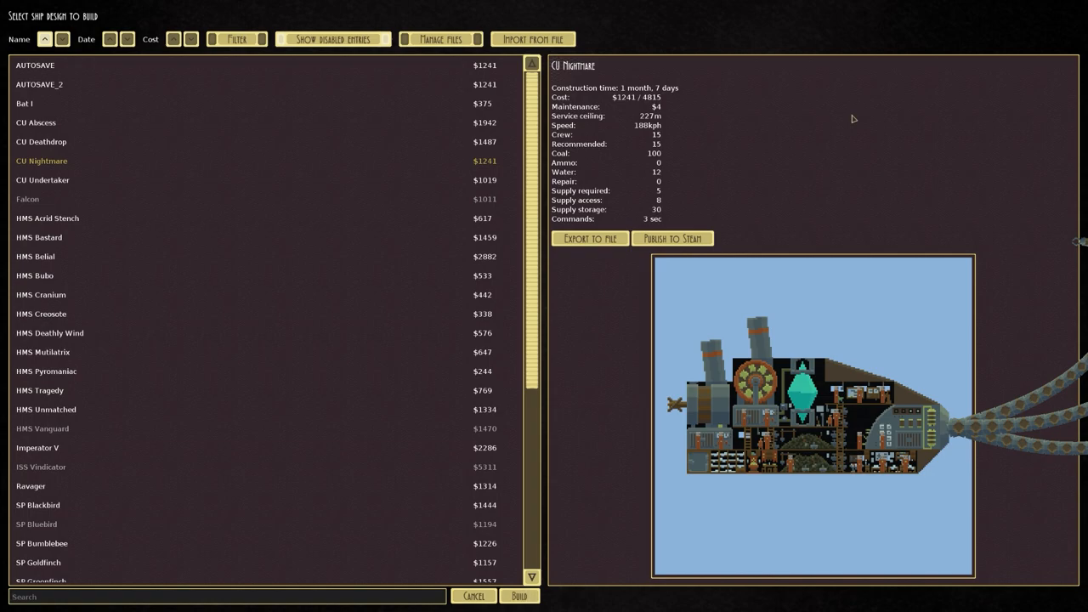
pyautogui.moveTo(356, 201)
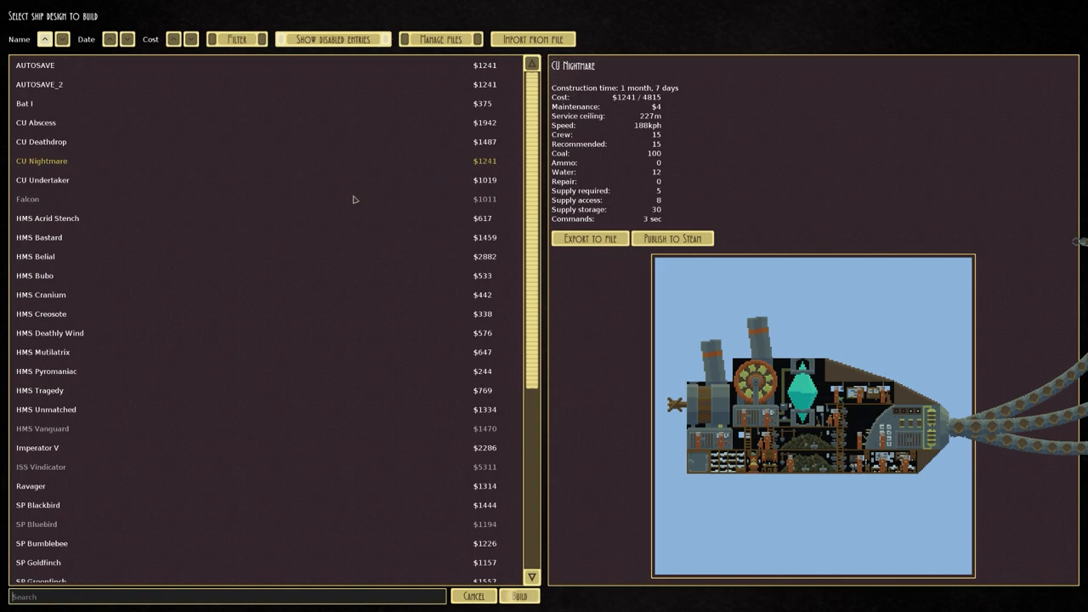
# Review CU Undertaker and SP Sparrowhawk designs, then cancel without building anything.
pyautogui.click(42, 180)
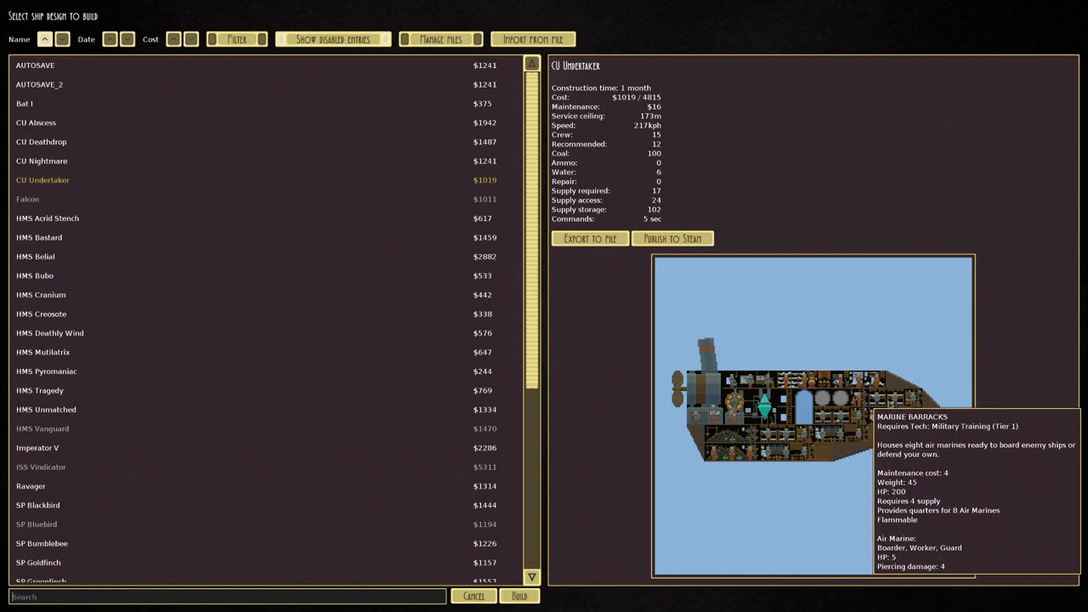
pyautogui.scroll(-3)
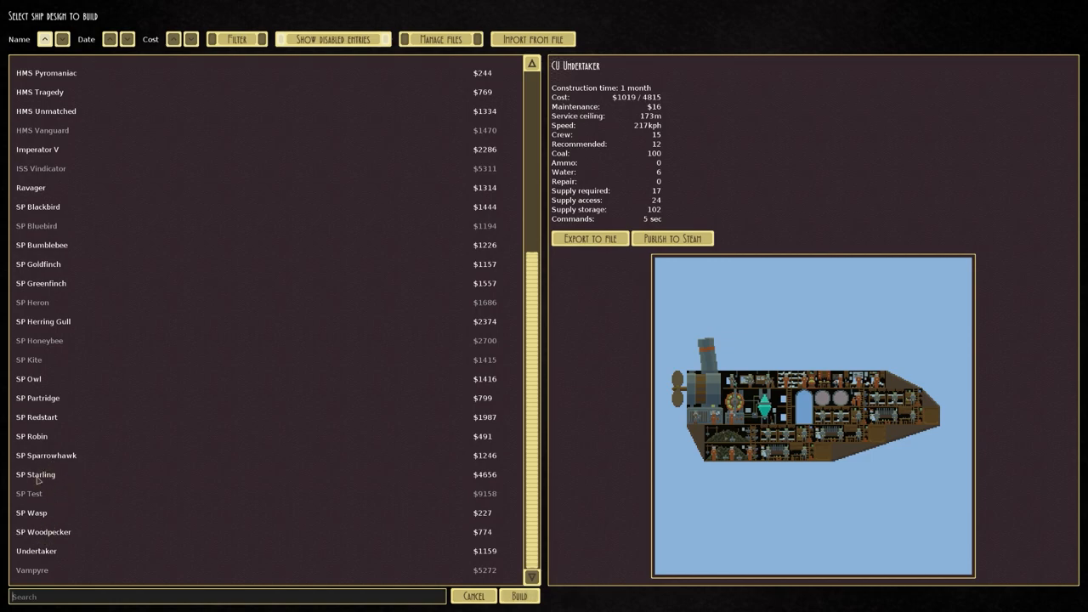
pyautogui.click(46, 456)
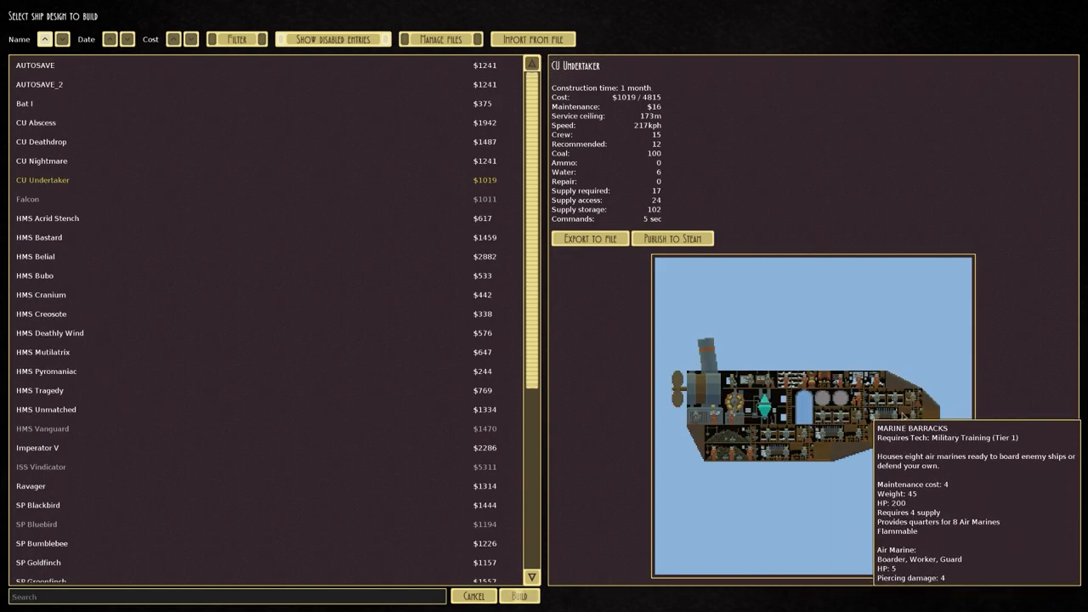
pyautogui.moveTo(745, 445)
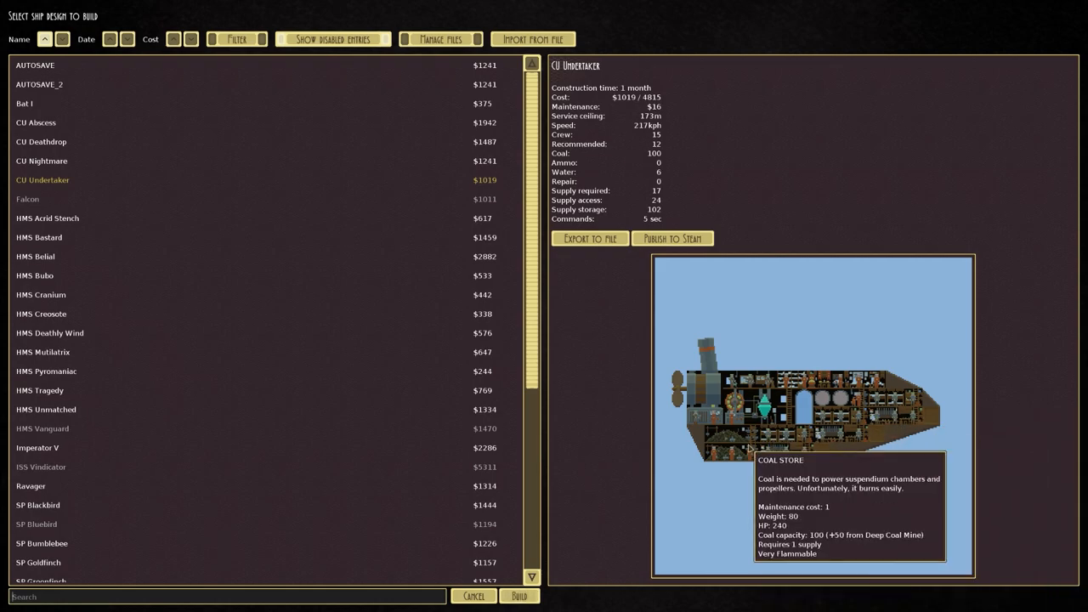
pyautogui.scroll(-3)
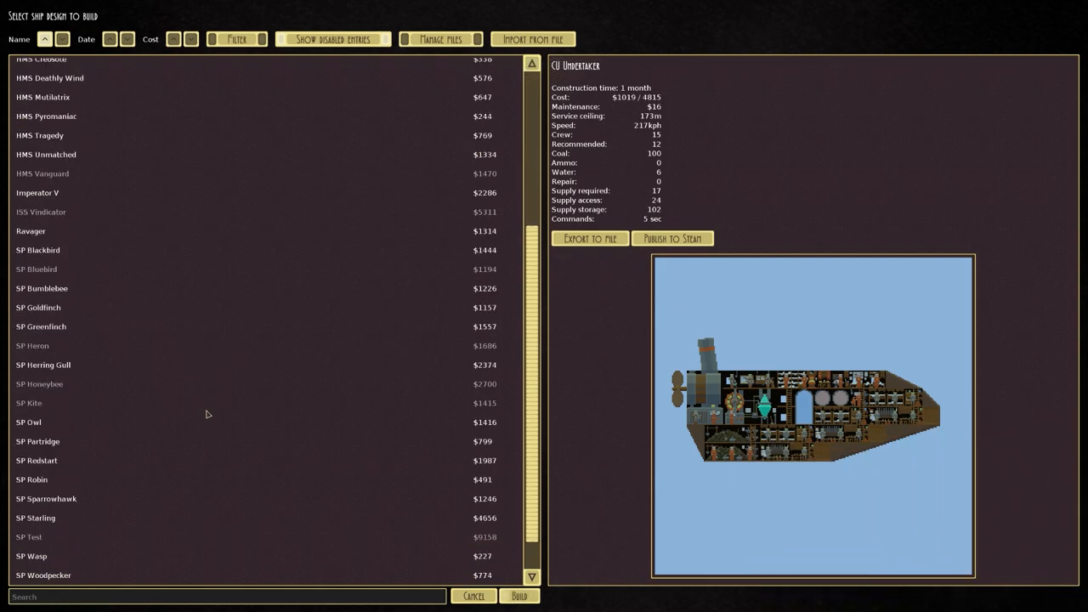
pyautogui.scroll(-3)
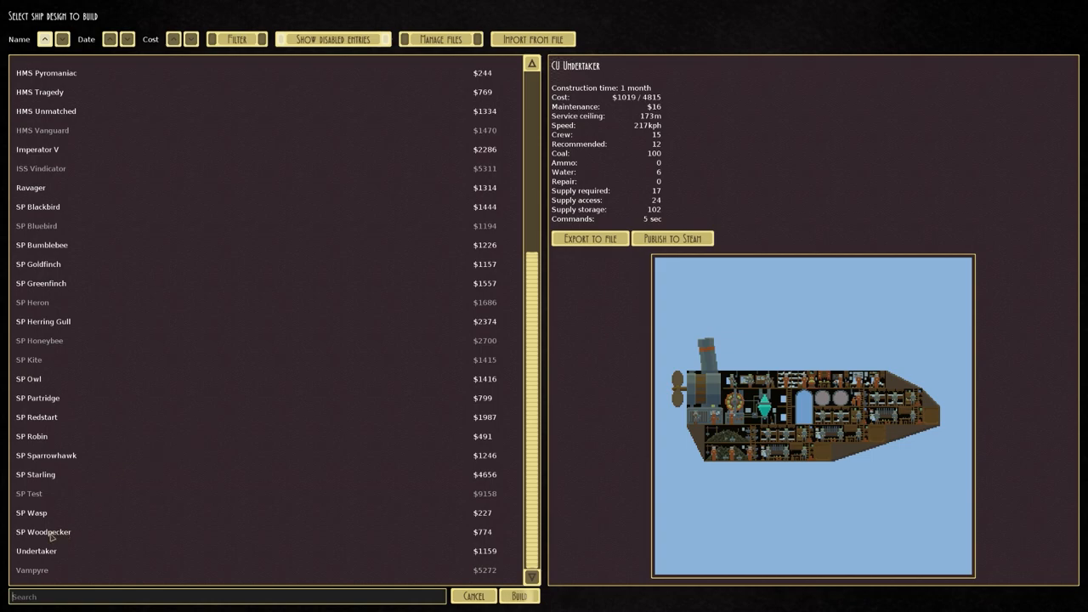
pyautogui.moveTo(43, 513)
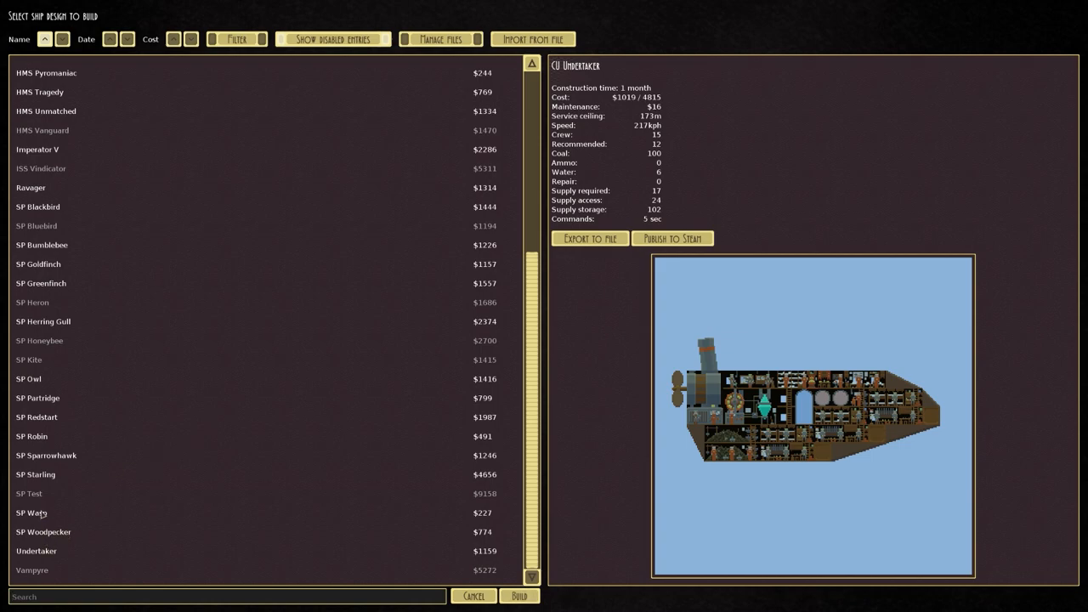
pyautogui.click(46, 455)
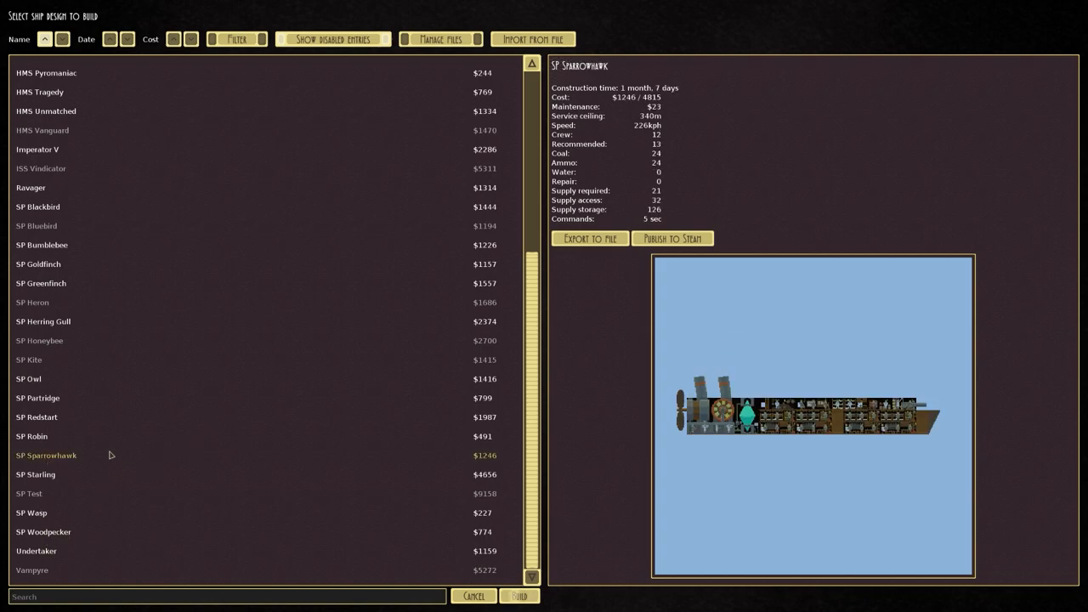
pyautogui.scroll(3)
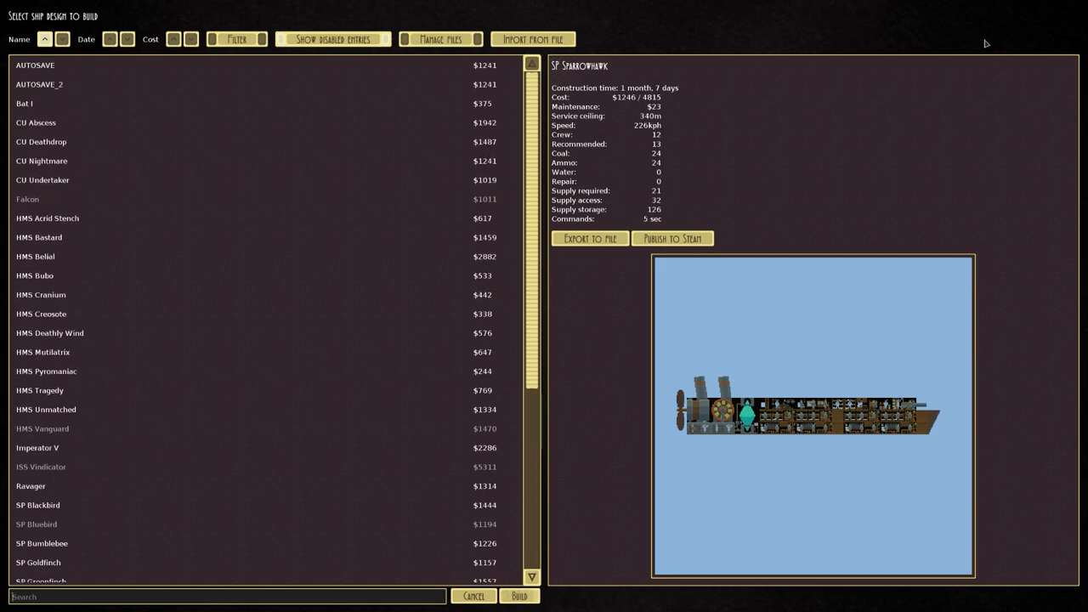
pyautogui.click(472, 595)
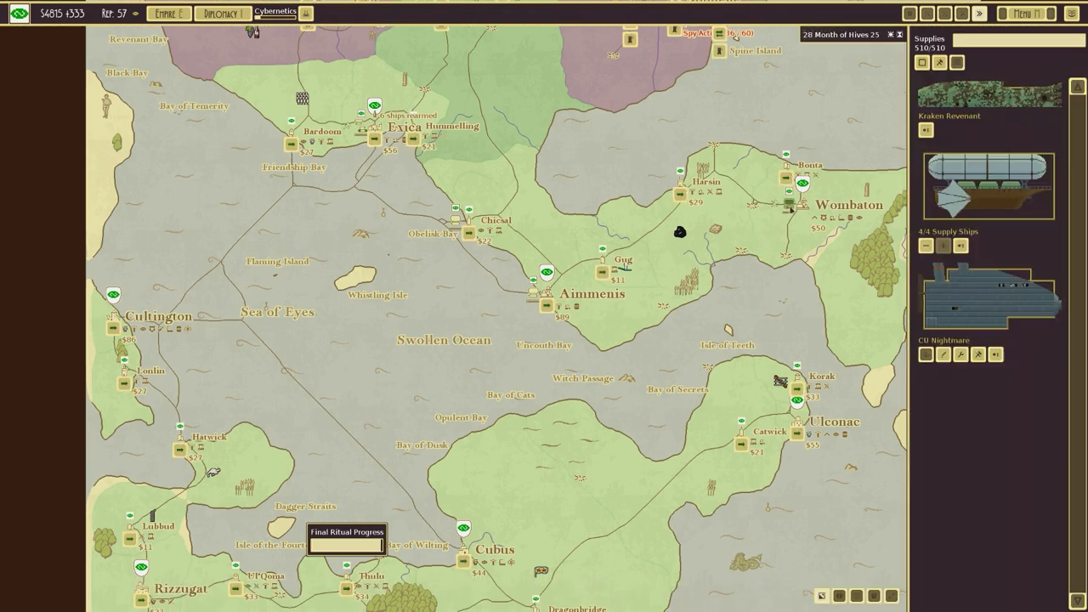
pyautogui.moveTo(978, 355)
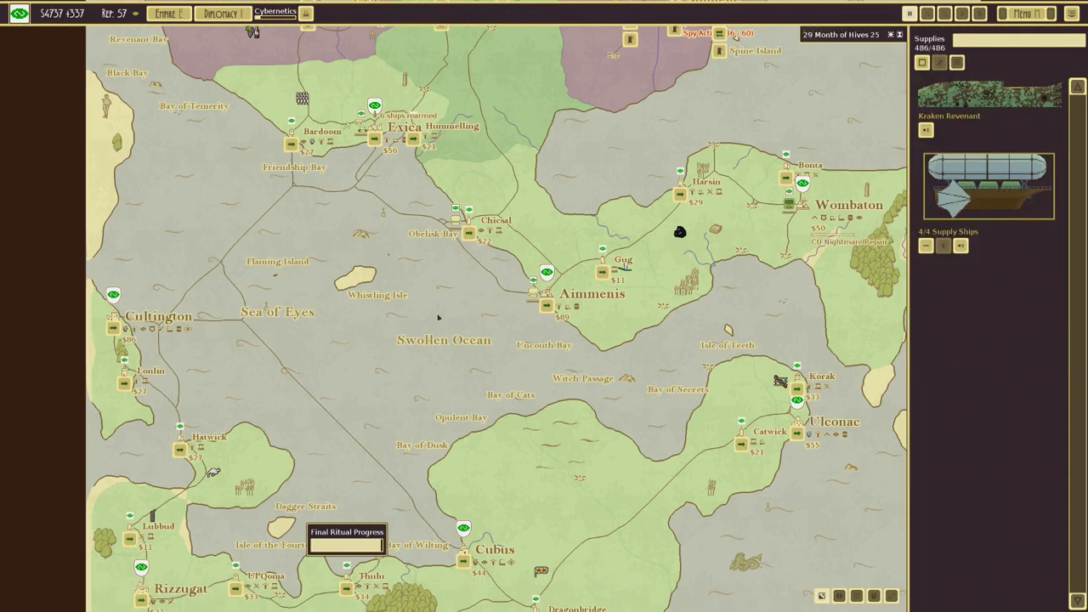
# Start a new ship design from Wombaton's city panel.
pyautogui.click(846, 204)
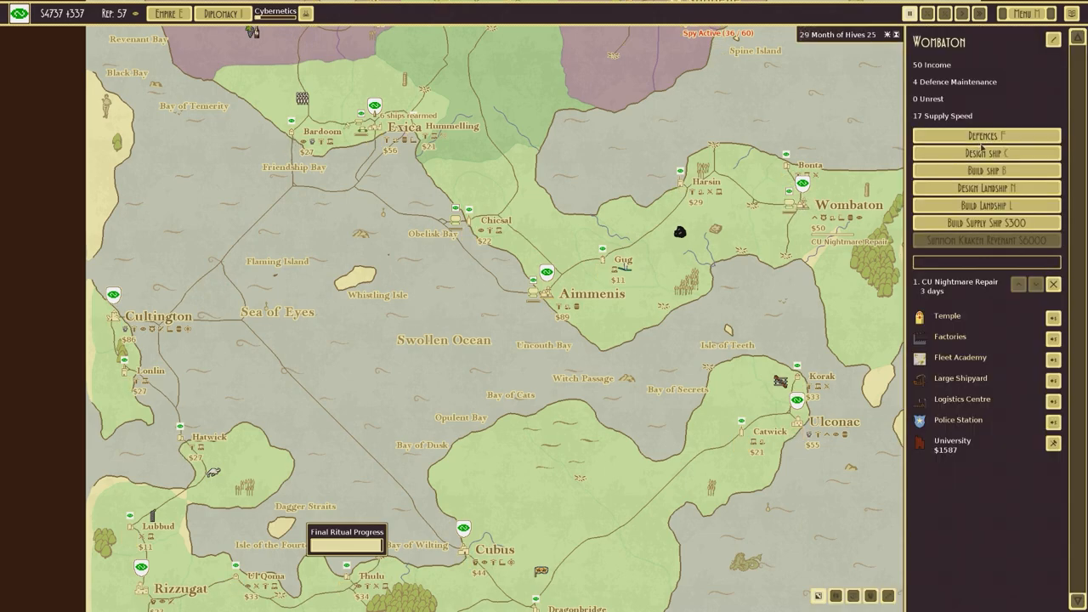
pyautogui.click(986, 153)
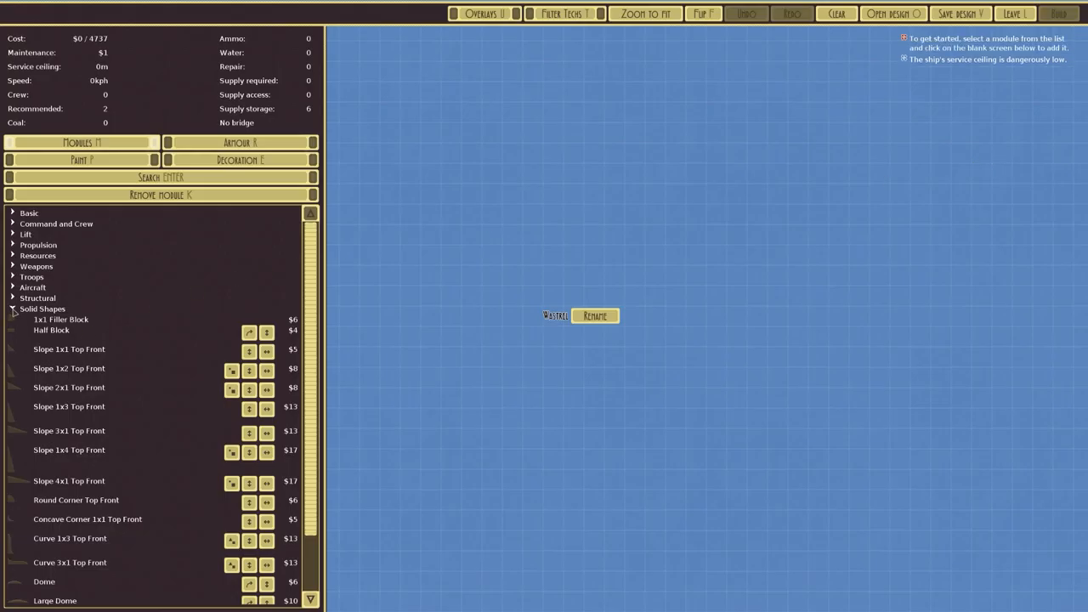
# Browse the Weapons module list, then switch to the Troops modules.
pyautogui.click(37, 265)
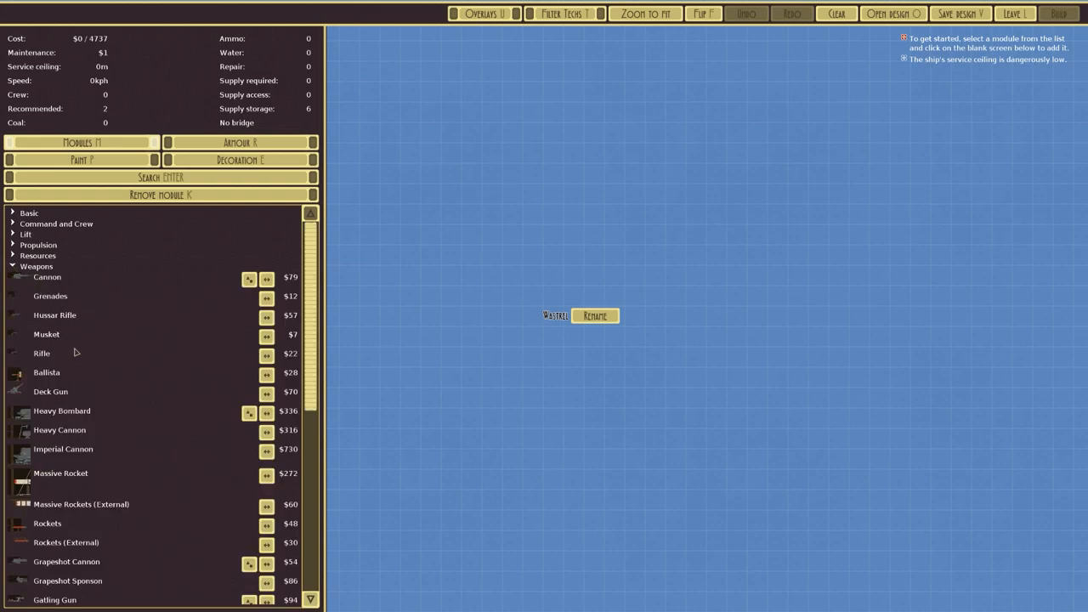
pyautogui.moveTo(54, 315)
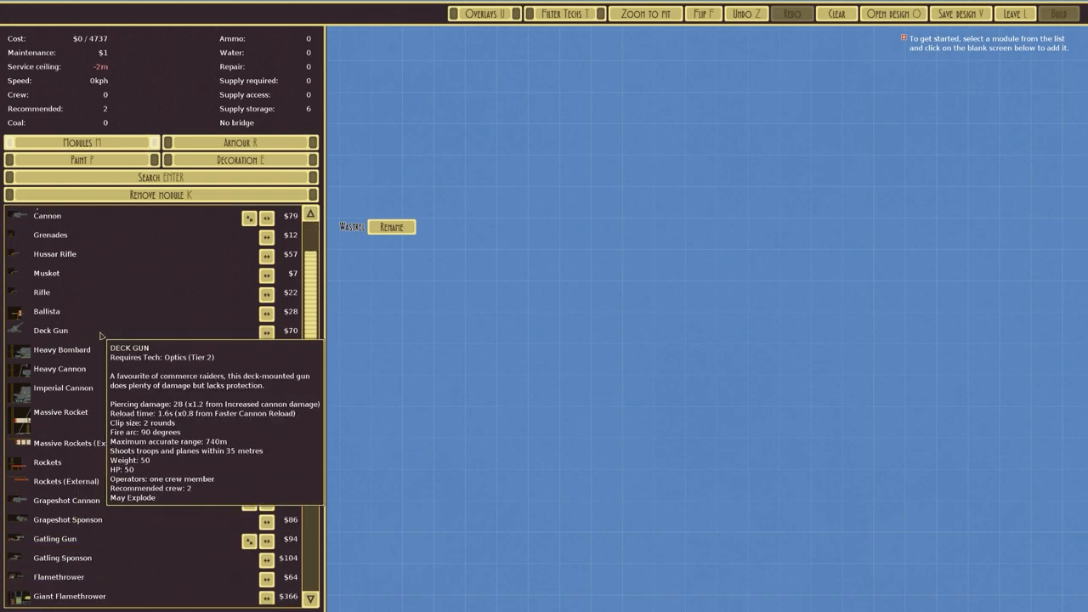
pyautogui.scroll(-3)
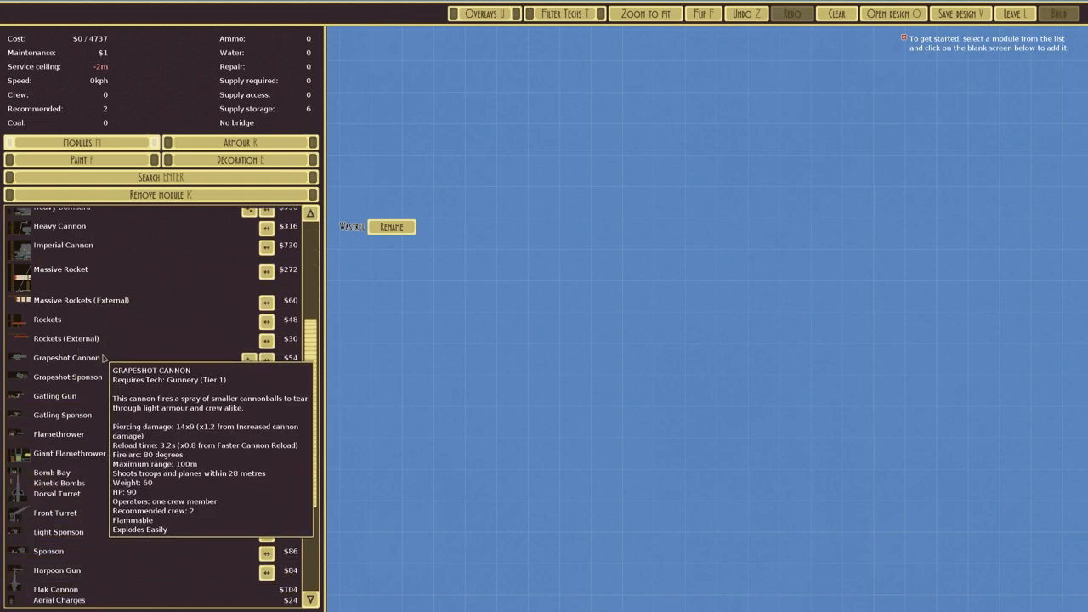
pyautogui.scroll(-3)
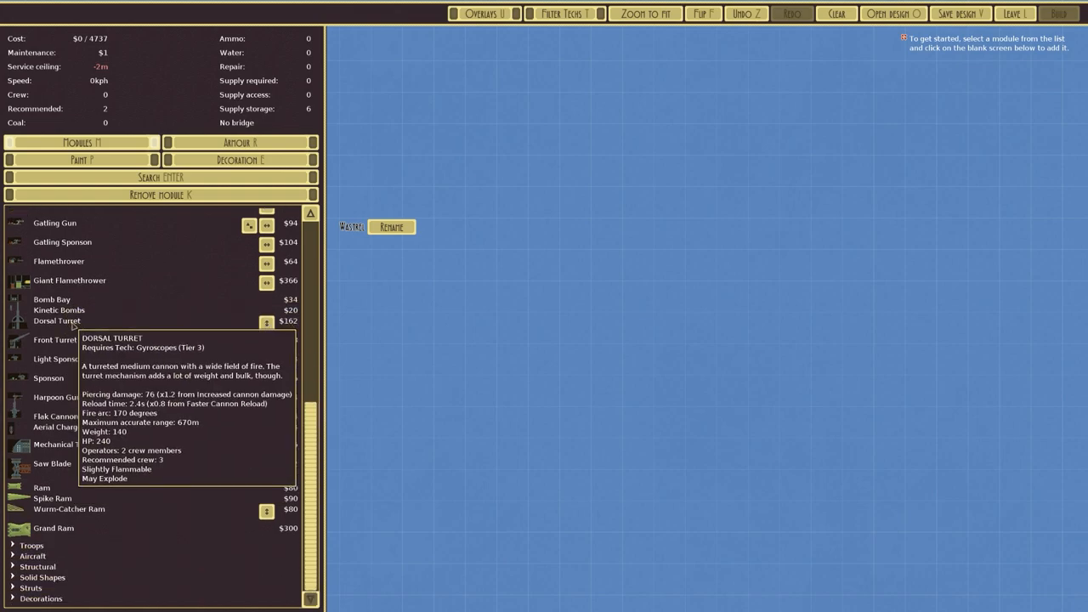
pyautogui.scroll(3)
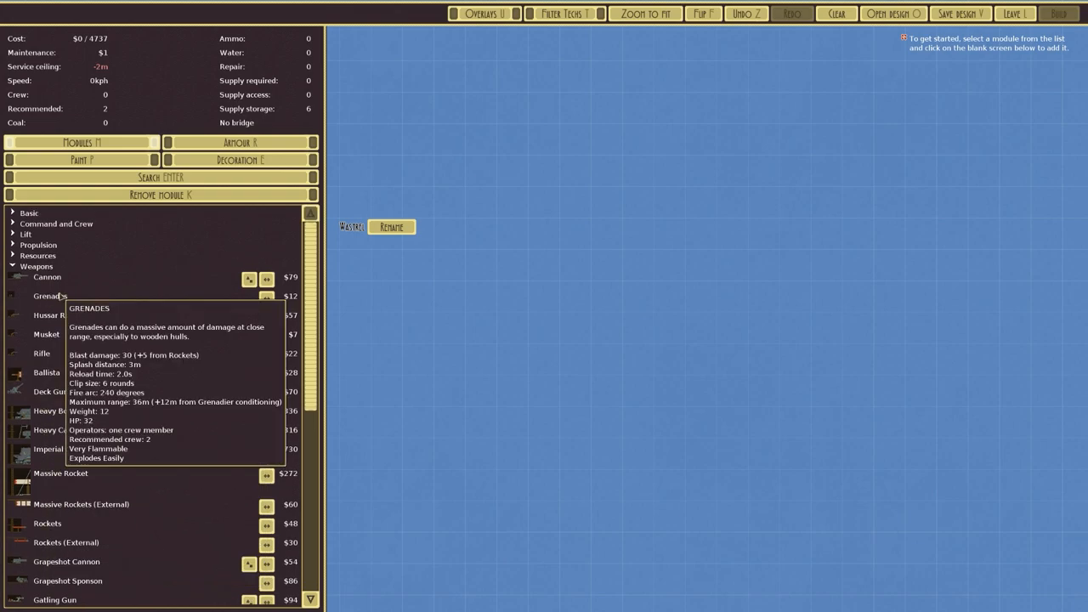
pyautogui.scroll(-3)
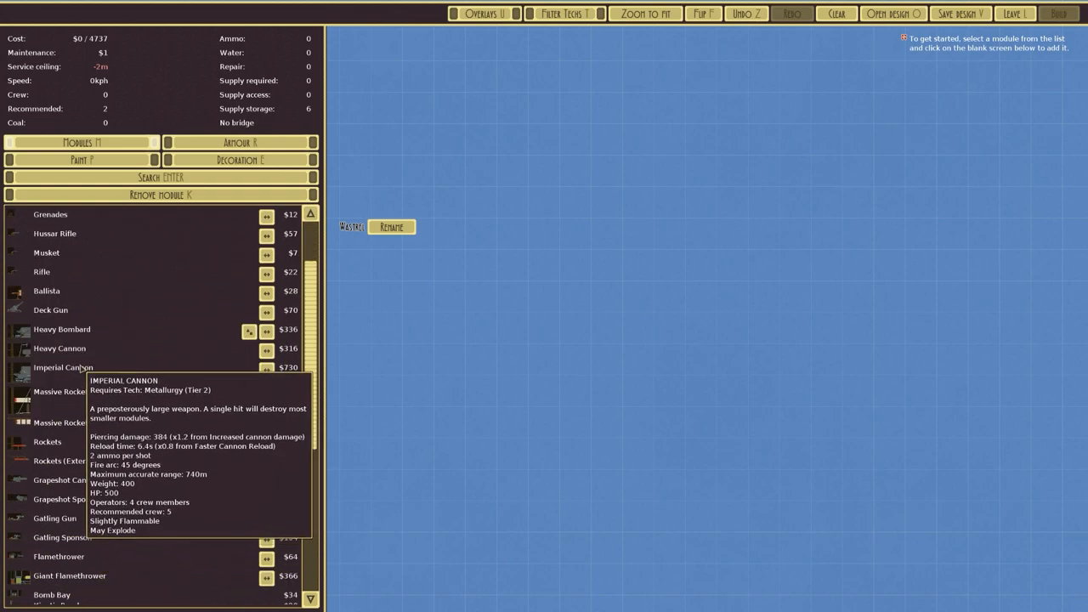
pyautogui.moveTo(61, 330)
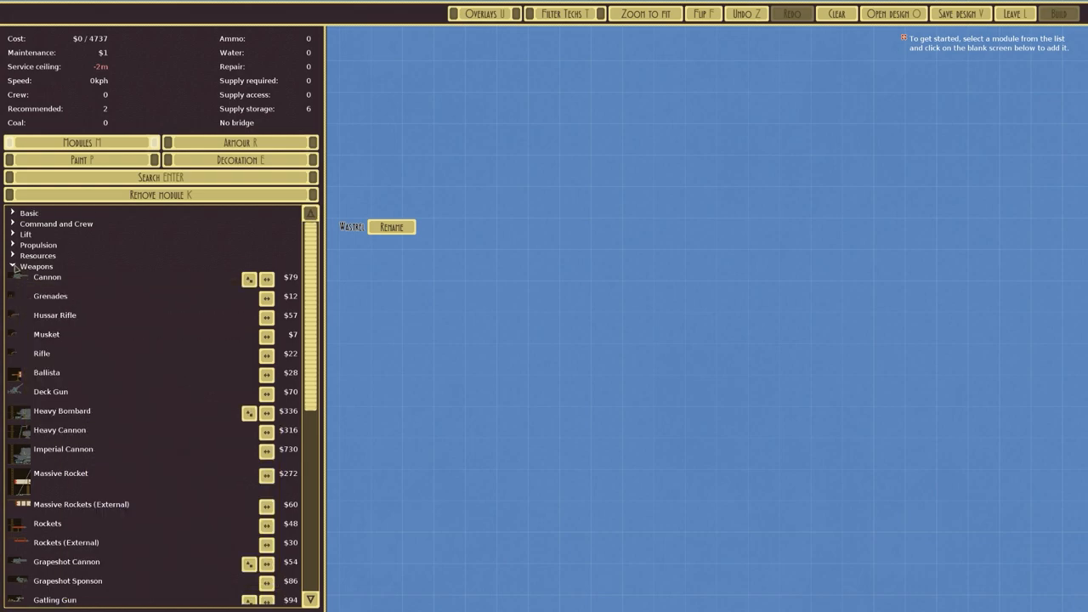
pyautogui.click(36, 265)
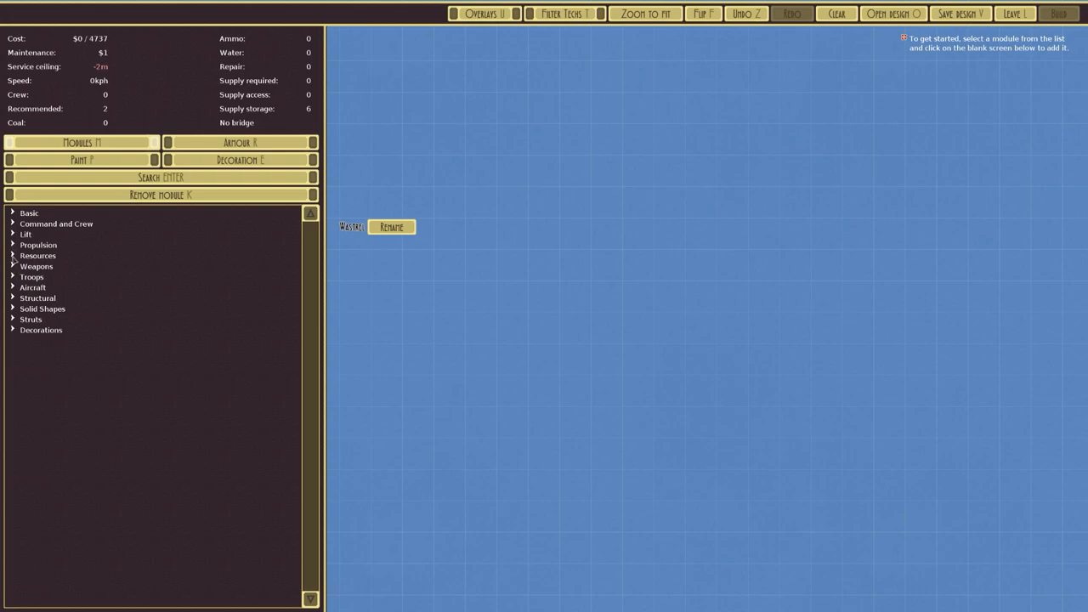
pyautogui.click(56, 224)
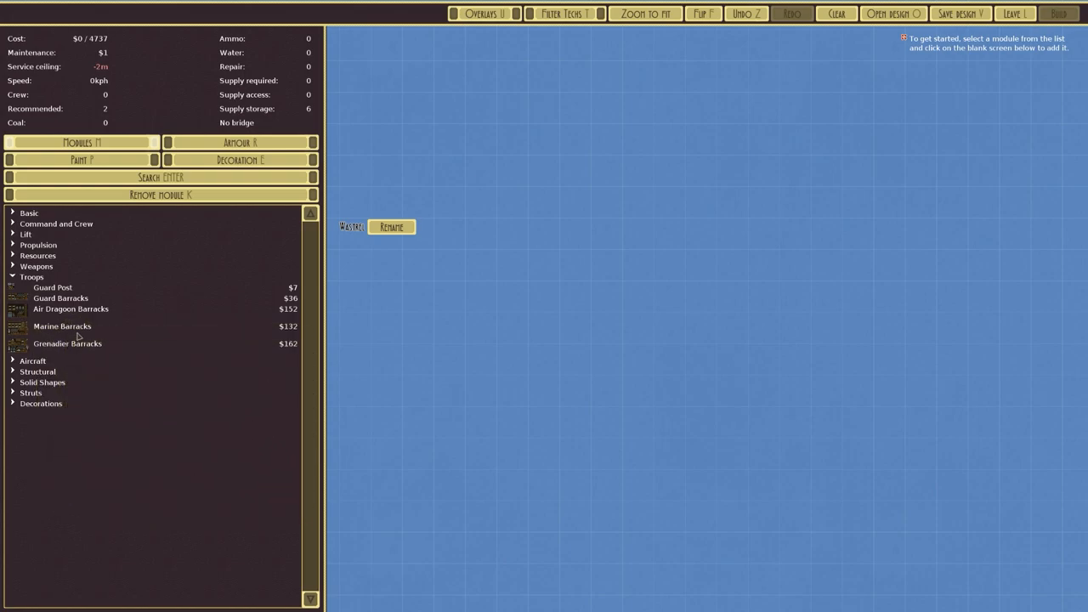
pyautogui.moveTo(68, 343)
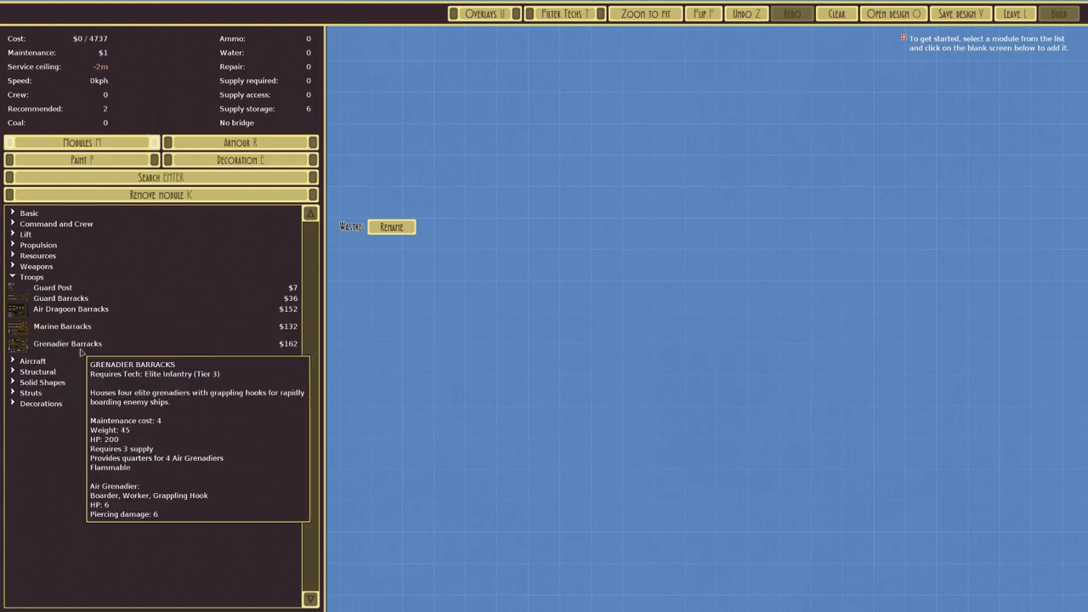
pyautogui.moveTo(72, 309)
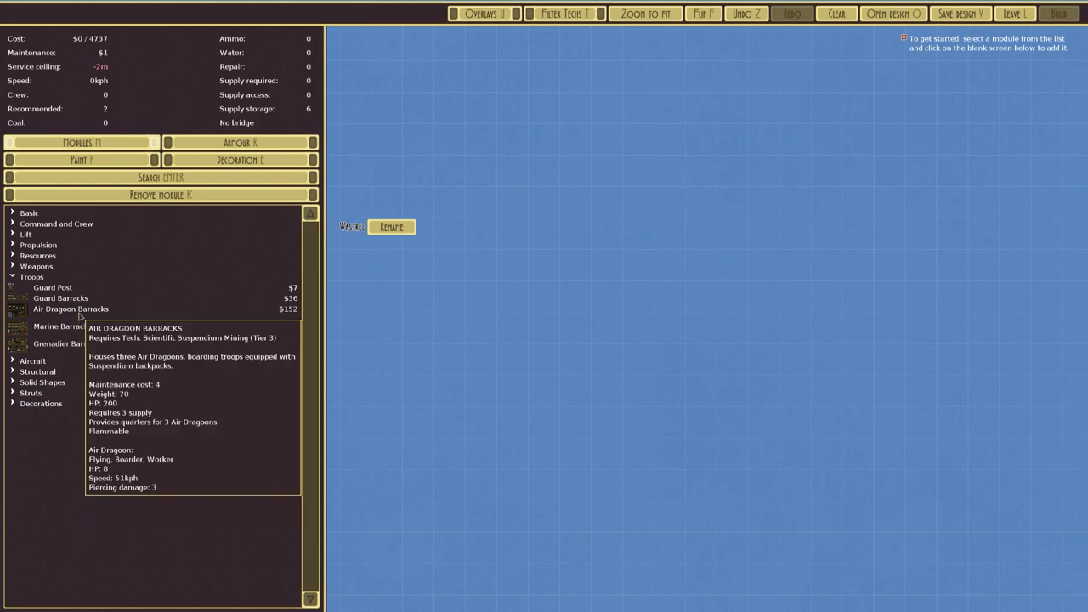
pyautogui.moveTo(413, 246)
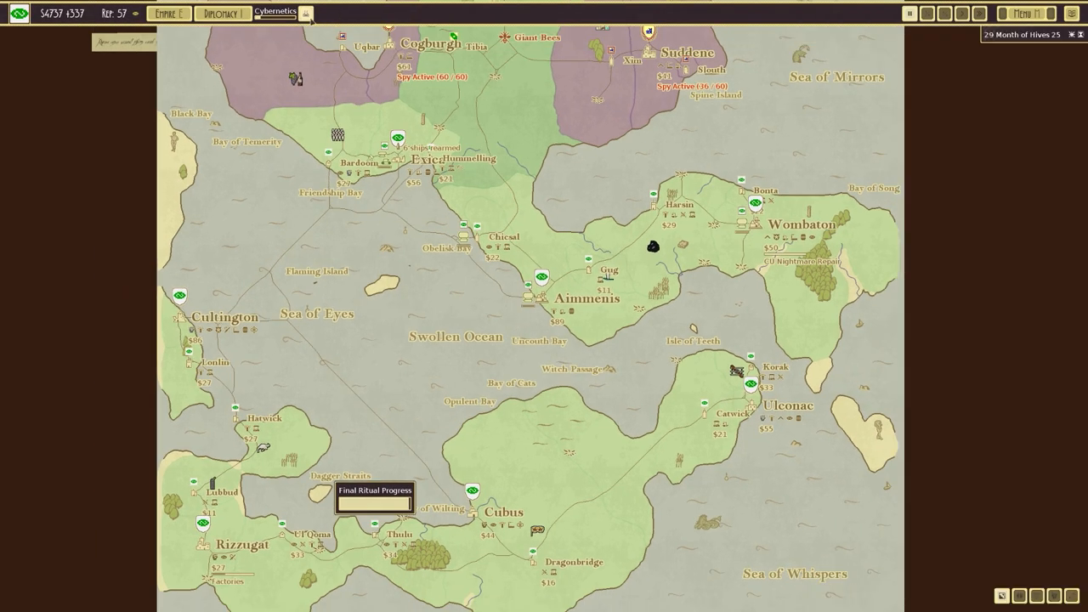
# Look over the research tree with Cybernetics underway, then return to the map.
pyautogui.click(275, 14)
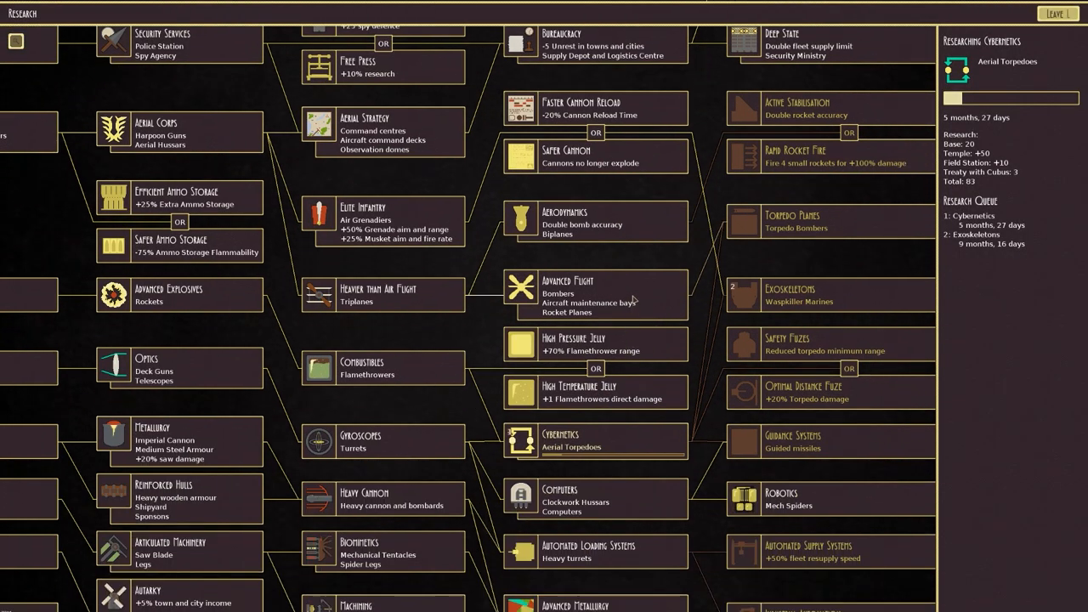
pyautogui.scroll(-3)
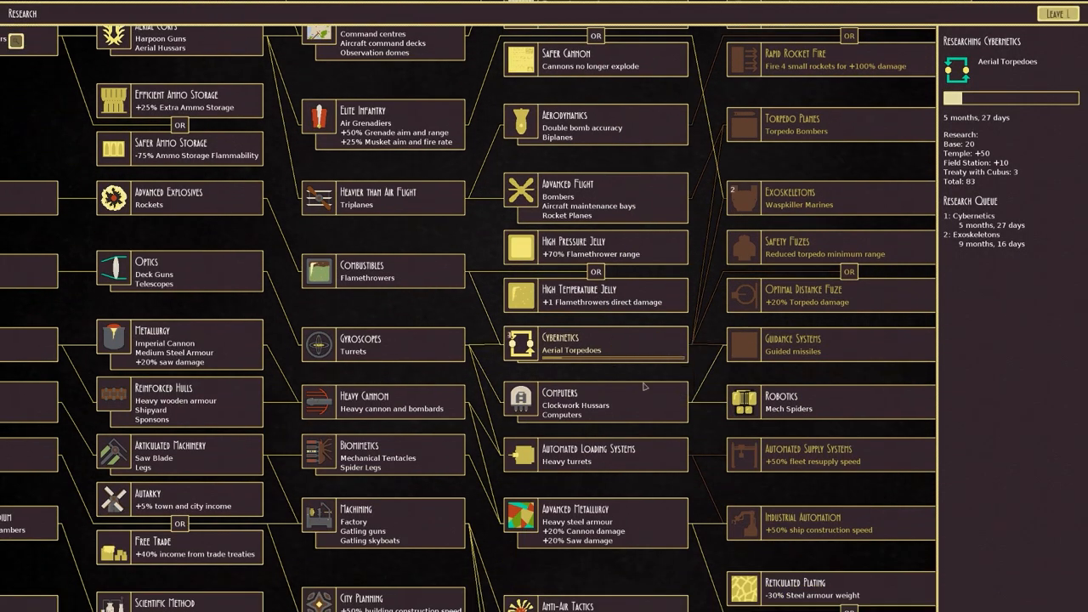
pyautogui.scroll(-3)
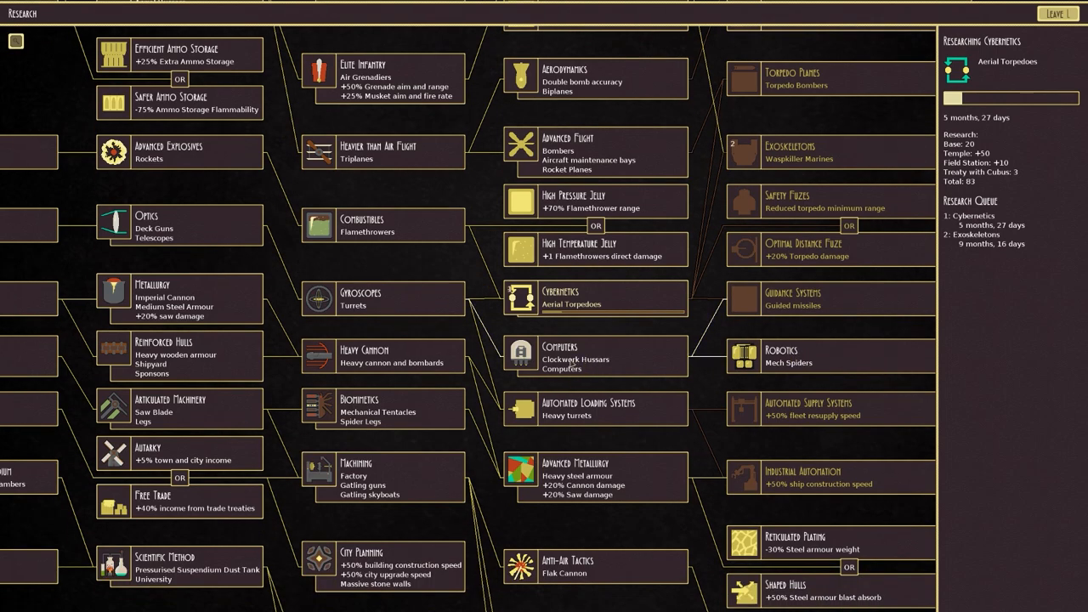
pyautogui.click(1057, 14)
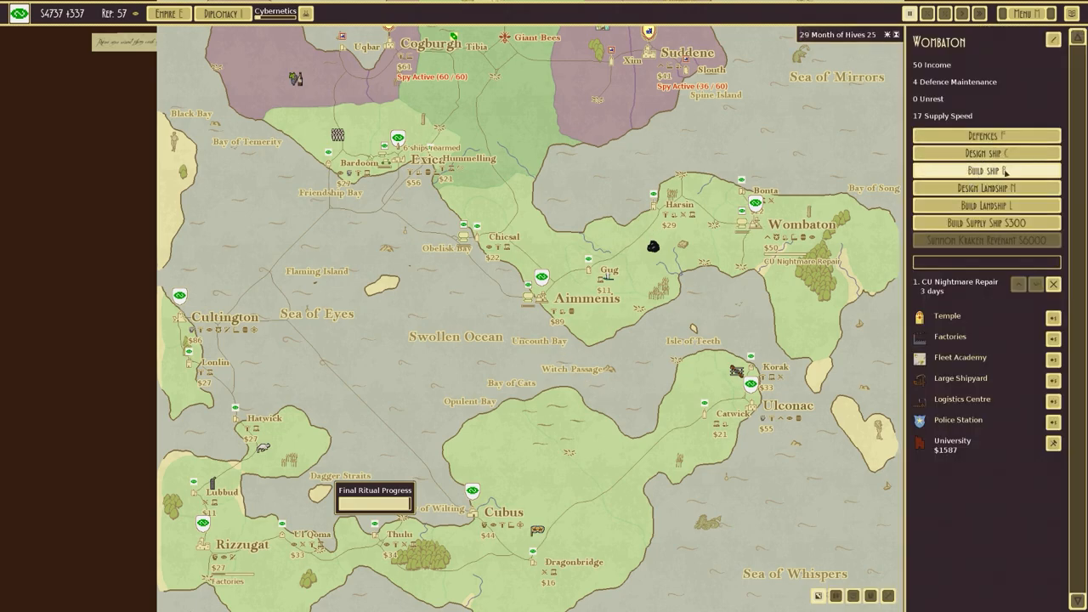
# Start a Wombaton ship design with a Gatling Skyboat module, then leave the designer.
pyautogui.click(986, 153)
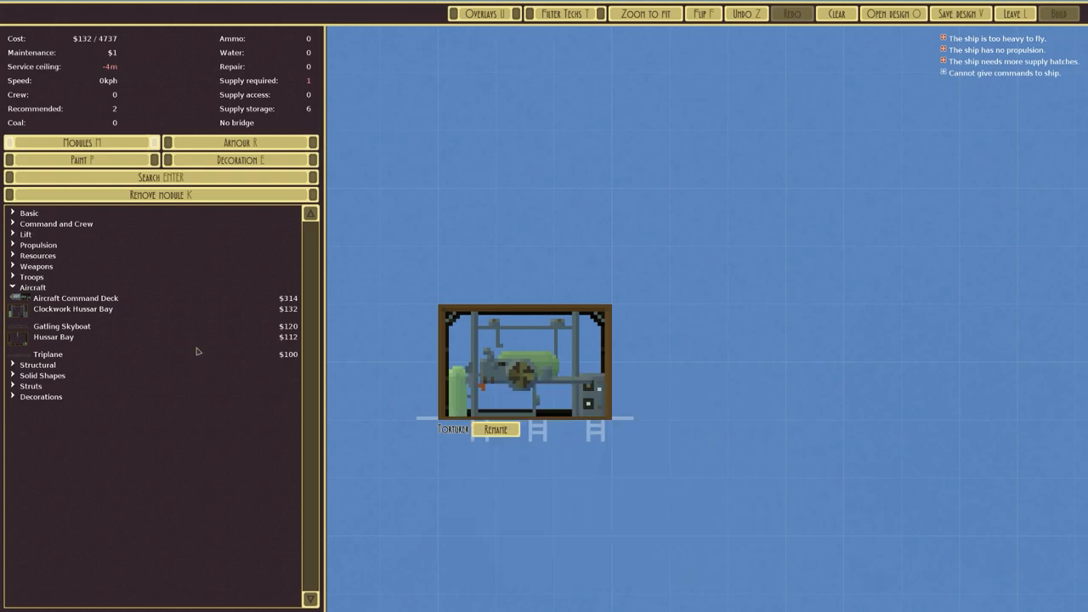
pyautogui.moveTo(62, 327)
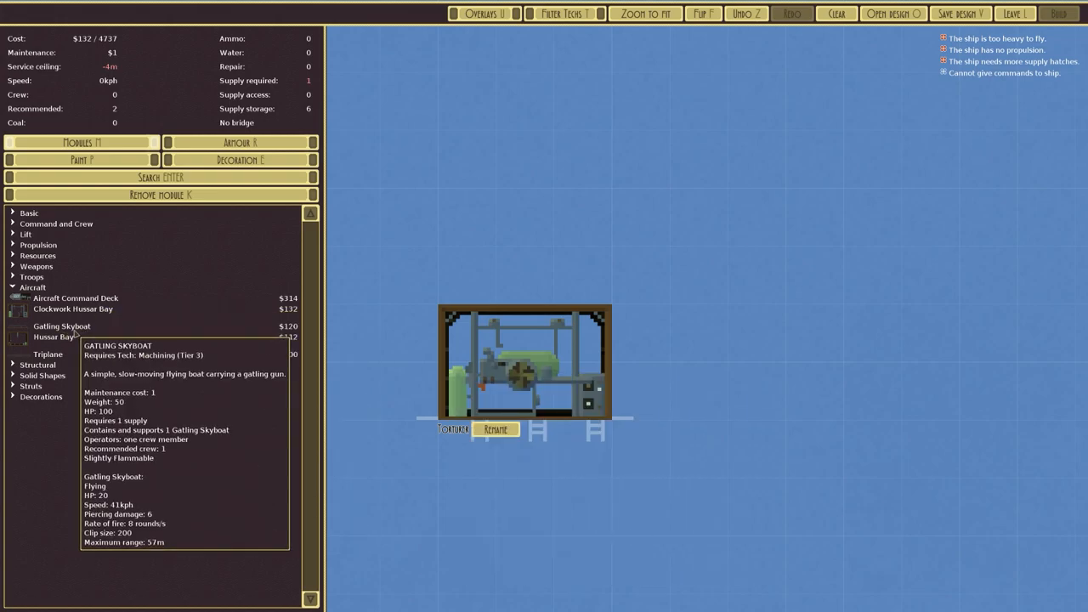
pyautogui.click(61, 327)
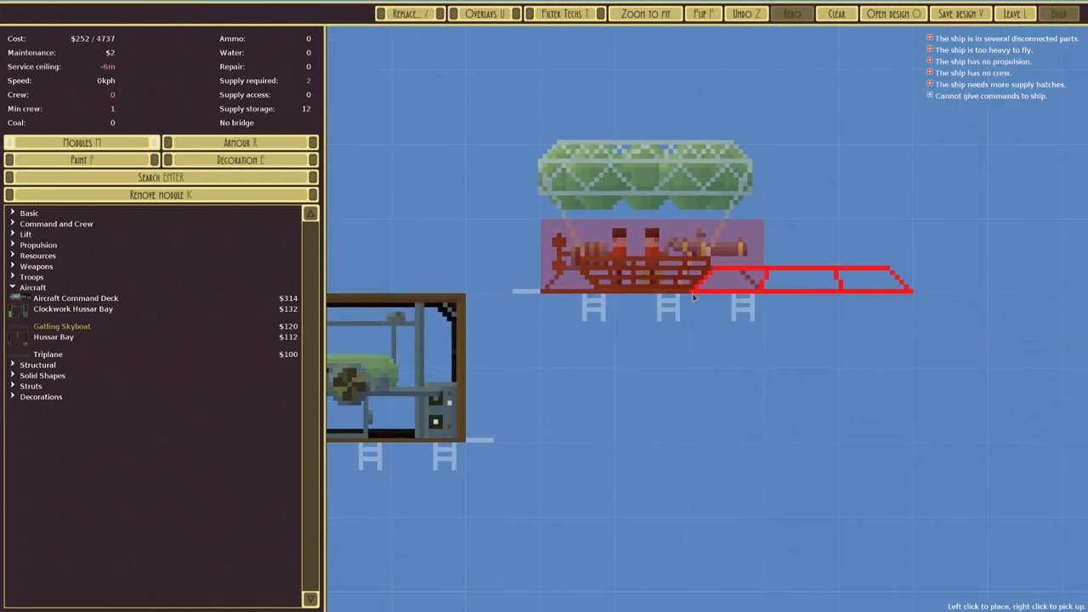
pyautogui.moveTo(598, 263)
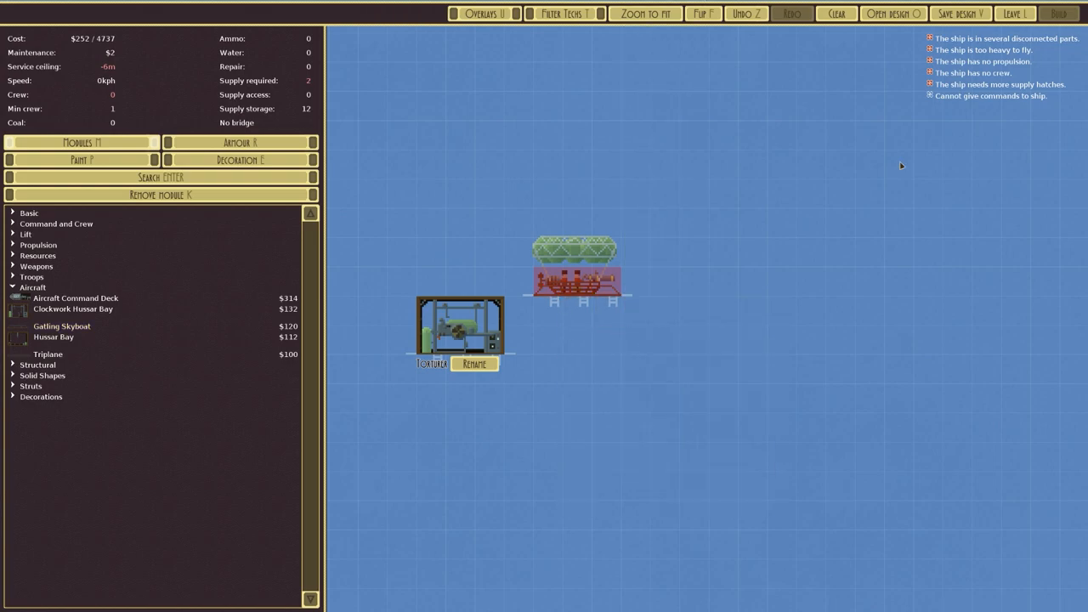
pyautogui.click(1015, 14)
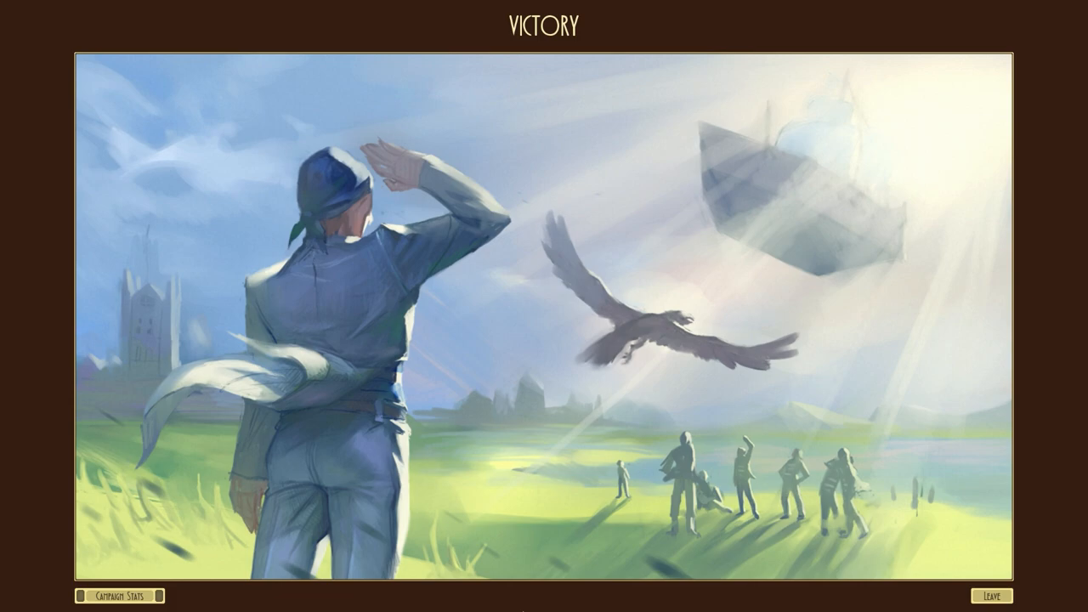
pyautogui.moveTo(842, 159)
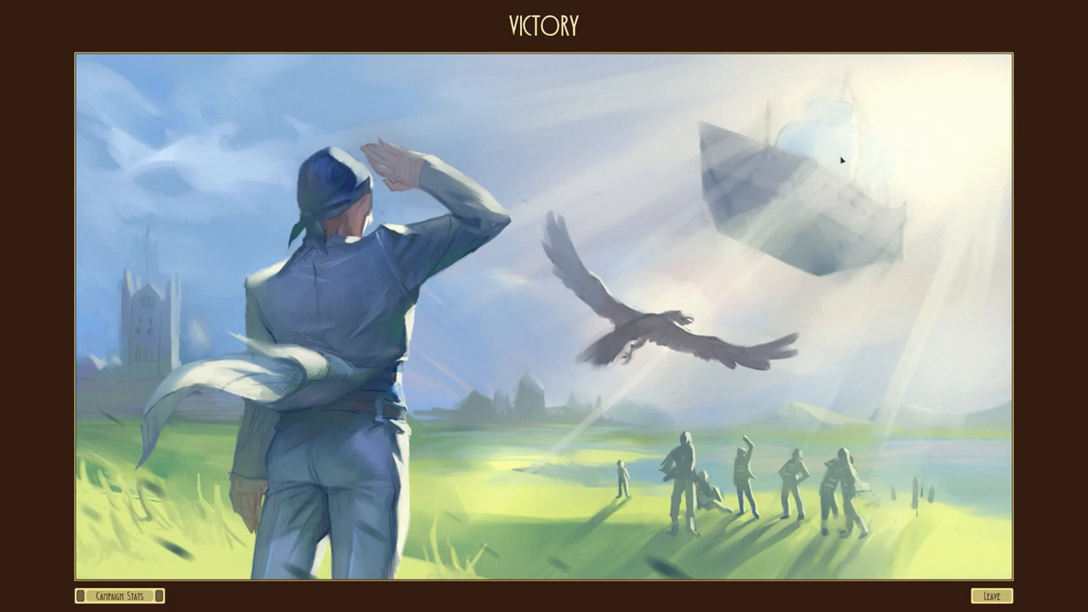
pyautogui.moveTo(284, 421)
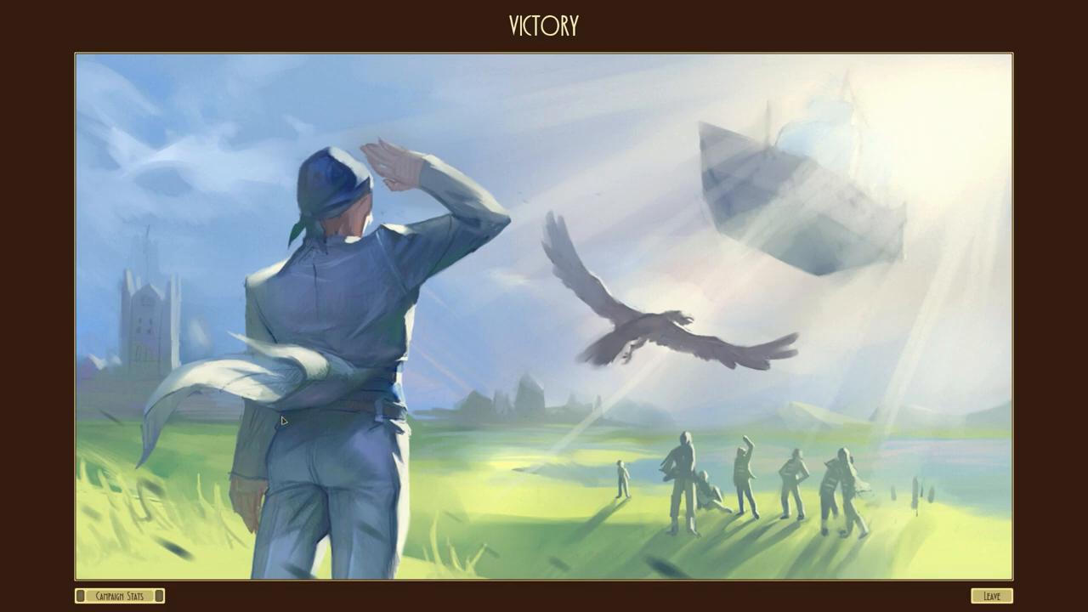
pyautogui.moveTo(690, 248)
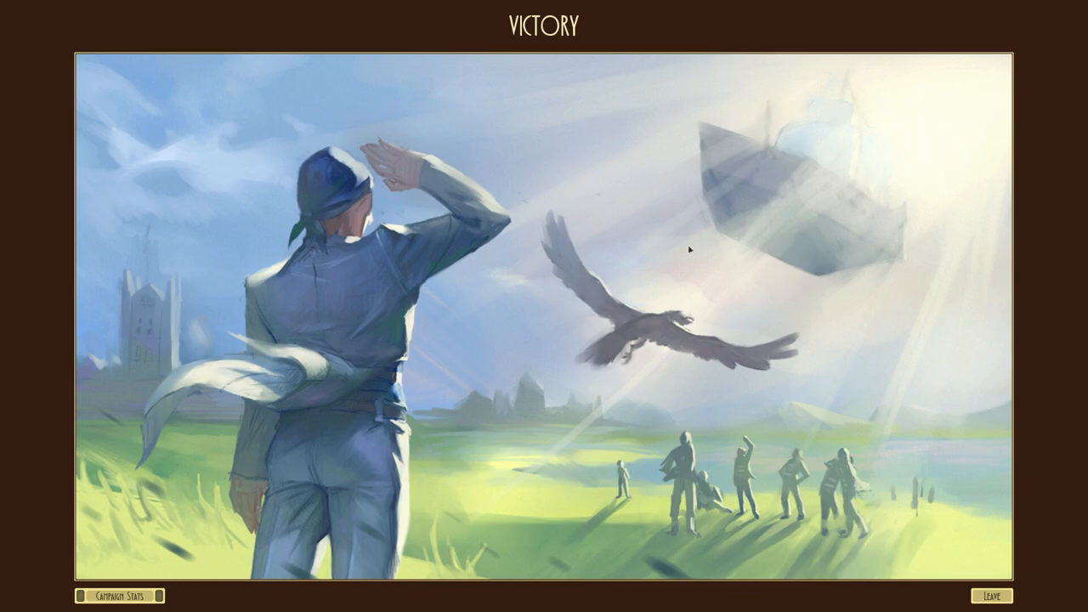
pyautogui.moveTo(797, 384)
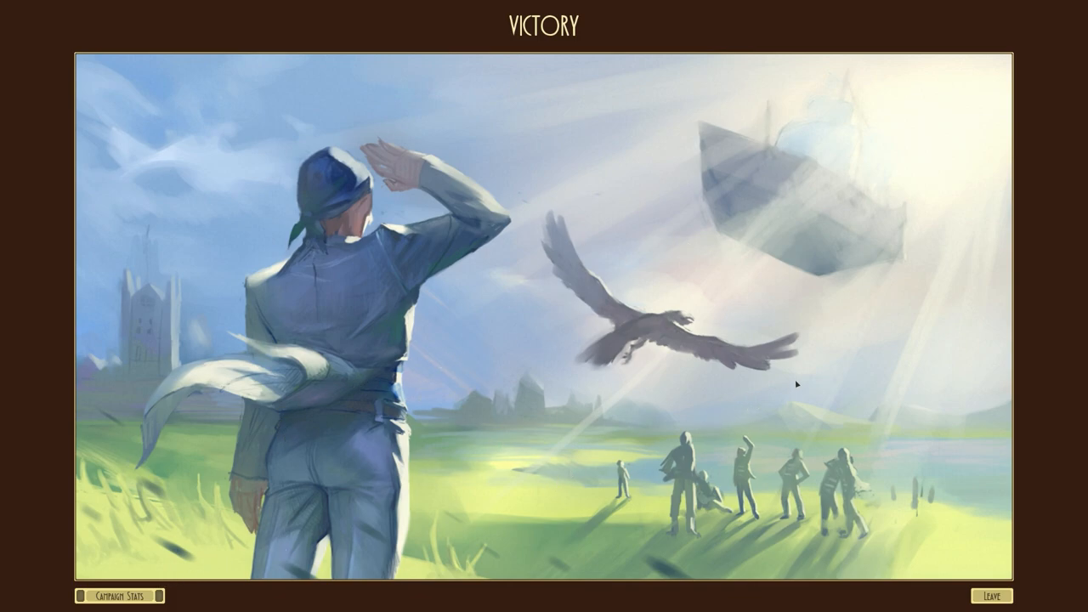
pyautogui.moveTo(466, 356)
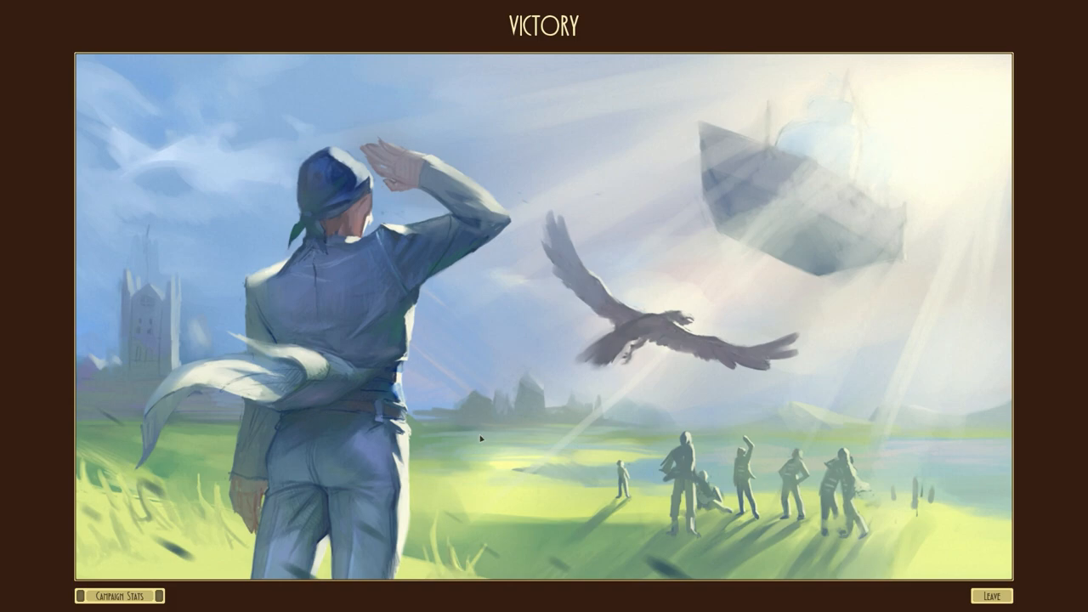
# View the fleet strength graph and highlight Highfjord's line, far ahead of the rest.
pyautogui.click(119, 595)
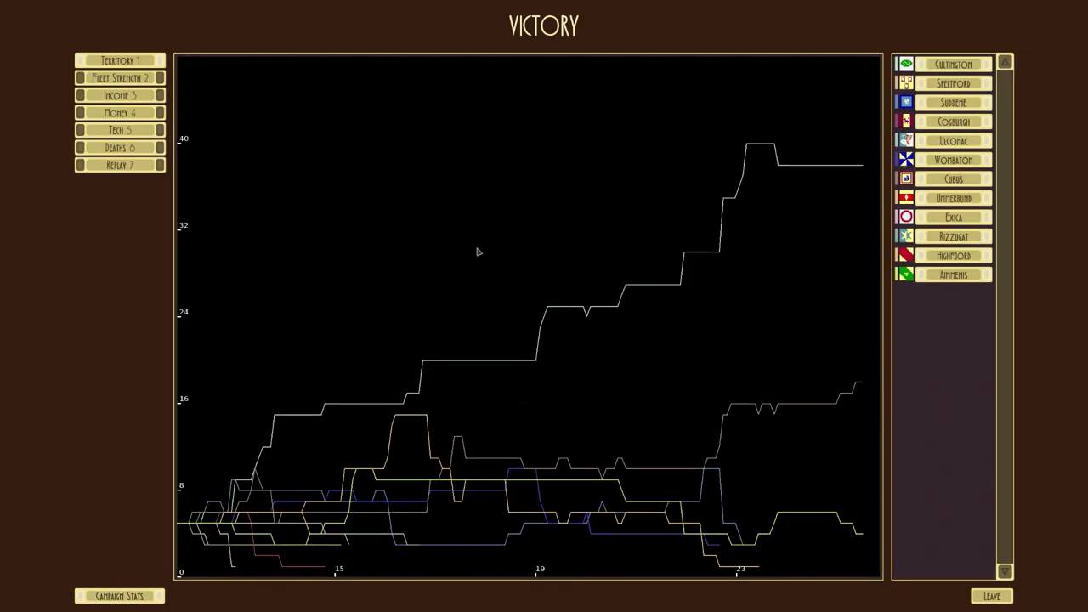
pyautogui.moveTo(576, 211)
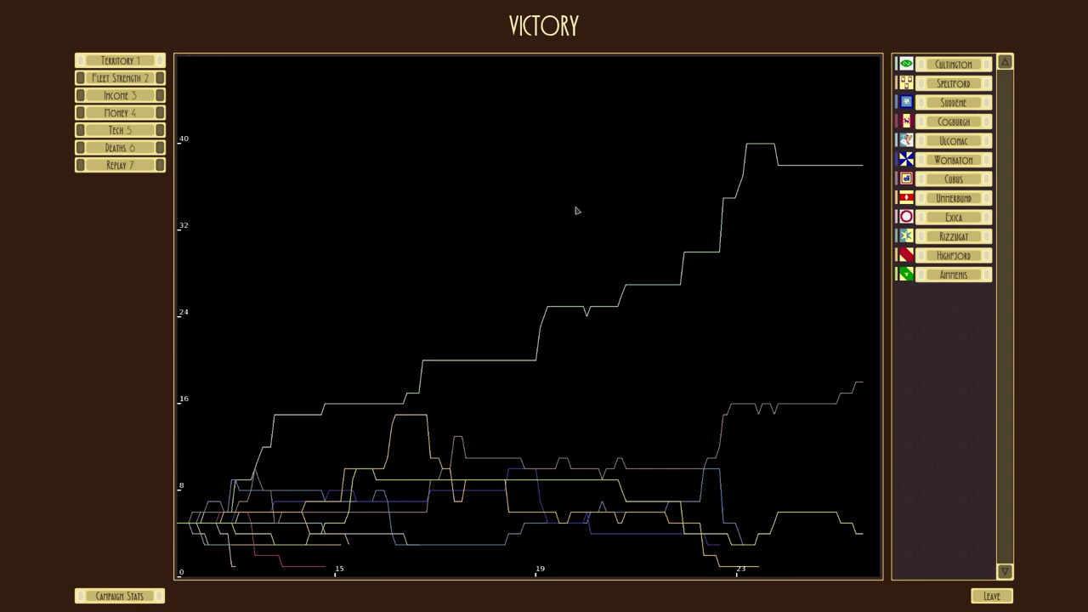
pyautogui.moveTo(977, 58)
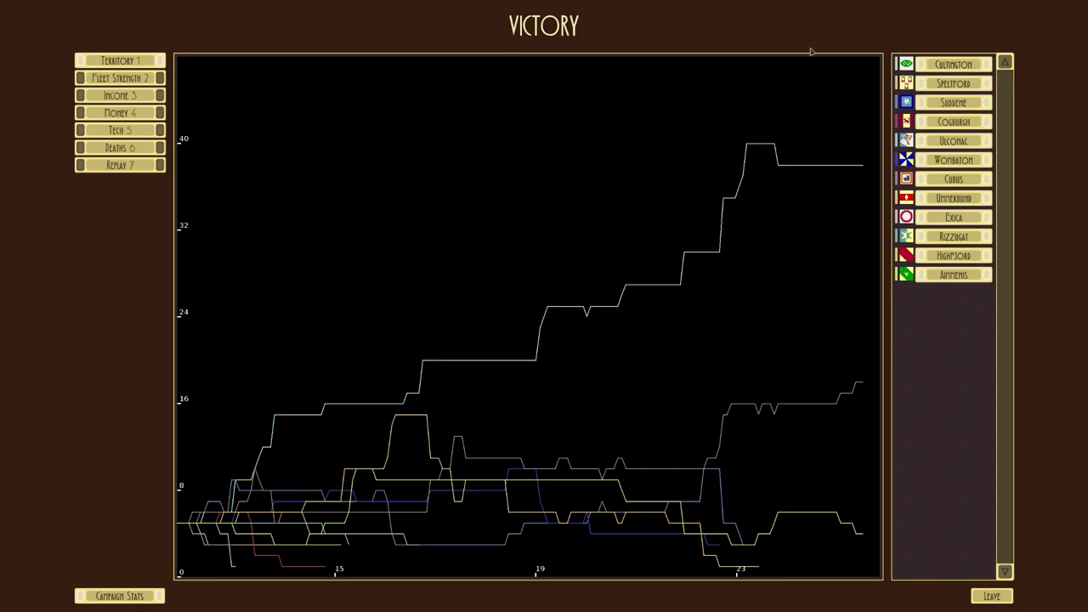
pyautogui.moveTo(185, 490)
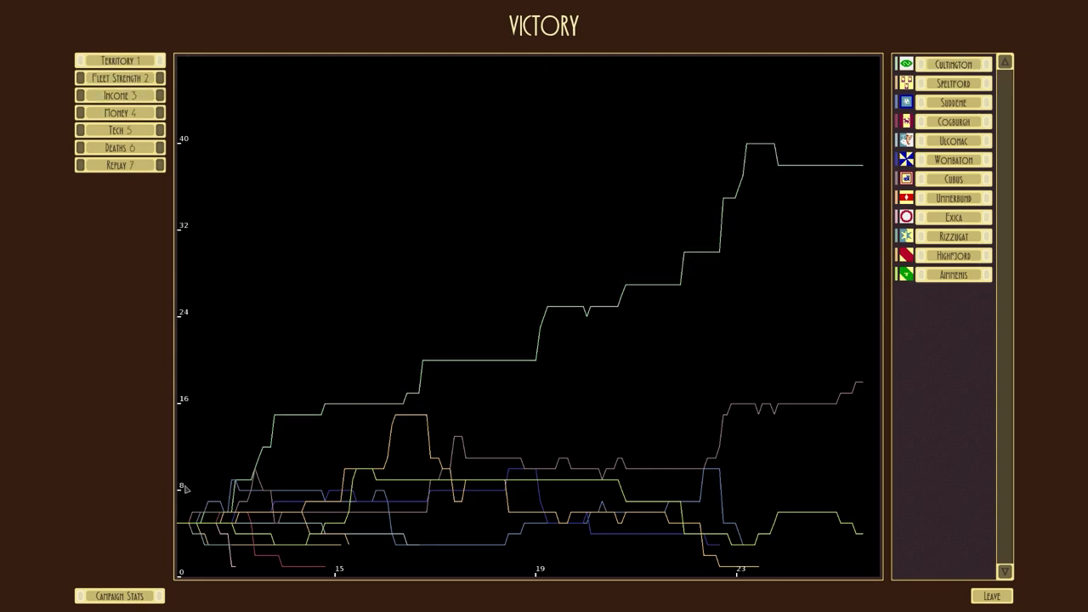
pyautogui.moveTo(275, 439)
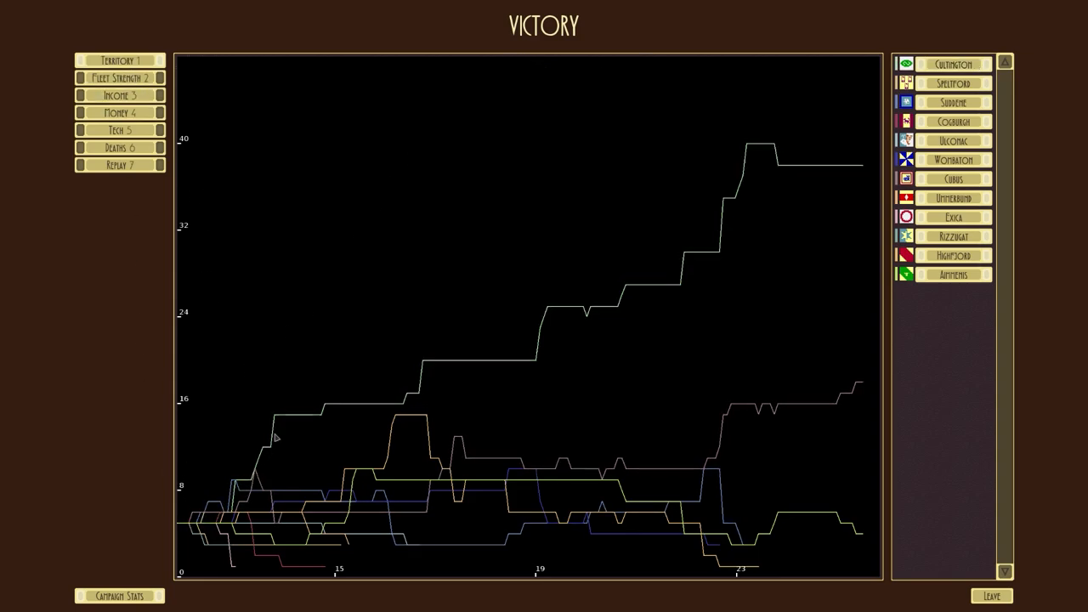
pyautogui.moveTo(472, 352)
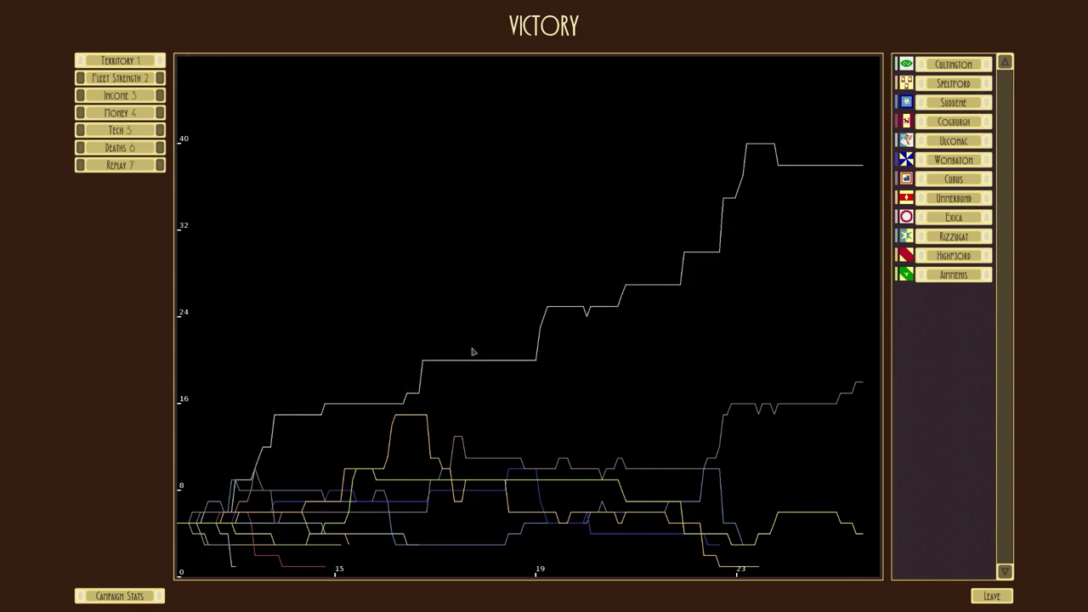
pyautogui.moveTo(428, 437)
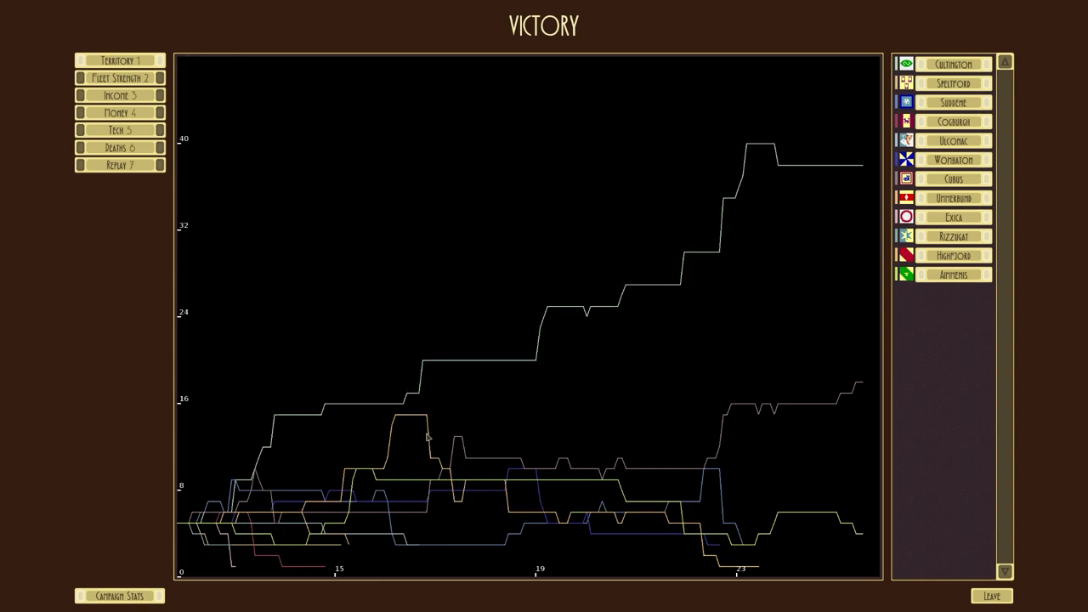
pyautogui.click(955, 255)
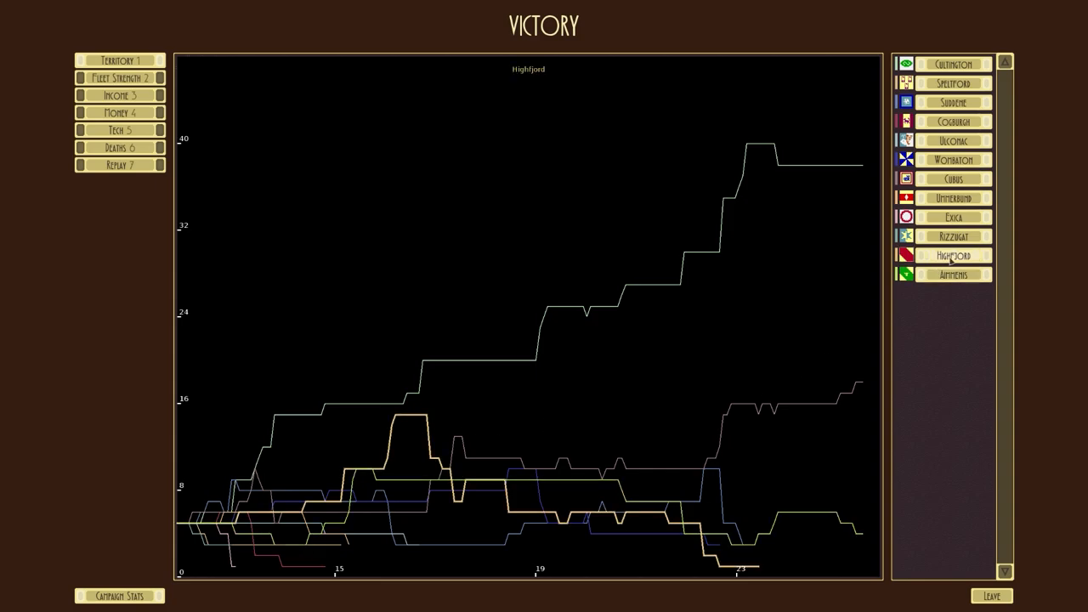
pyautogui.moveTo(851, 306)
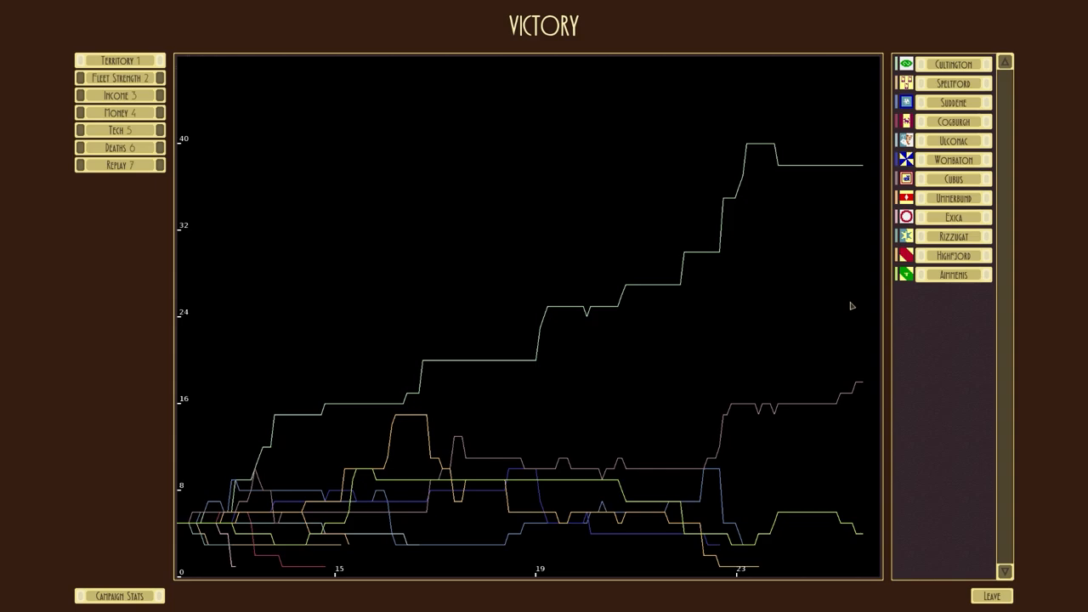
pyautogui.moveTo(408, 423)
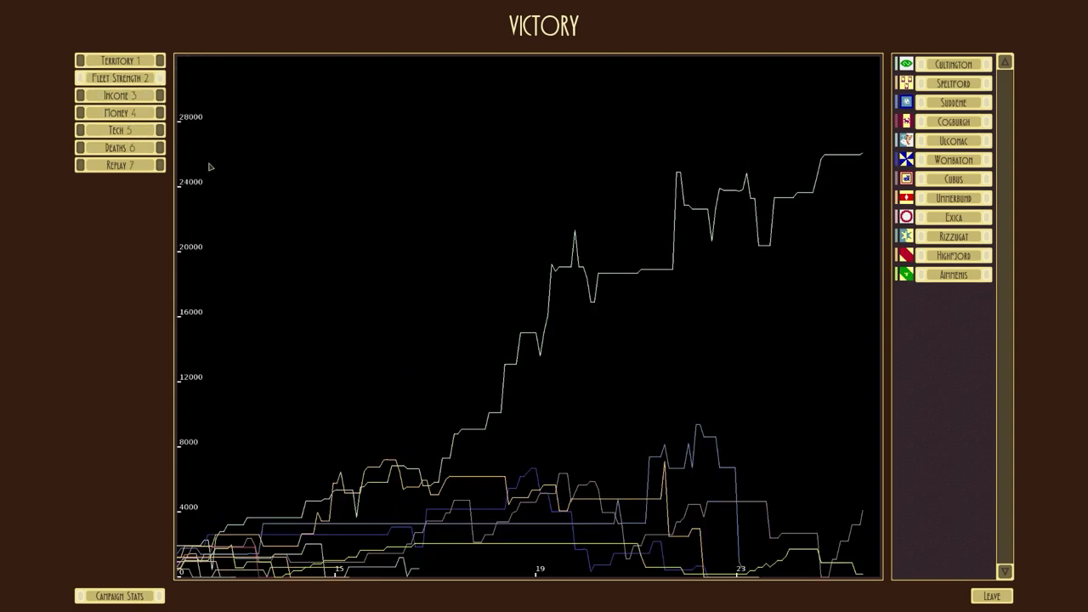
pyautogui.moveTo(359, 431)
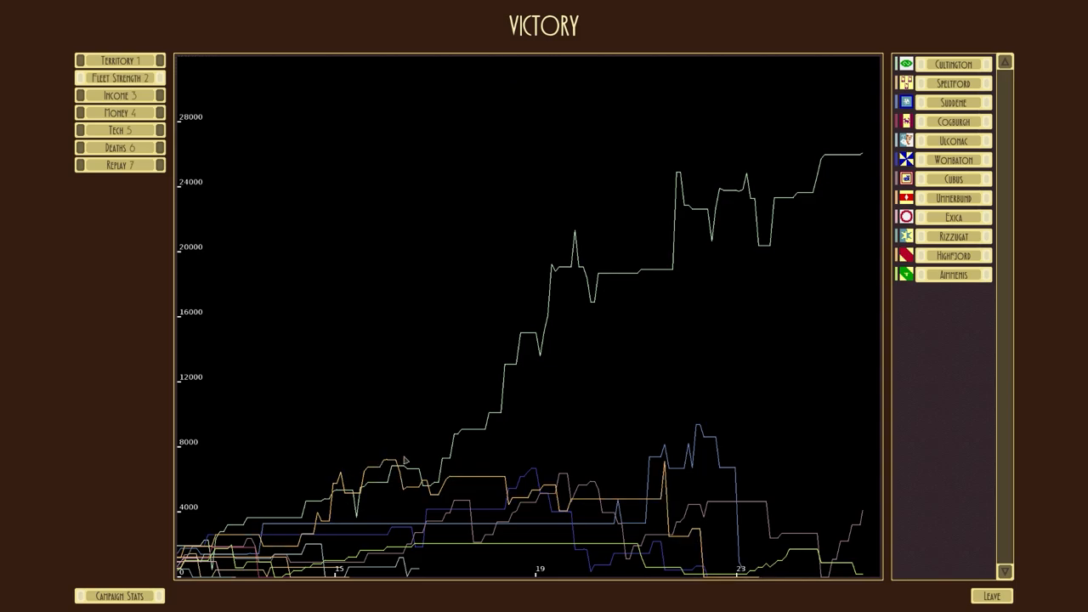
pyautogui.moveTo(404, 372)
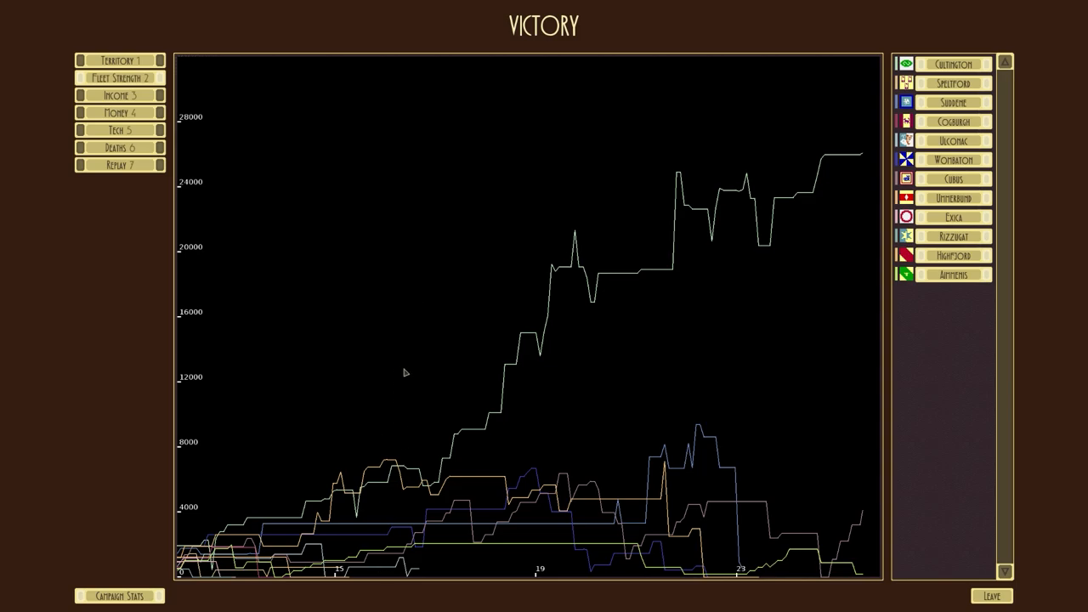
# Review the income graph, then show each empire's money across the campaign.
pyautogui.click(119, 95)
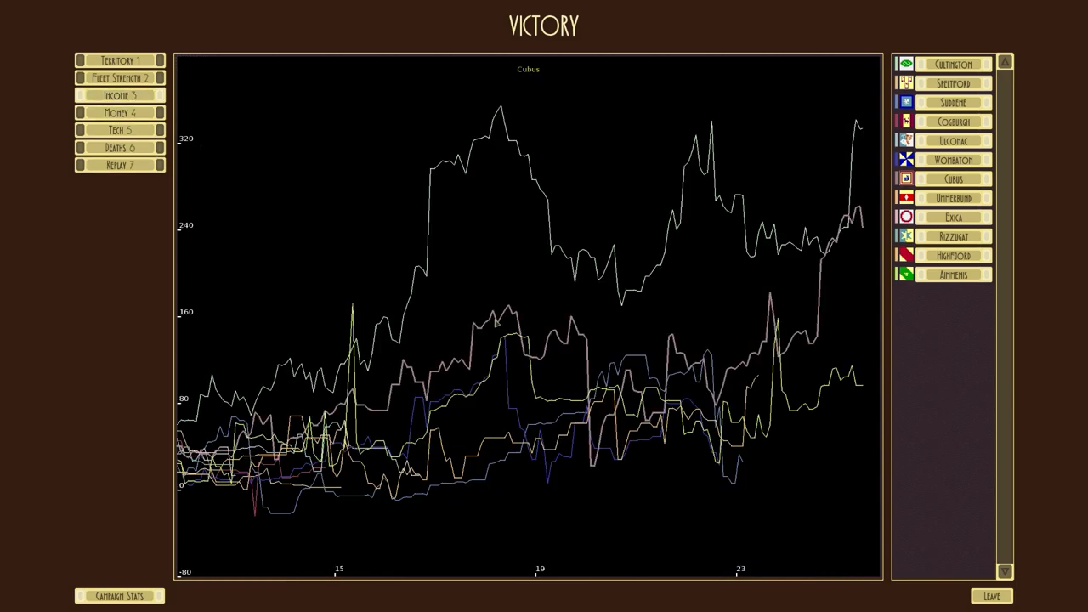
pyautogui.click(955, 198)
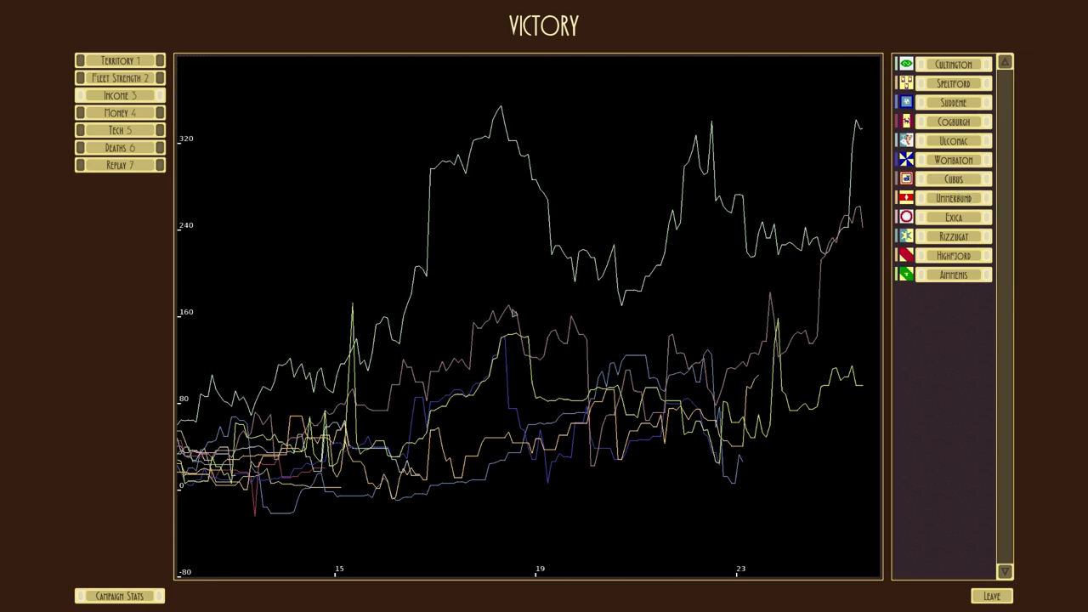
pyautogui.moveTo(561, 237)
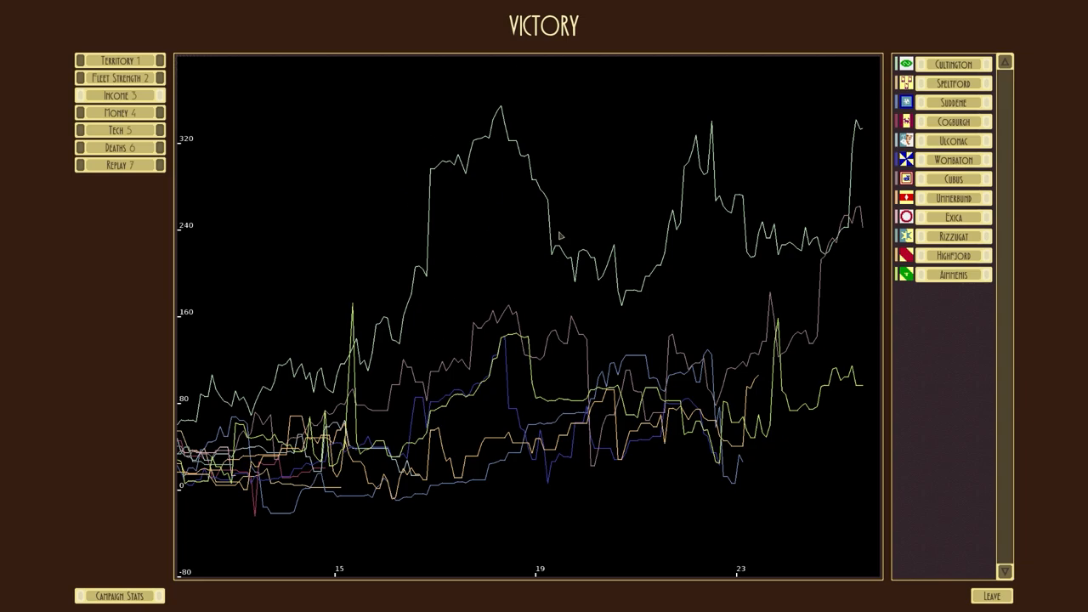
pyautogui.moveTo(865, 249)
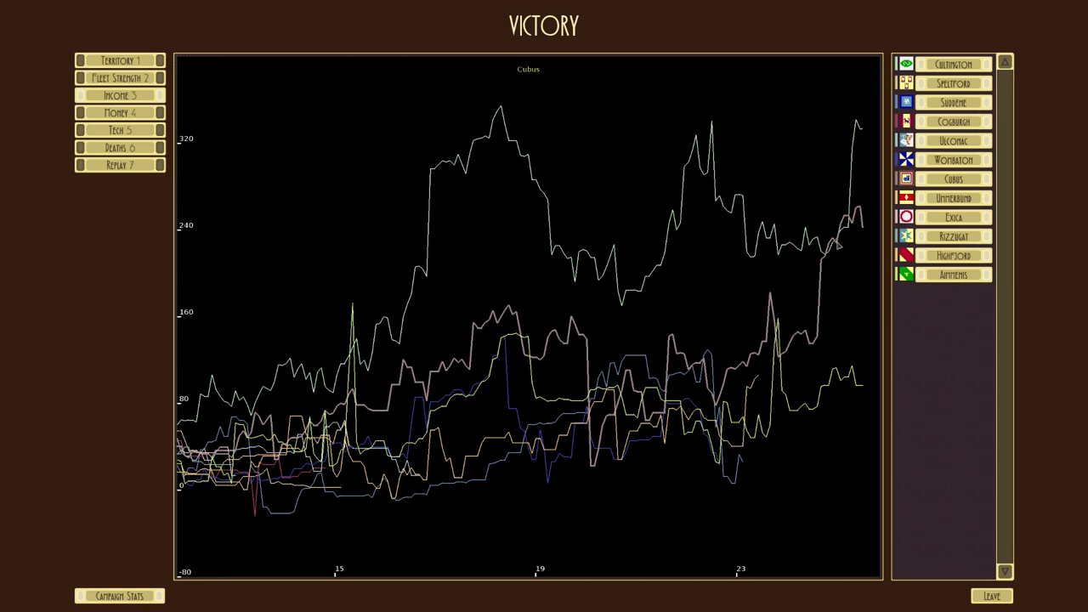
pyautogui.click(119, 112)
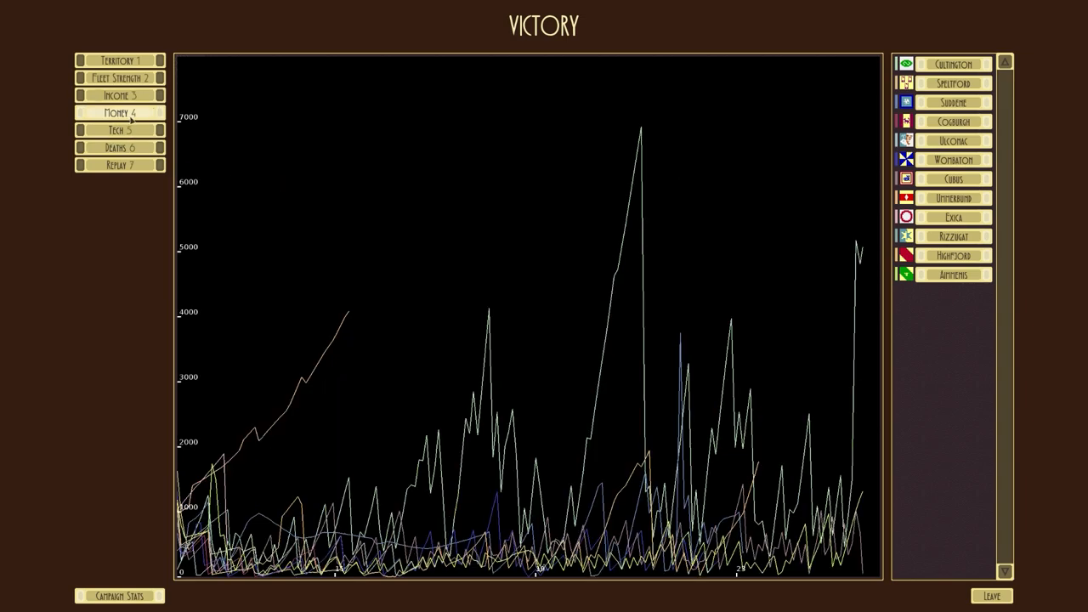
pyautogui.moveTo(338, 337)
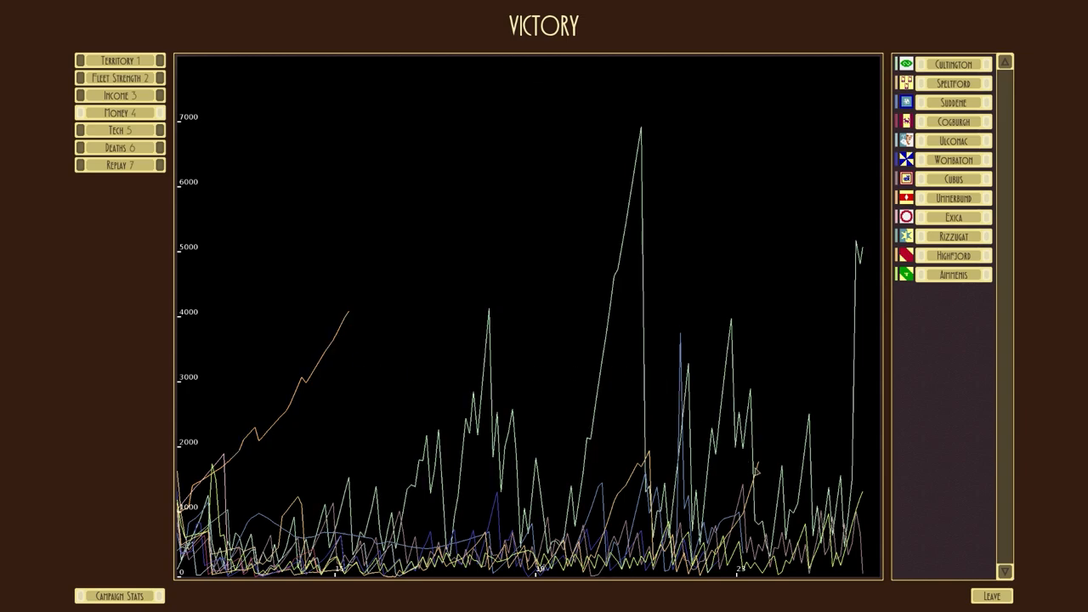
pyautogui.moveTo(761, 475)
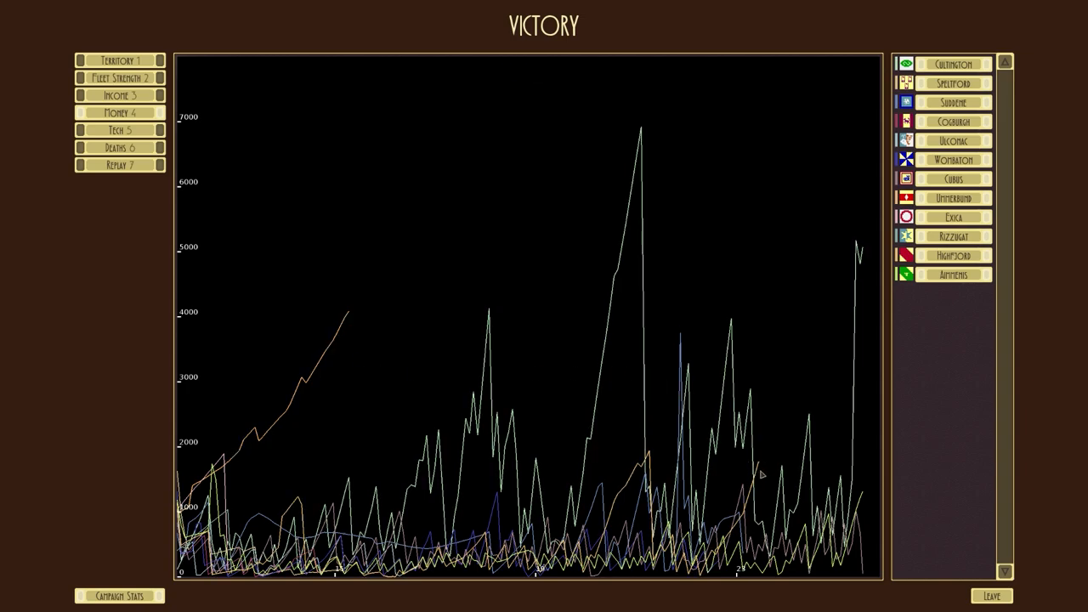
pyautogui.moveTo(344, 338)
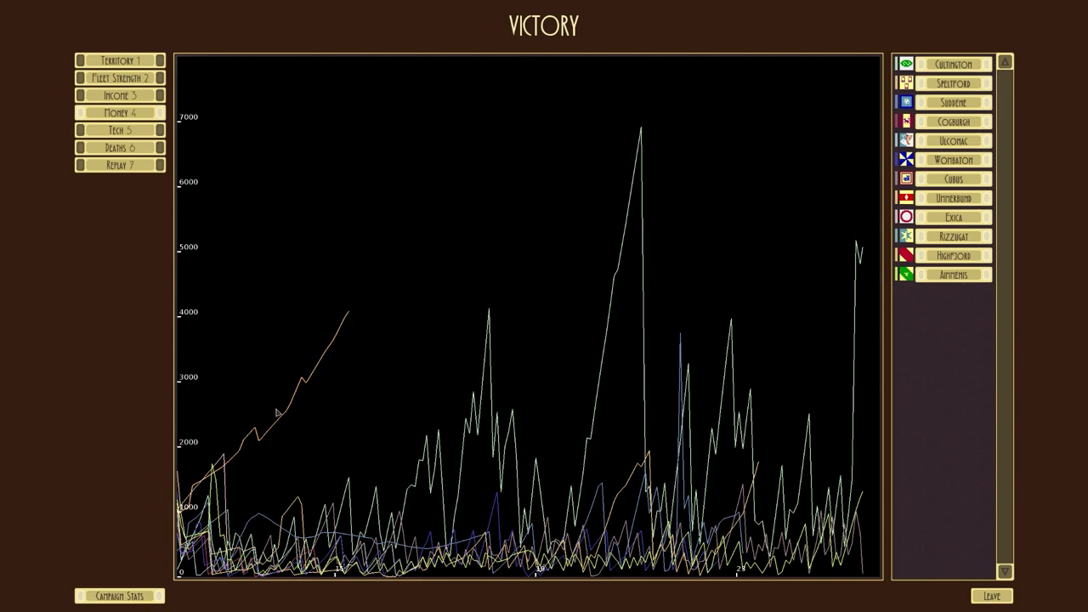
pyautogui.moveTo(635, 169)
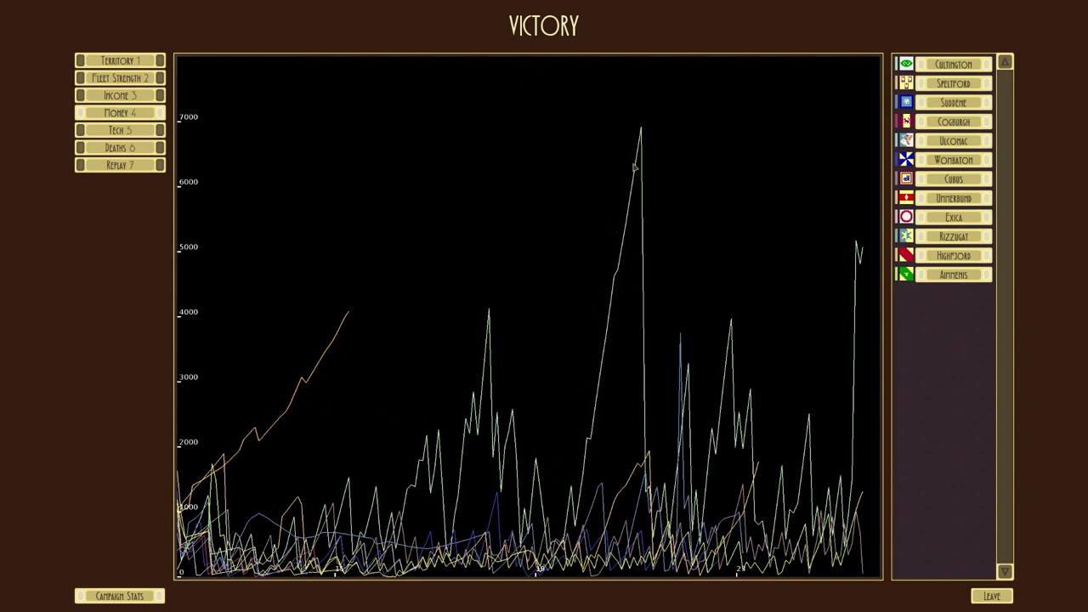
pyautogui.moveTo(653, 153)
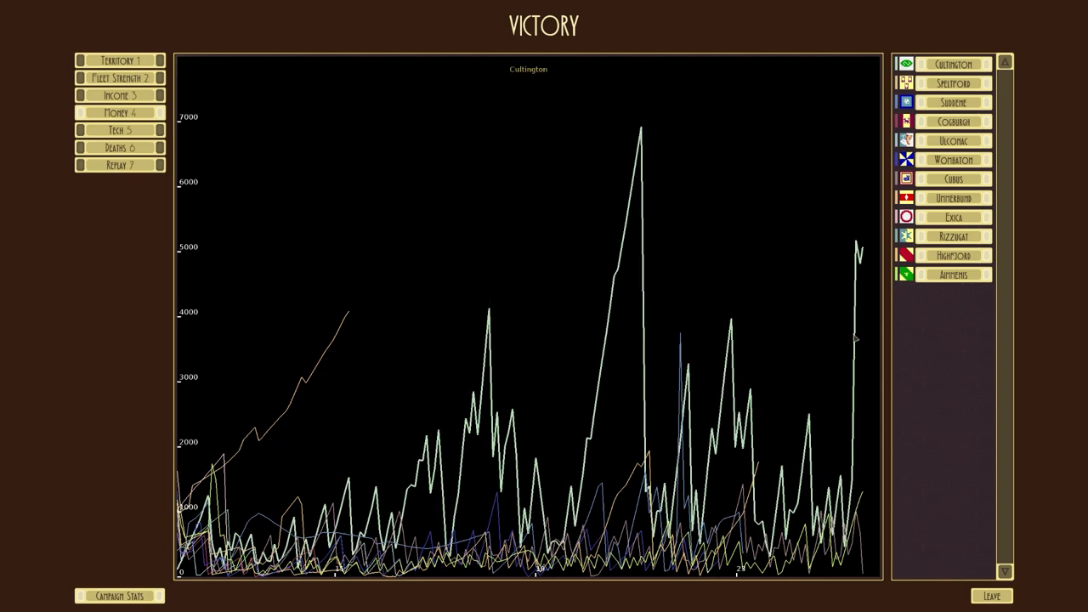
# Show the technology progress graph with its stepped climbing lines.
pyautogui.click(119, 129)
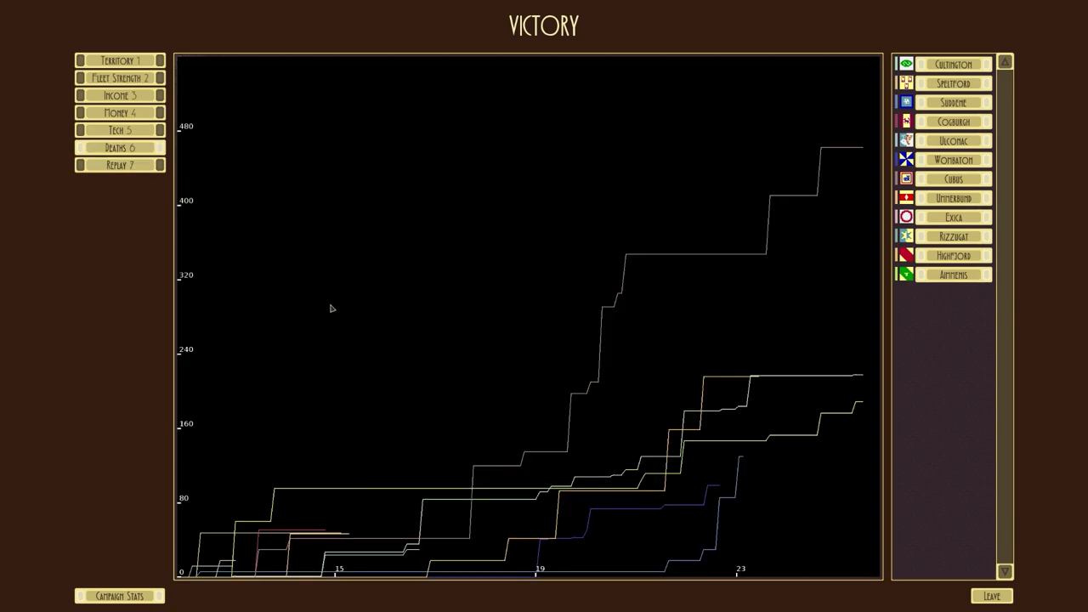
pyautogui.moveTo(753, 257)
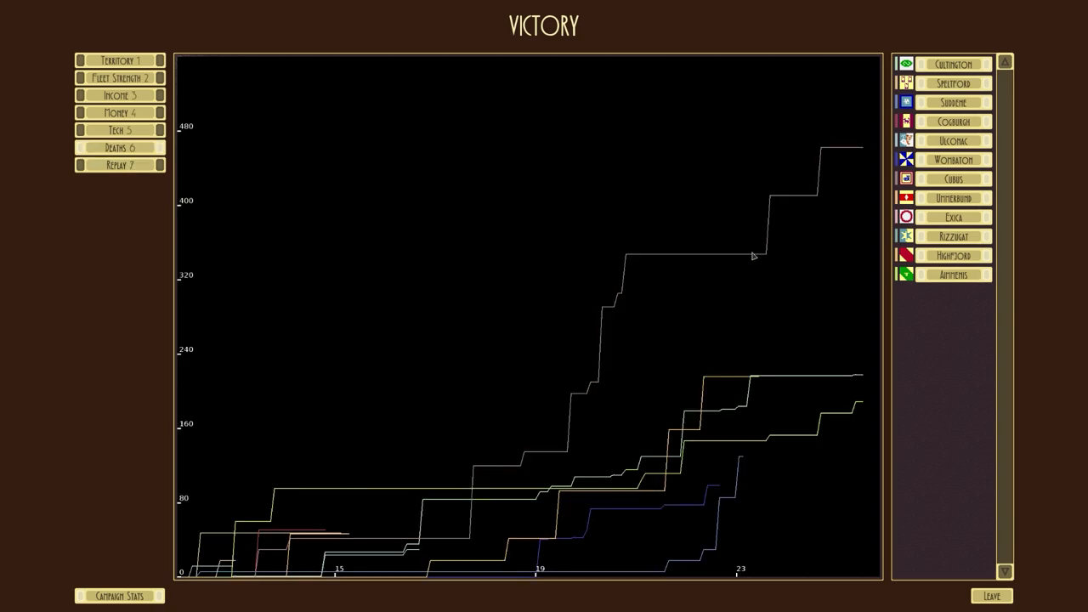
pyautogui.moveTo(562, 425)
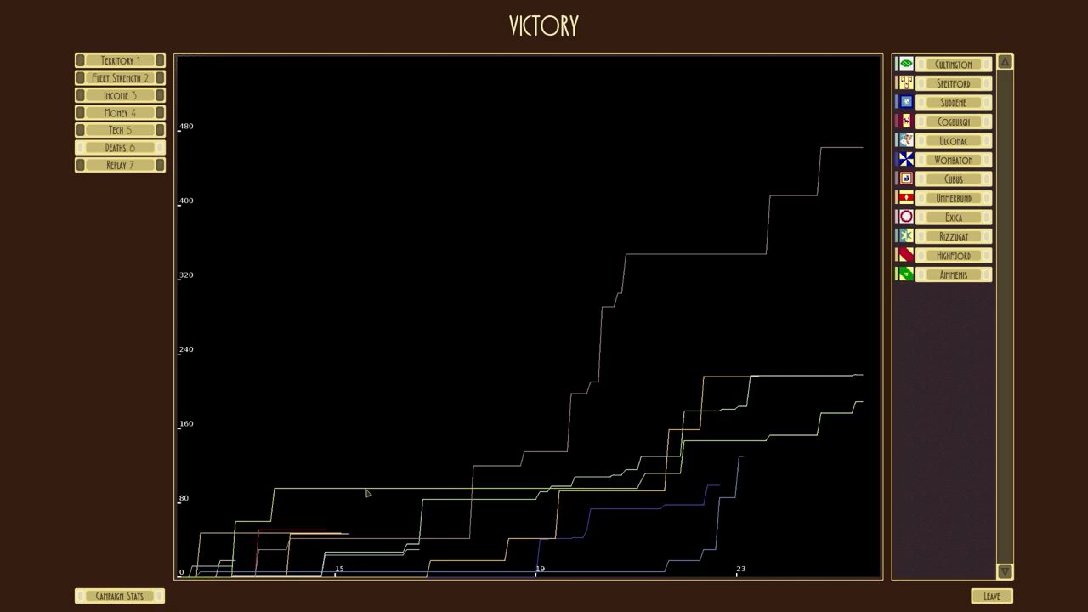
pyautogui.moveTo(211, 564)
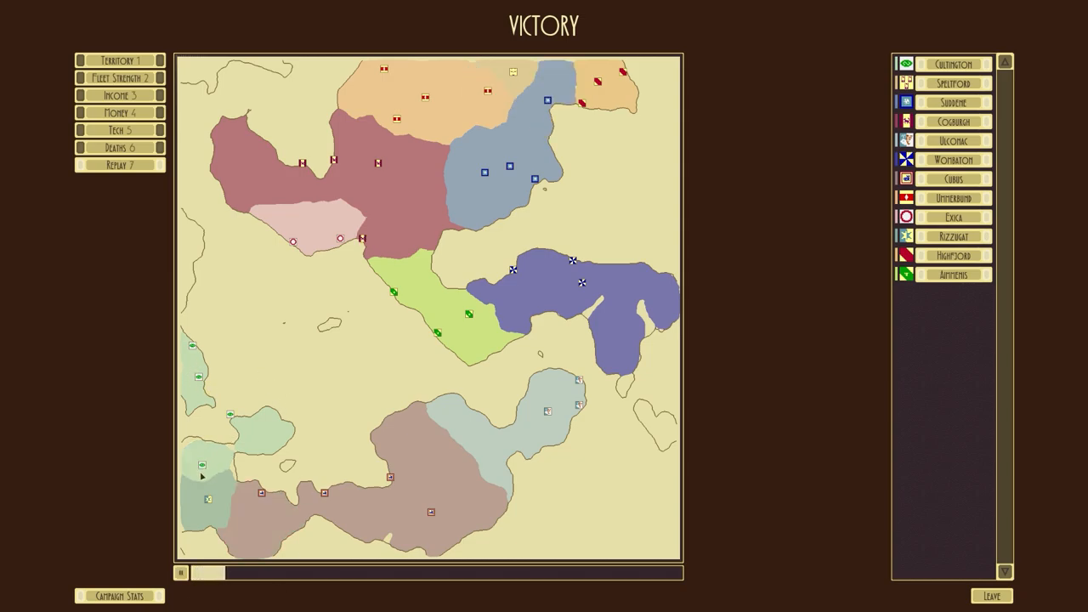
# Run the territory replay to the end, leave the victory screen and return to the main menu.
pyautogui.click(180, 572)
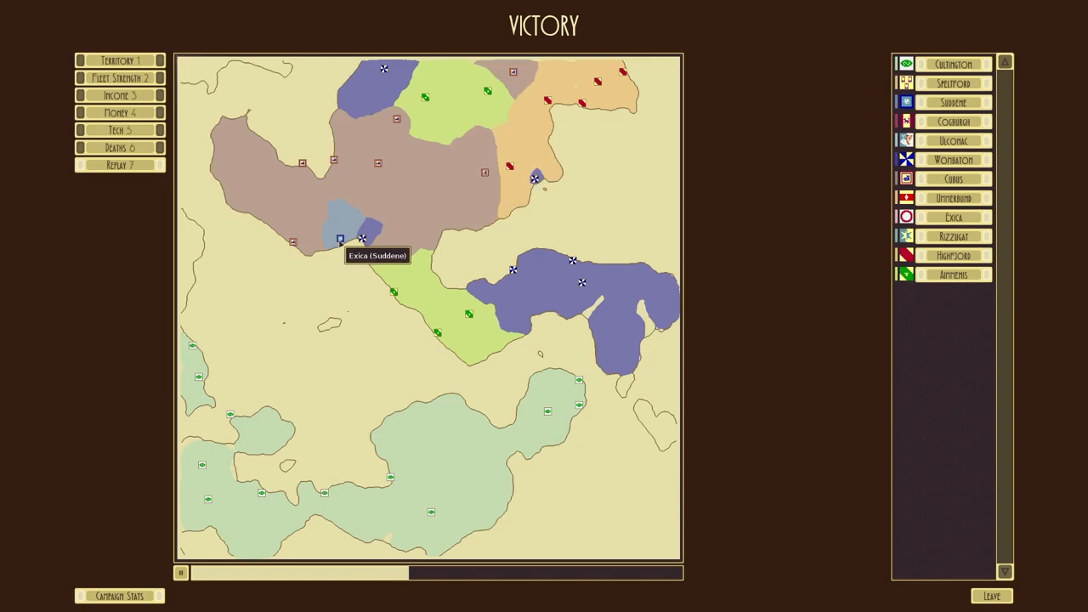
pyautogui.moveTo(586, 136)
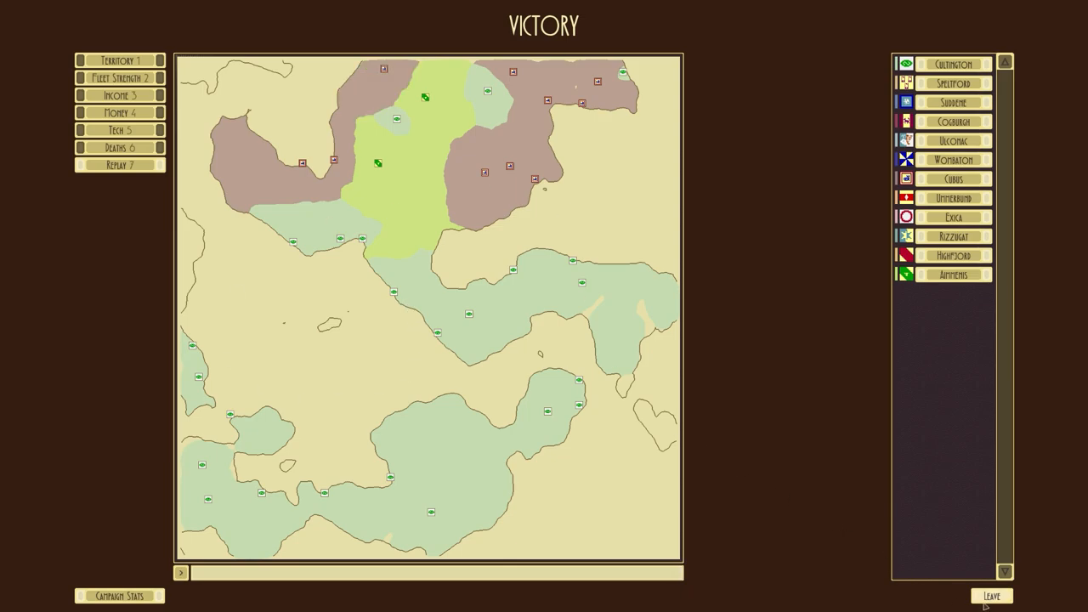
pyautogui.moveTo(979, 578)
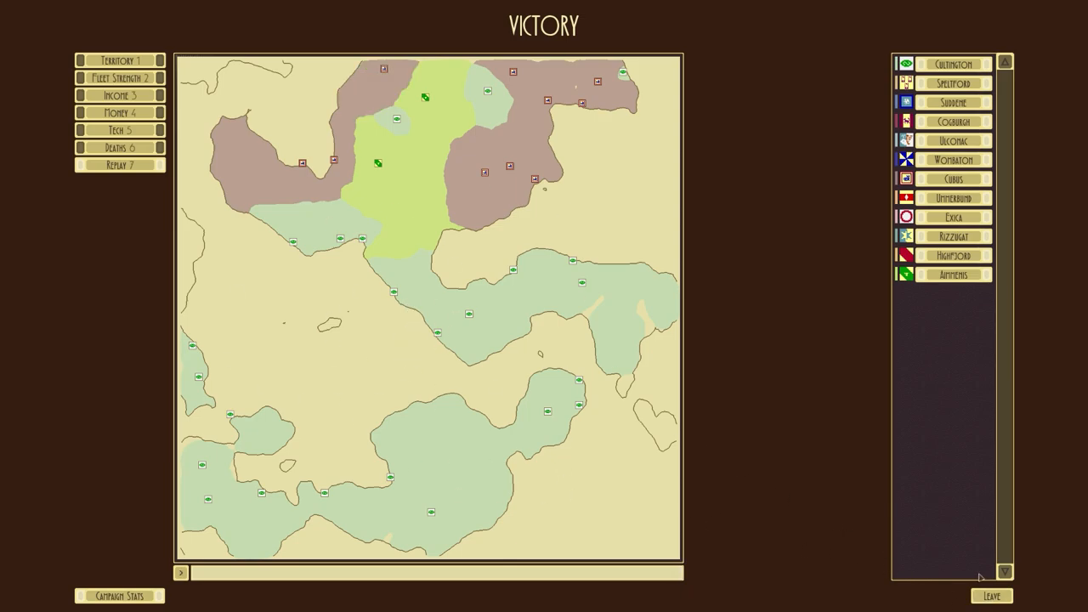
pyautogui.click(990, 595)
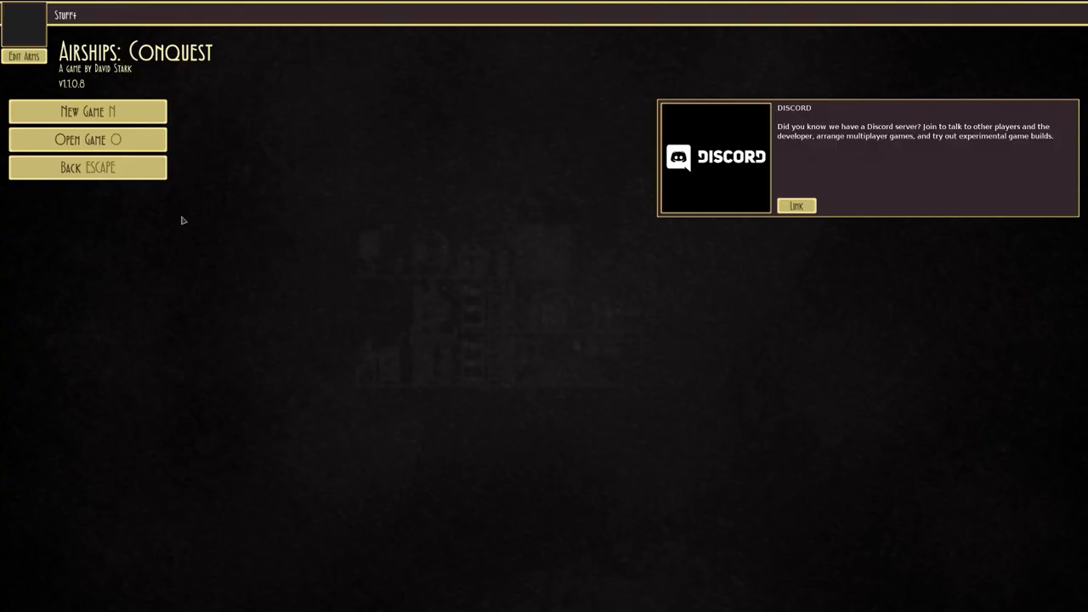
pyautogui.click(88, 166)
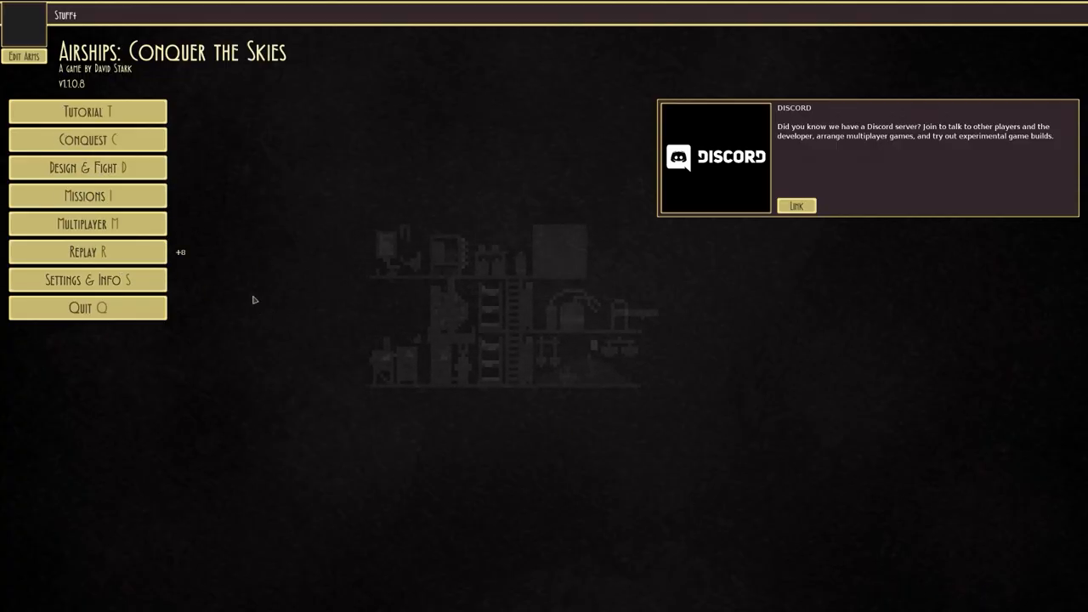